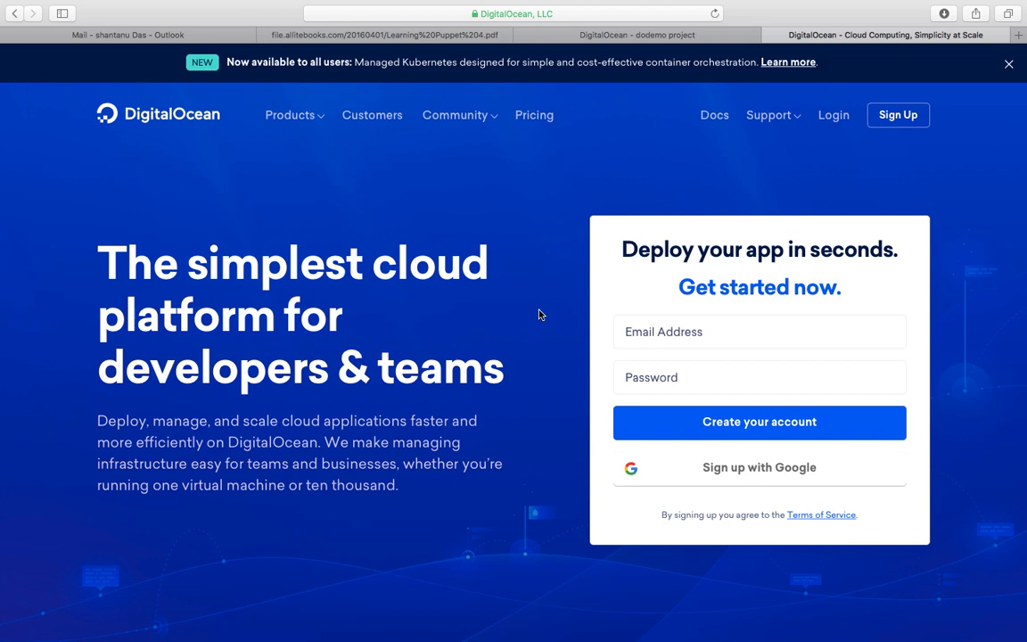
Scroll up and down through the currently open page
scroll("down", 3)
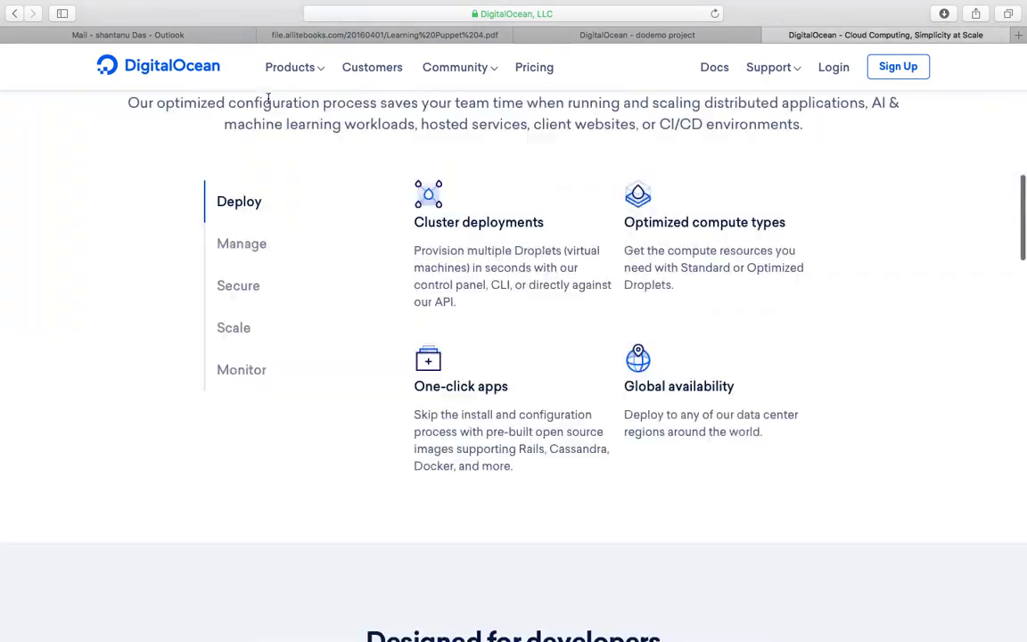
scroll("up", 3)
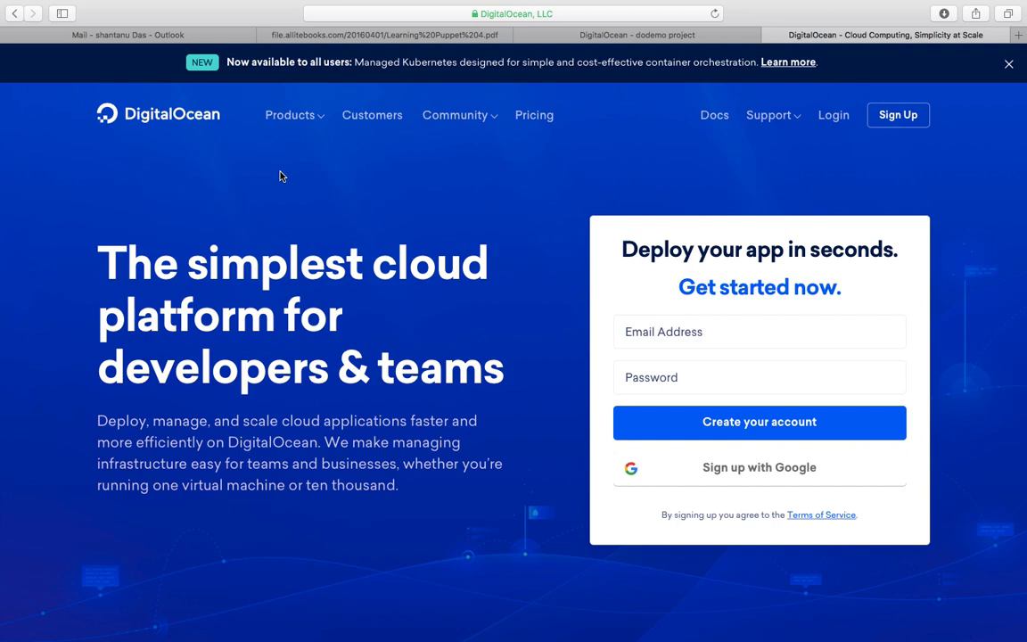
scroll("down", 3)
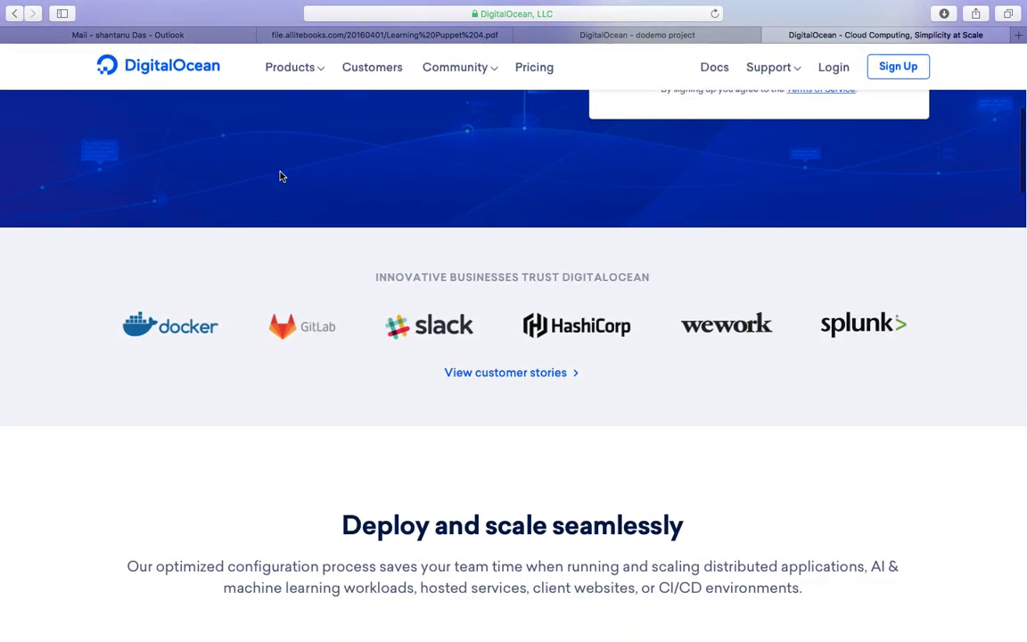
scroll("up", 3)
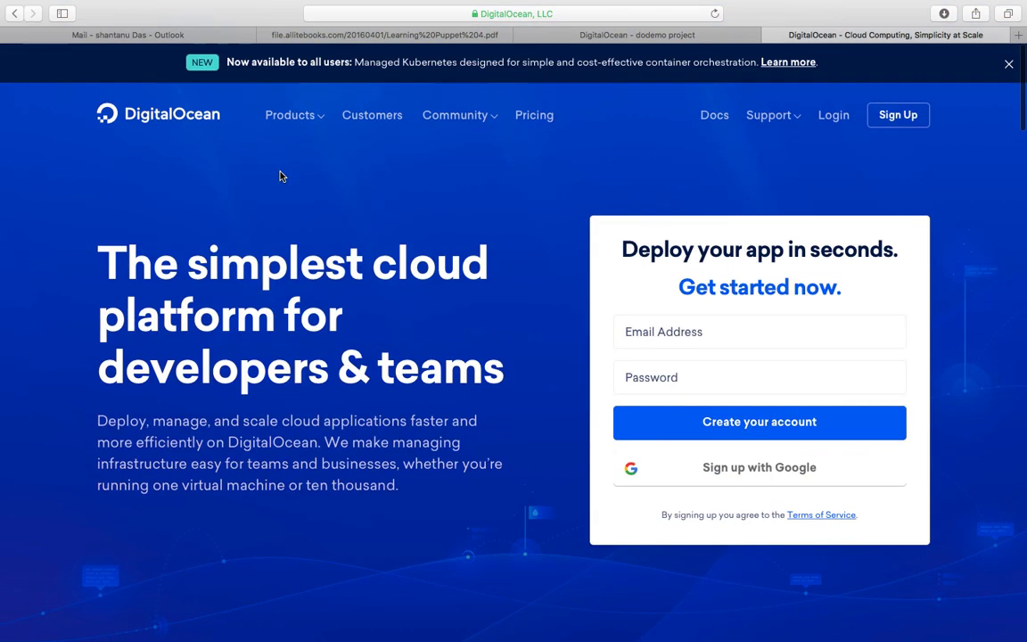
scroll("down", 3)
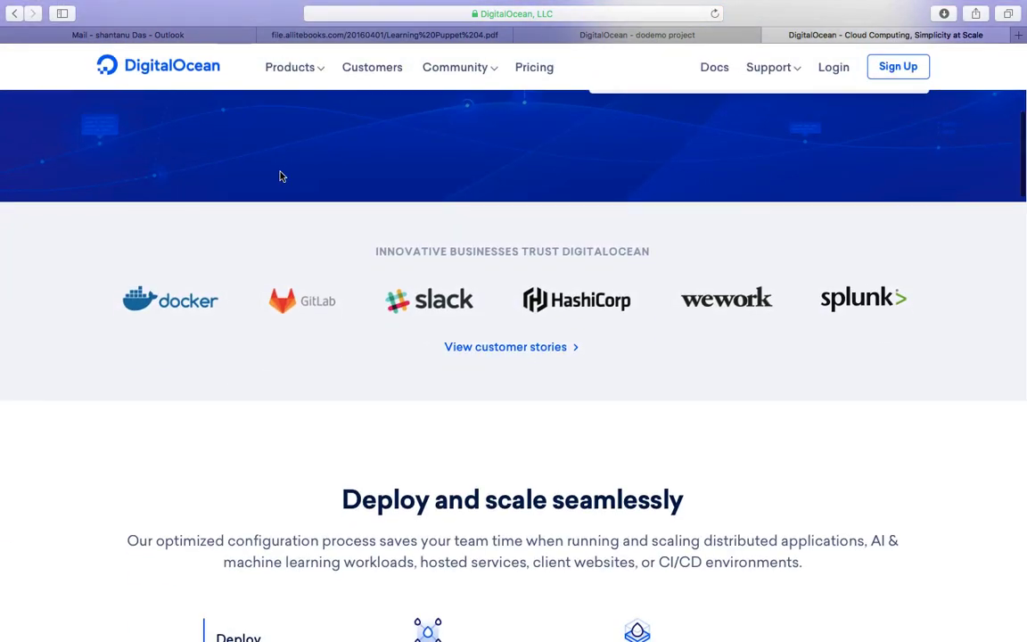
scroll("up", 3)
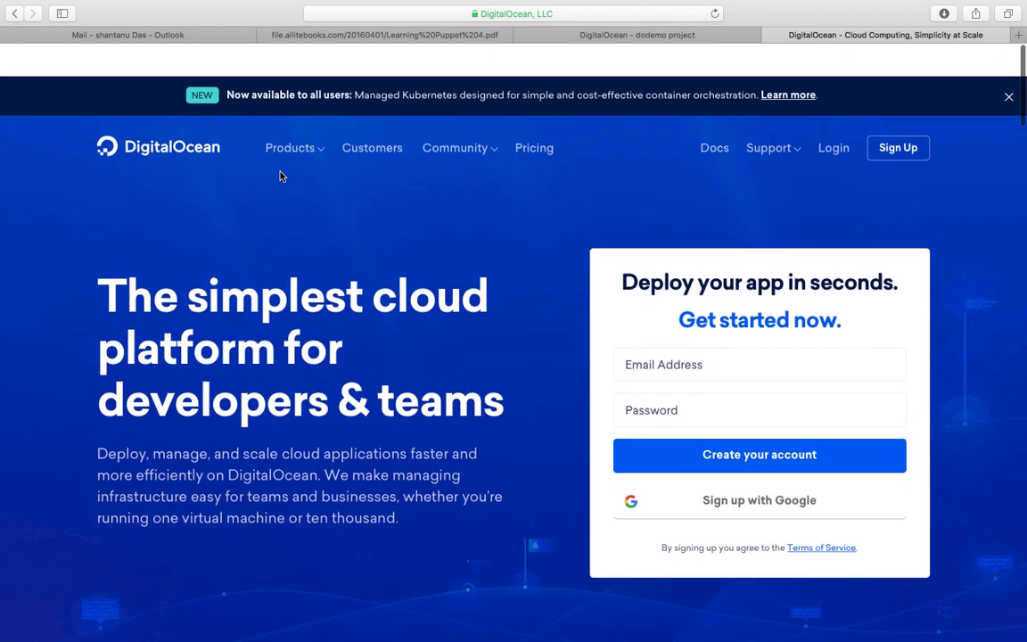
scroll("up", 3)
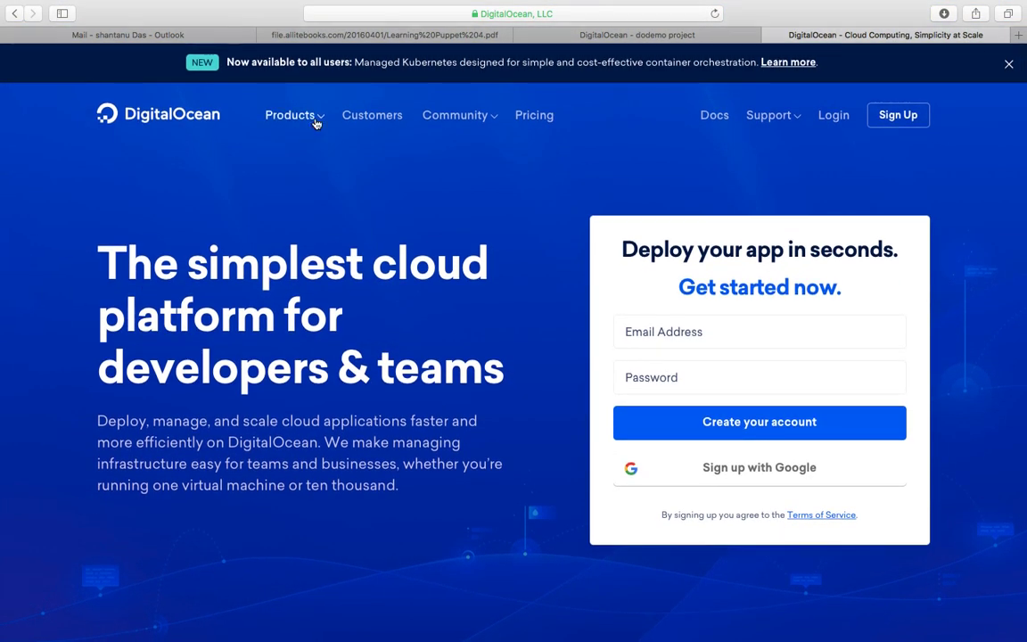
Show the list of DigitalOcean products and scroll through it
left_click(290, 115)
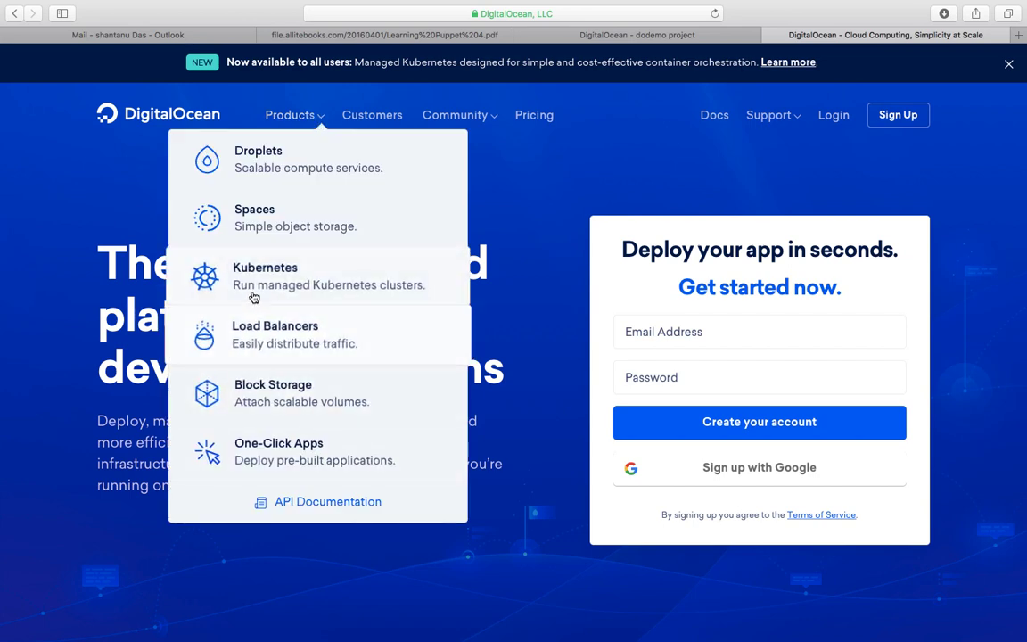
mouse_move(361, 400)
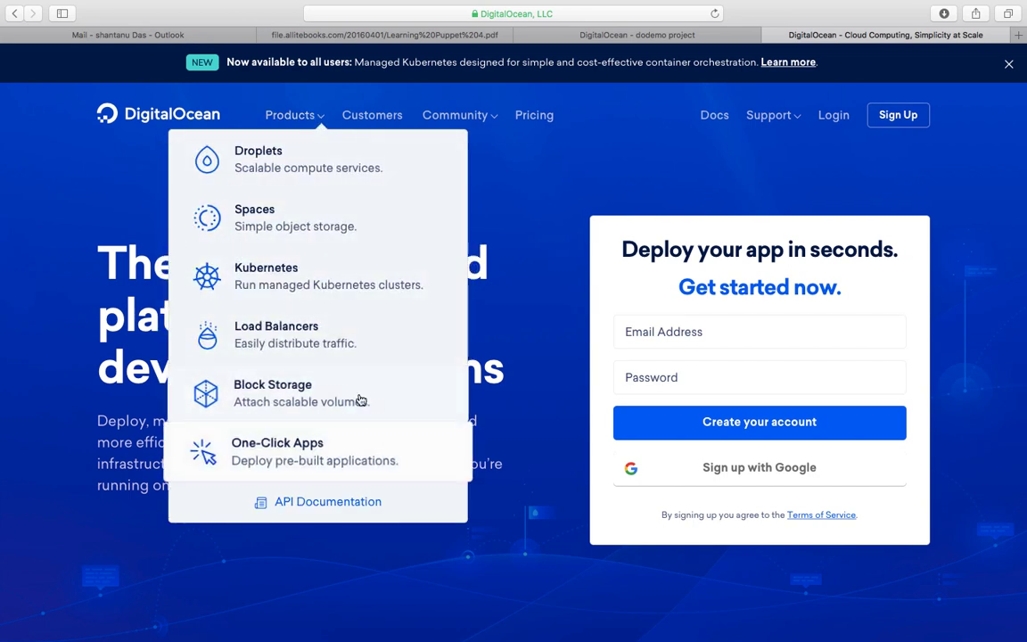
mouse_move(317, 160)
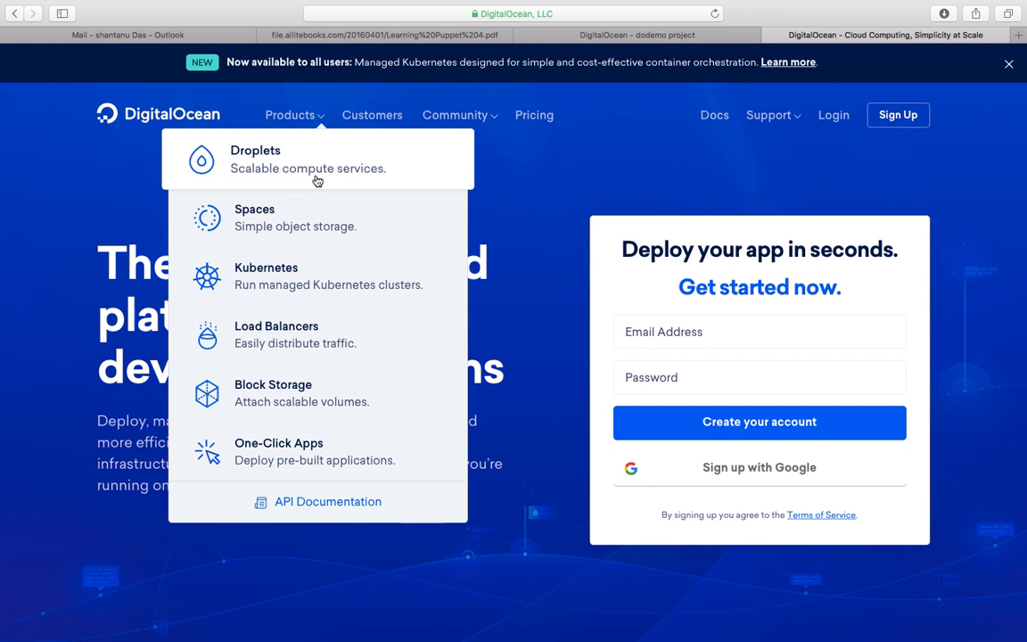
mouse_move(325, 183)
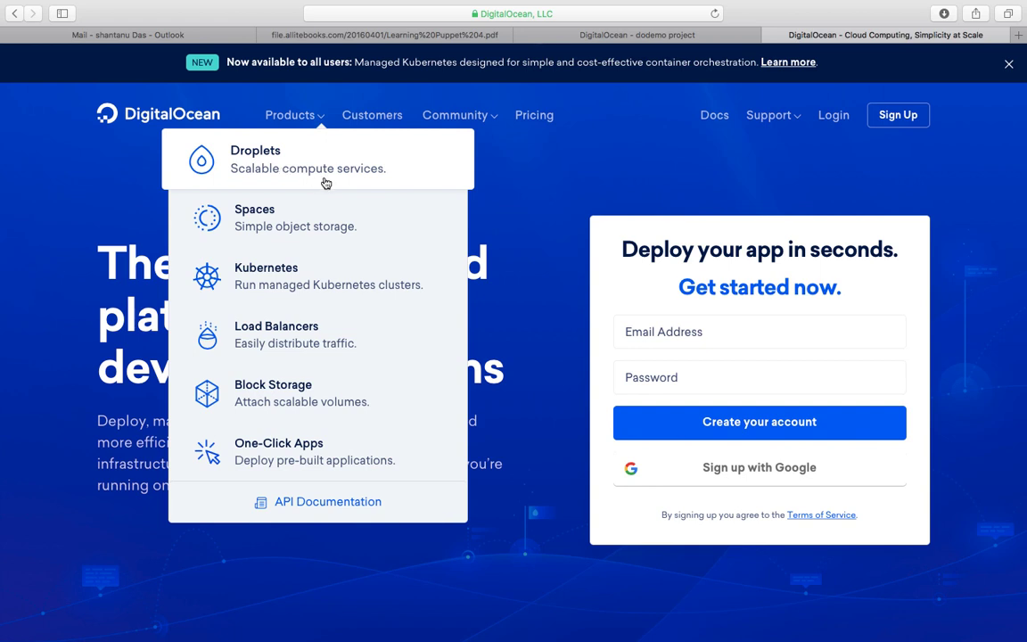
mouse_move(327, 226)
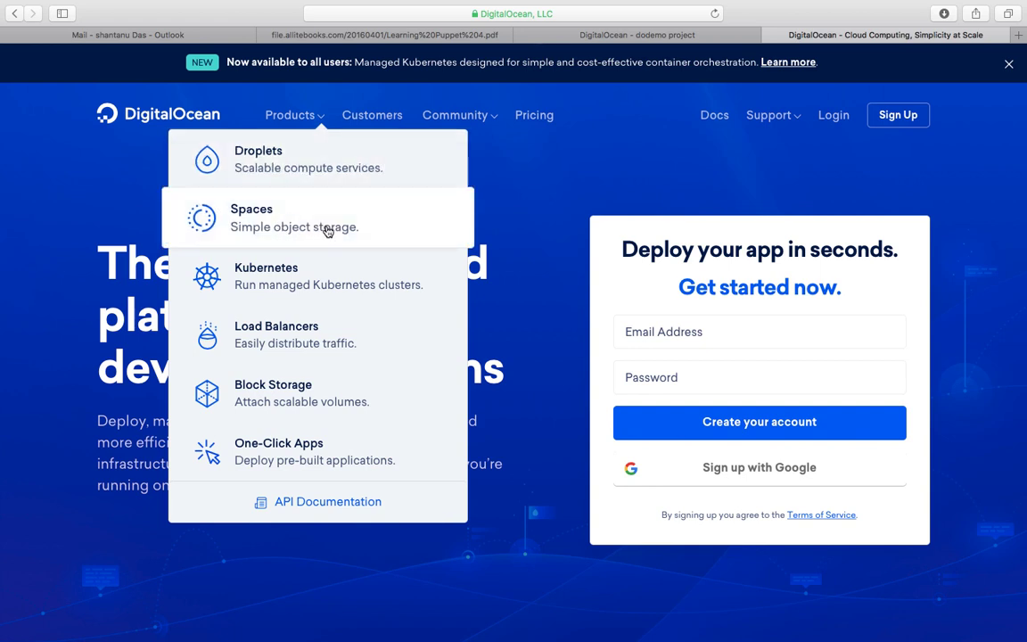
mouse_move(350, 306)
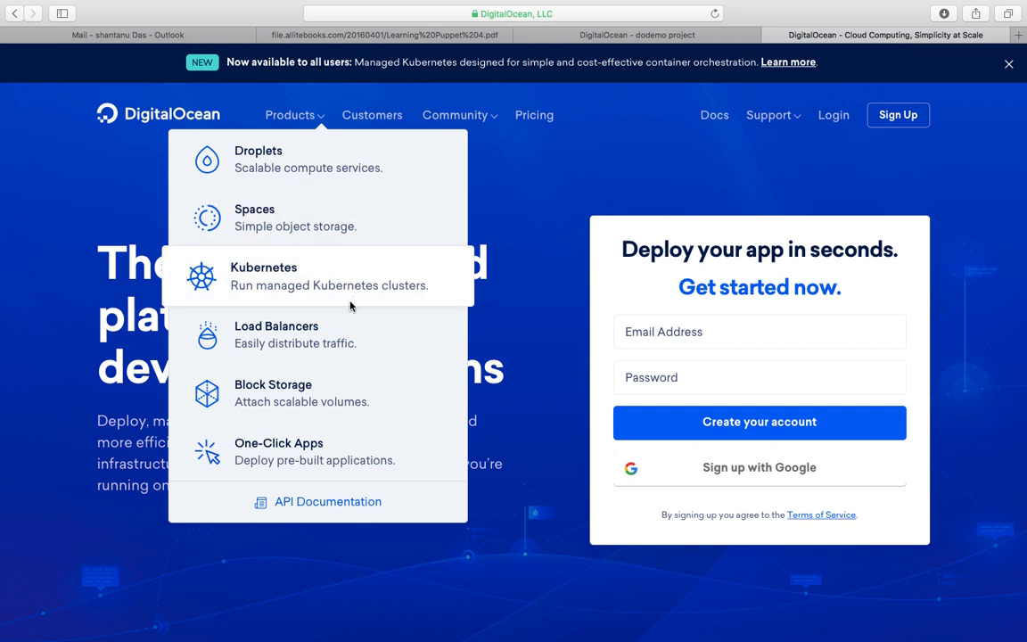
mouse_move(339, 293)
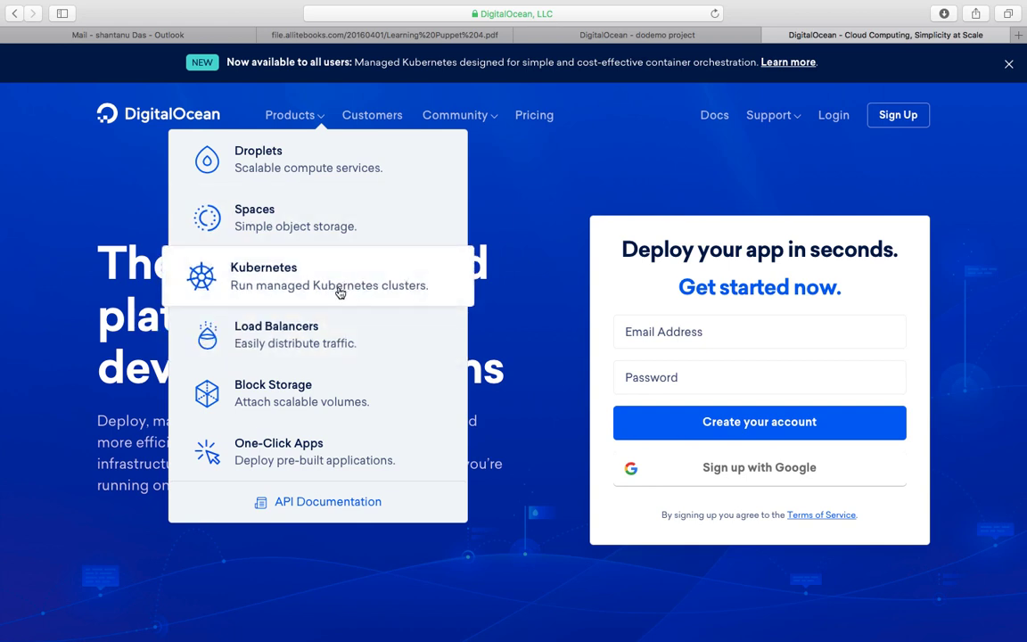
mouse_move(312, 364)
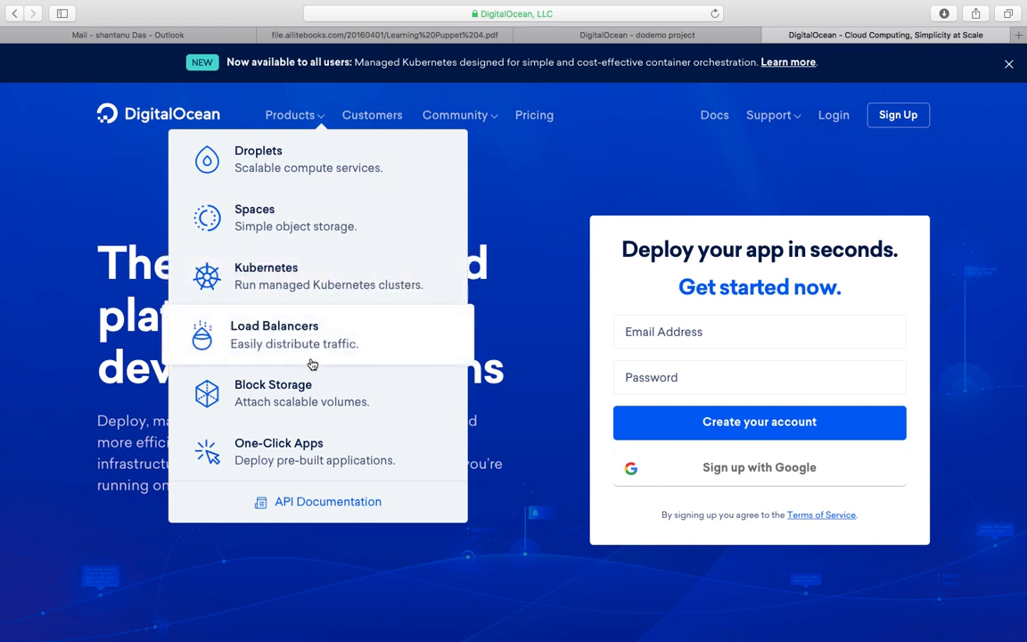
mouse_move(345, 449)
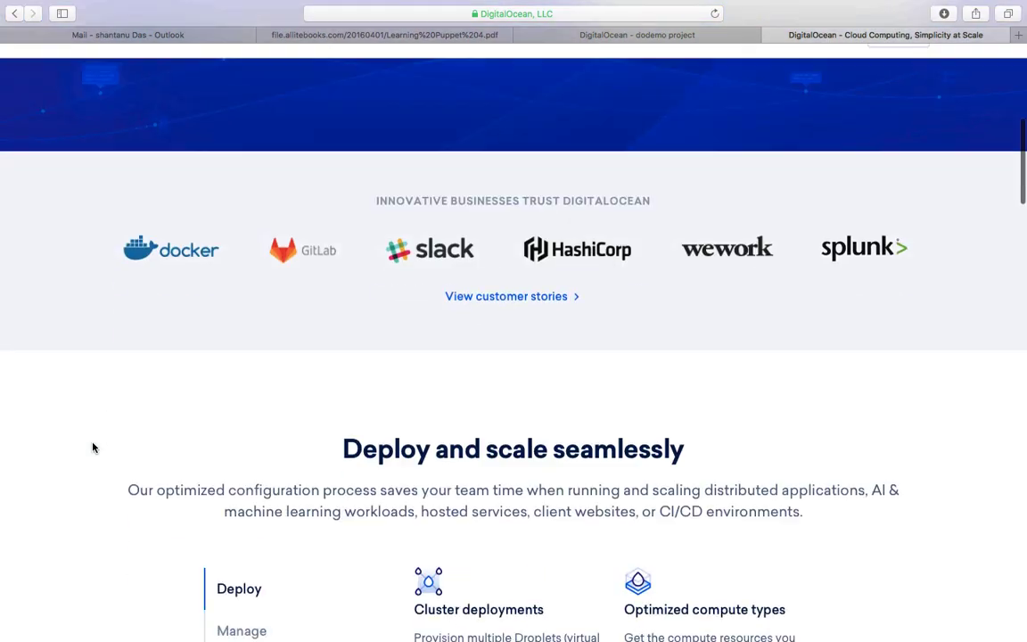
scroll("up", 3)
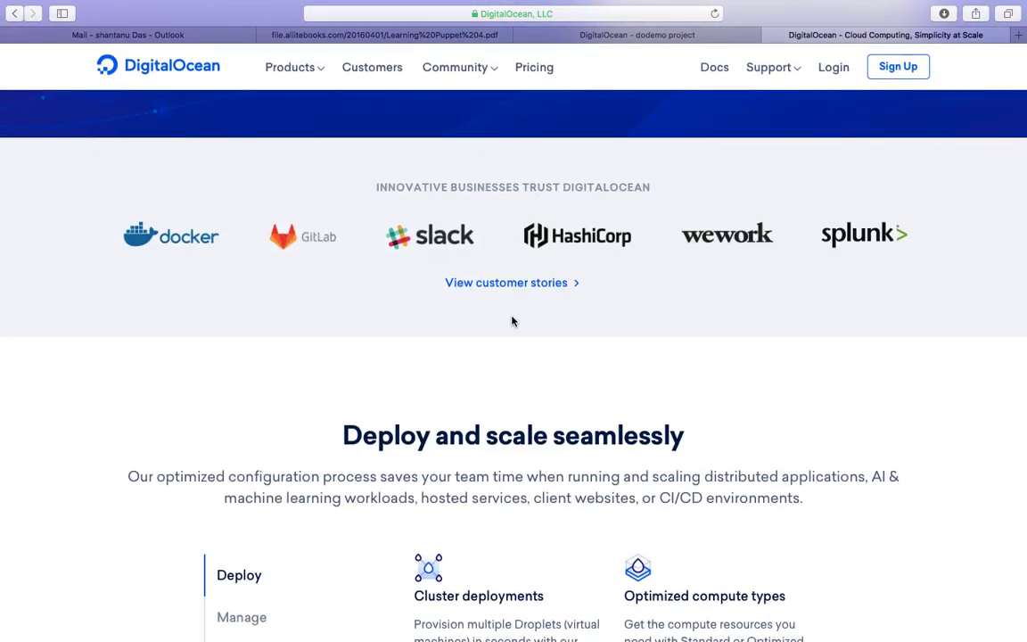
mouse_move(390, 270)
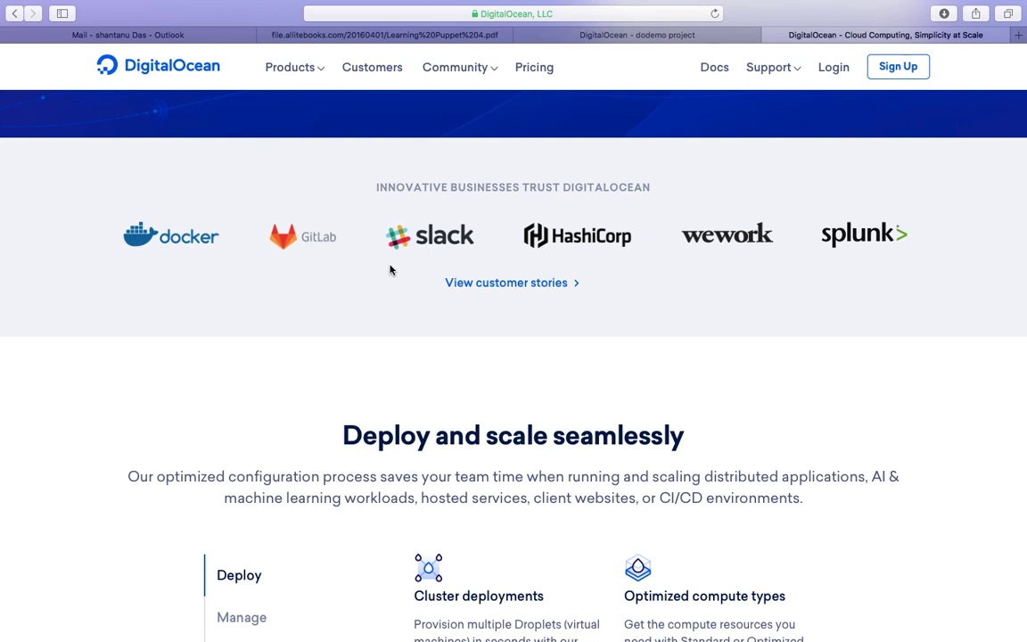
scroll("down", 3)
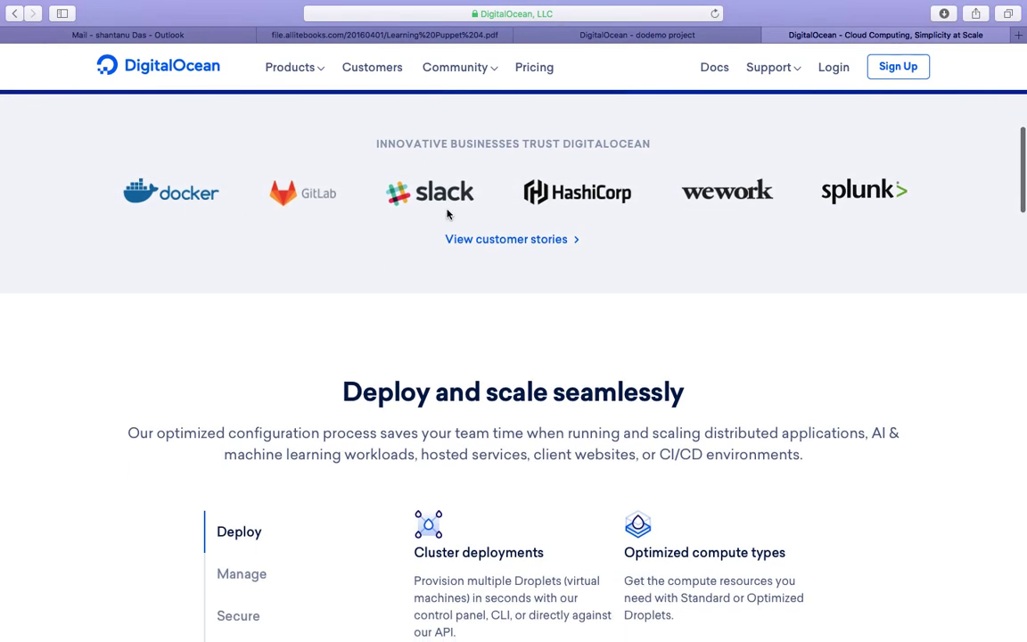
scroll("down", 3)
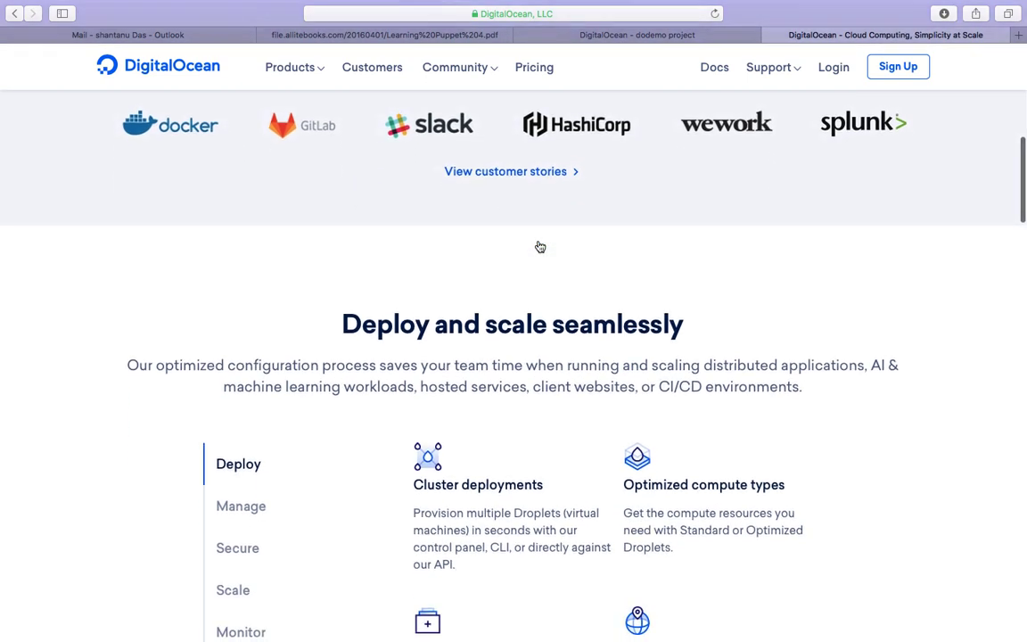
scroll("down", 3)
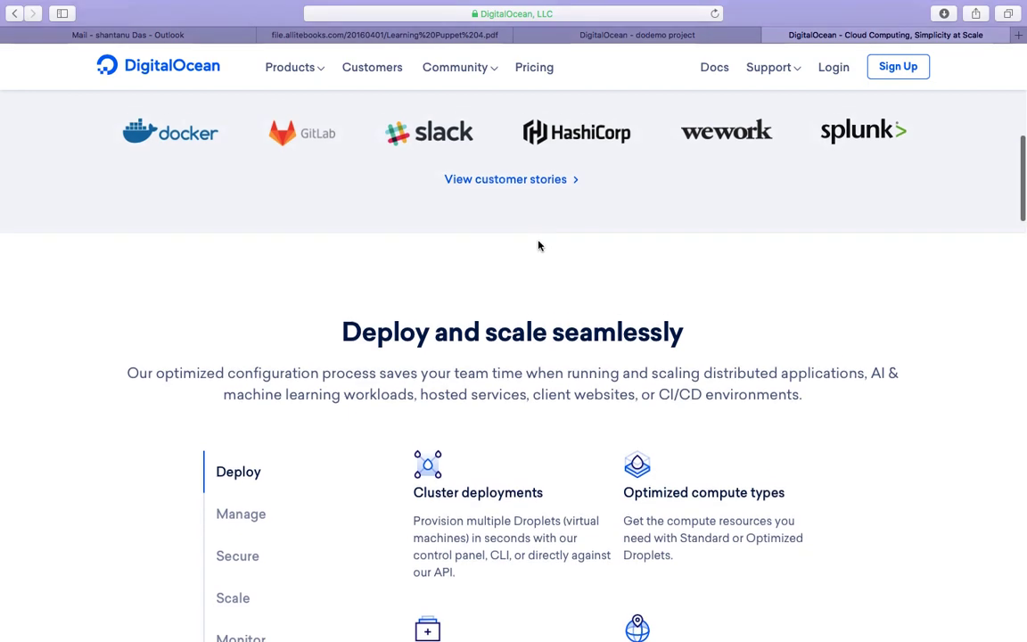
scroll("down", 3)
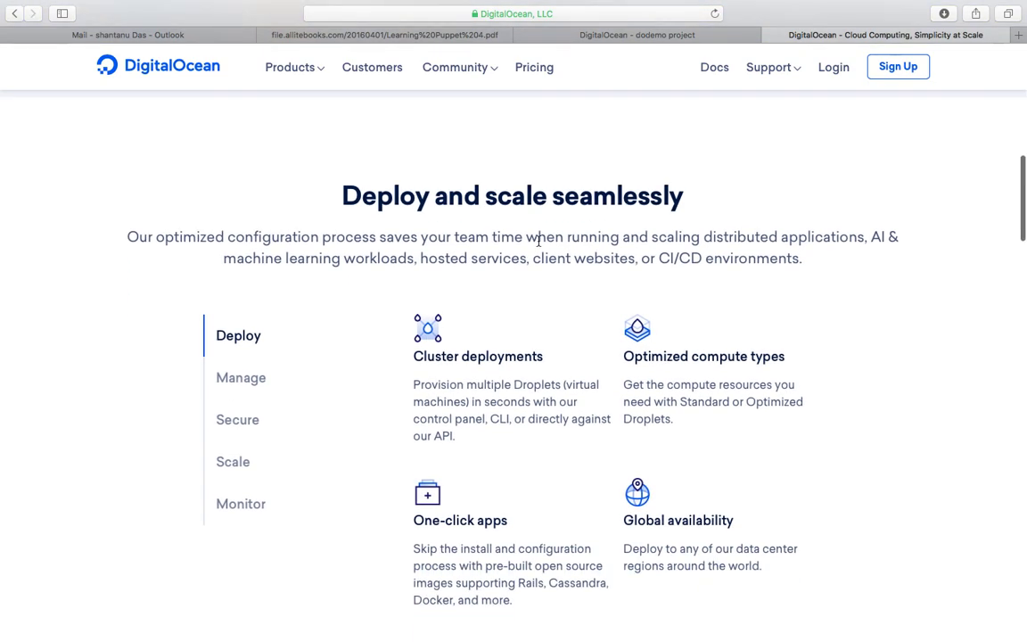
scroll("down", 3)
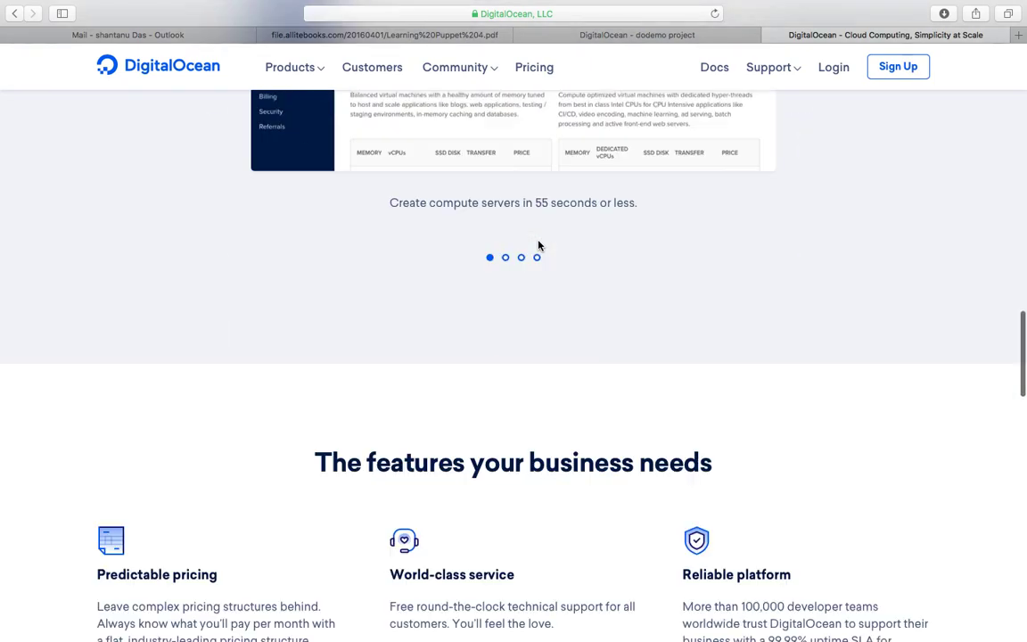
scroll("down", 3)
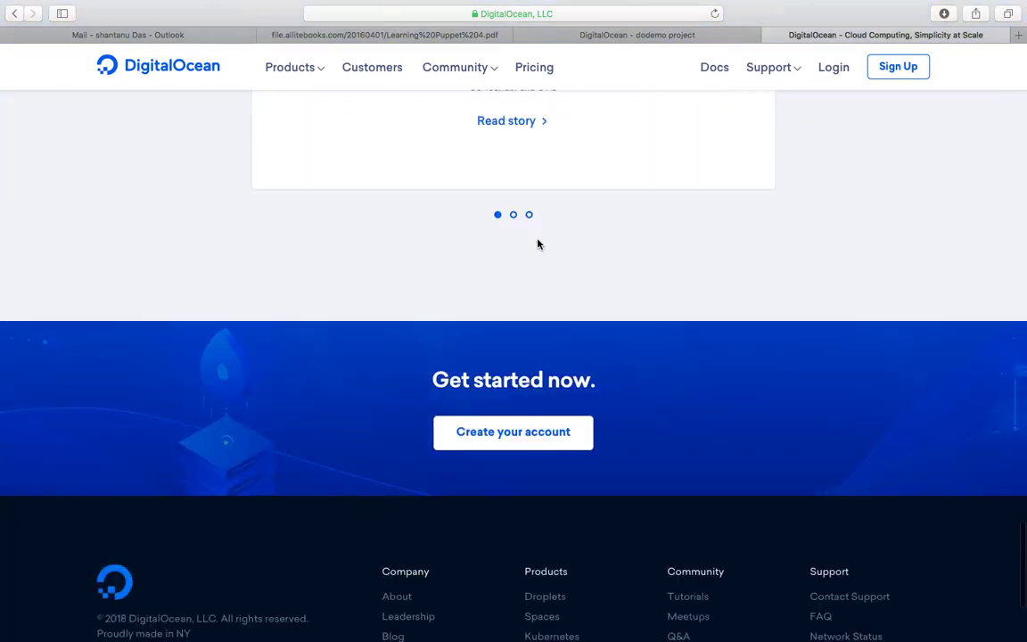
scroll("up", 3)
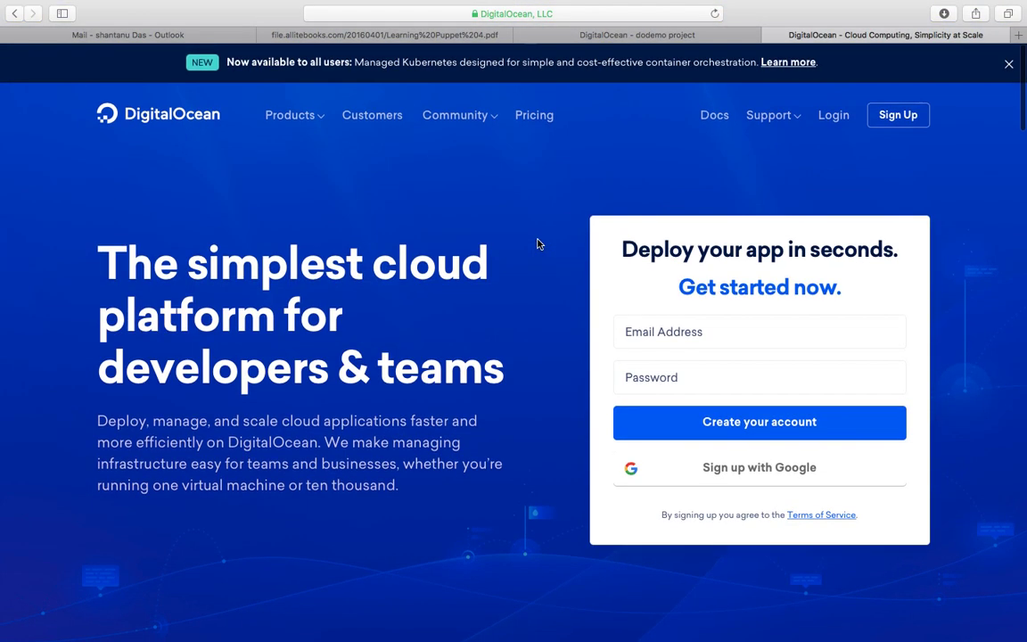
mouse_move(1007, 67)
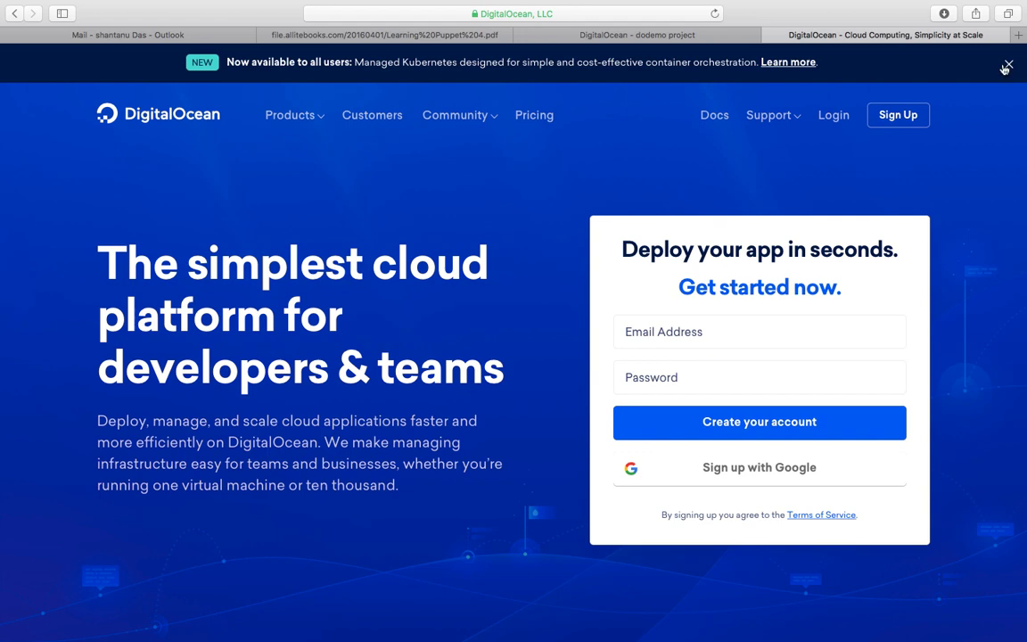
Dismiss the managed Kubernetes announcement and keep scrolling the page
left_click(1007, 65)
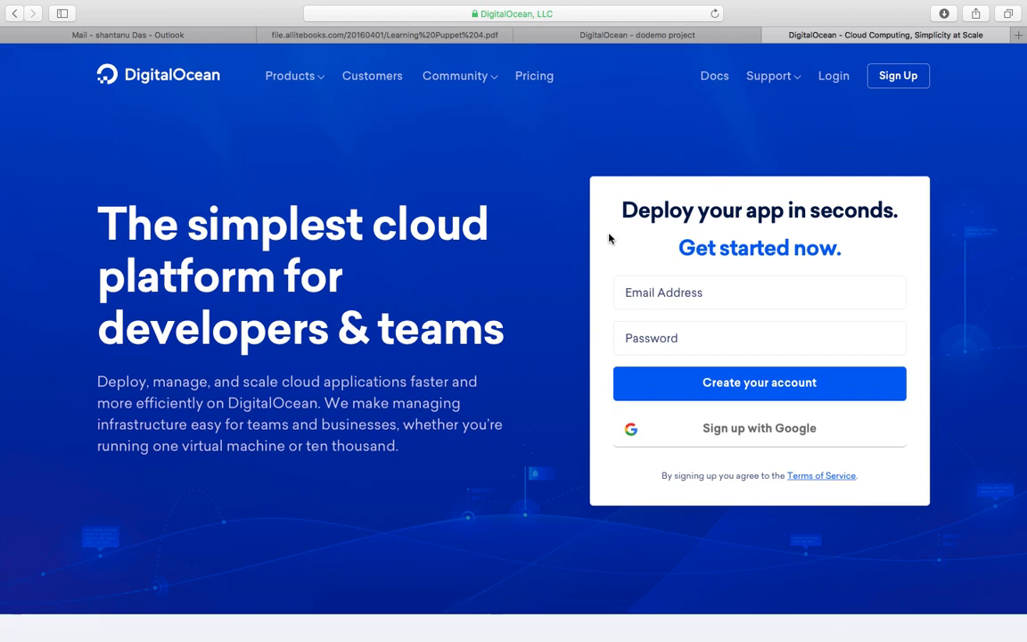
scroll("down", 3)
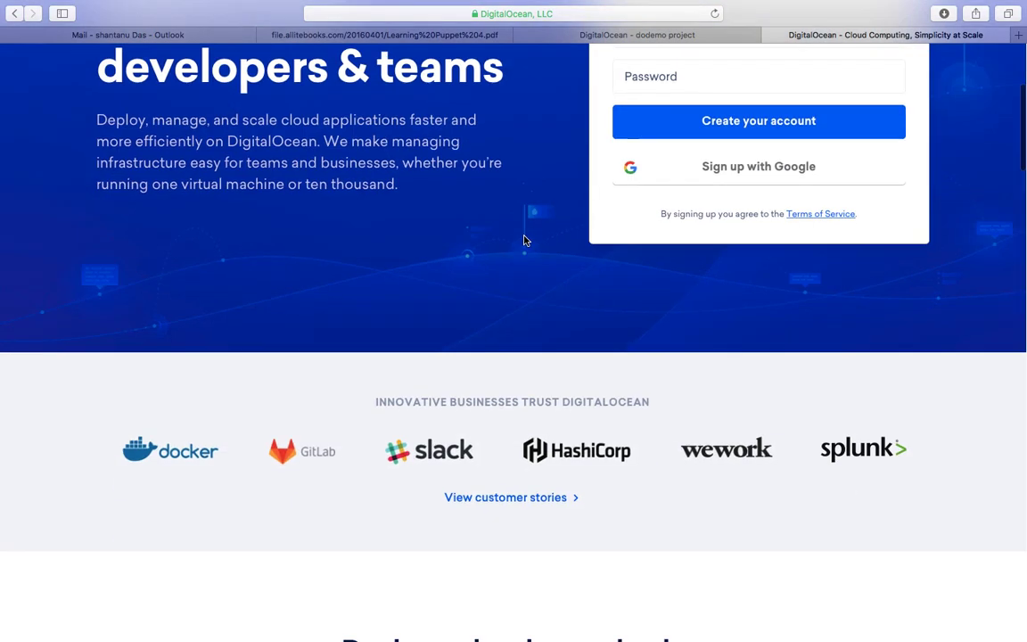
scroll("up", 3)
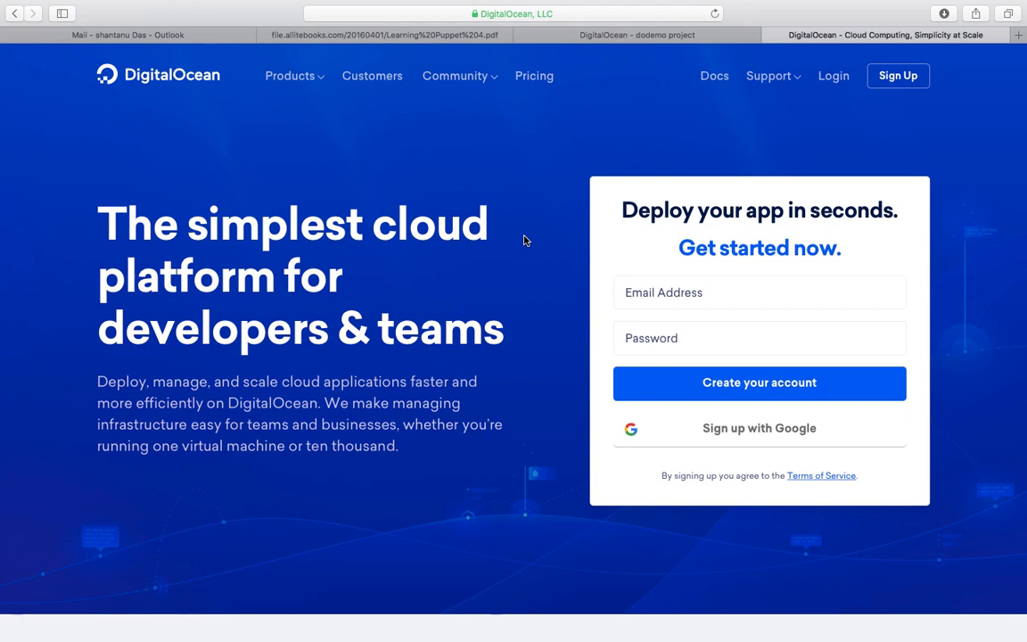
scroll("down", 3)
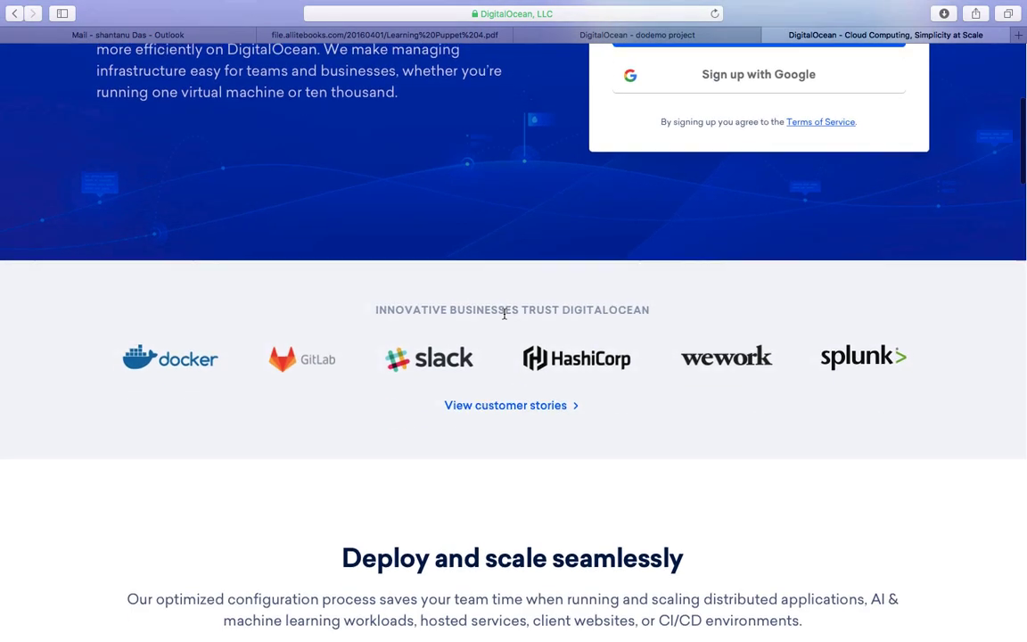
scroll("up", 3)
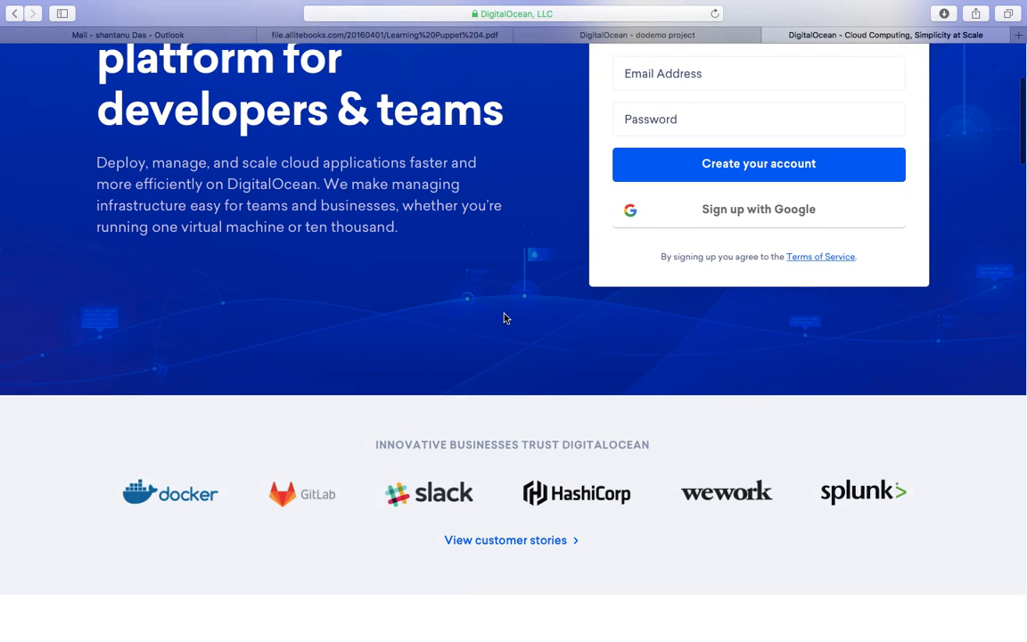
scroll("up", 3)
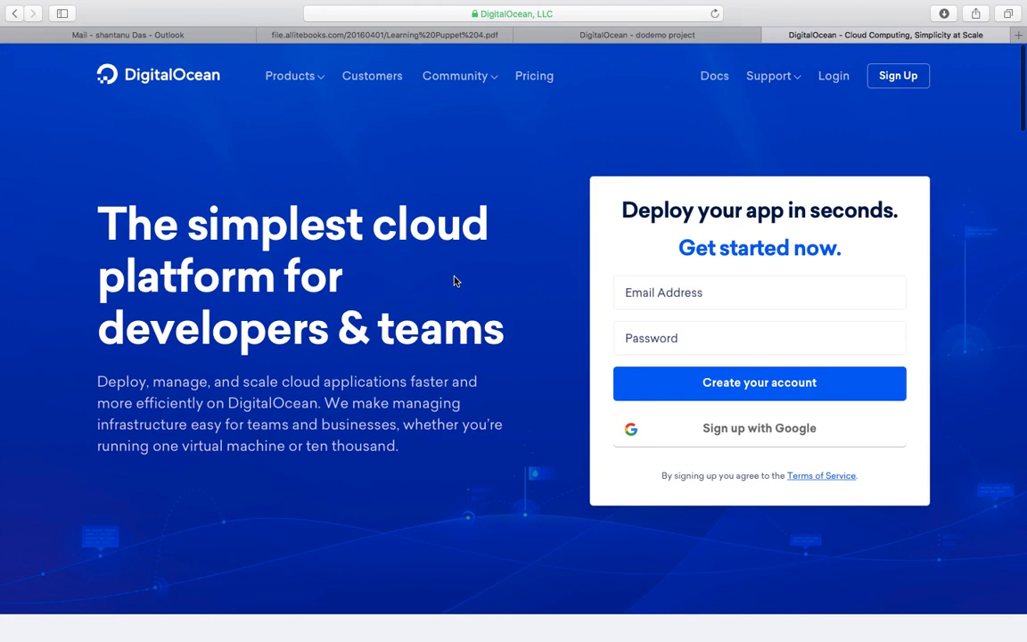
scroll("down", 3)
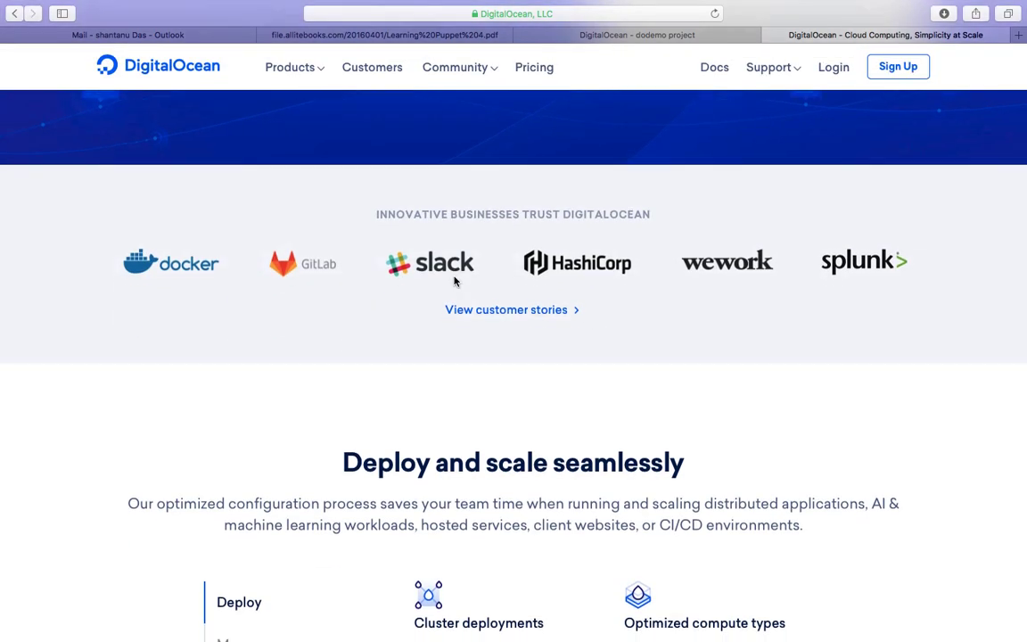
scroll("down", 3)
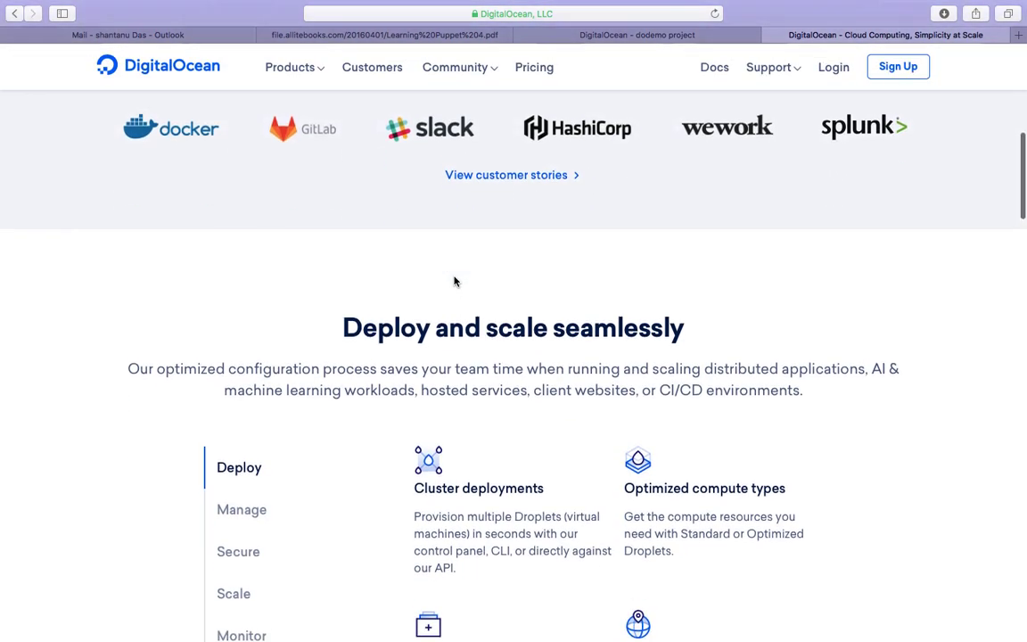
Switch to the dodemo project dashboard tab and scroll through its contents
left_click(636, 35)
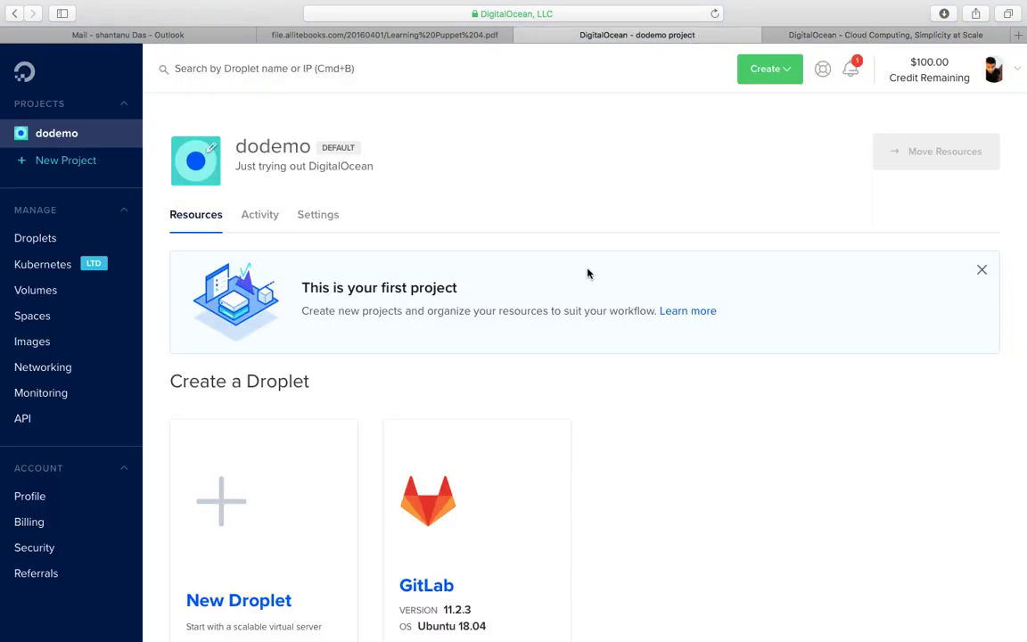
mouse_move(449, 348)
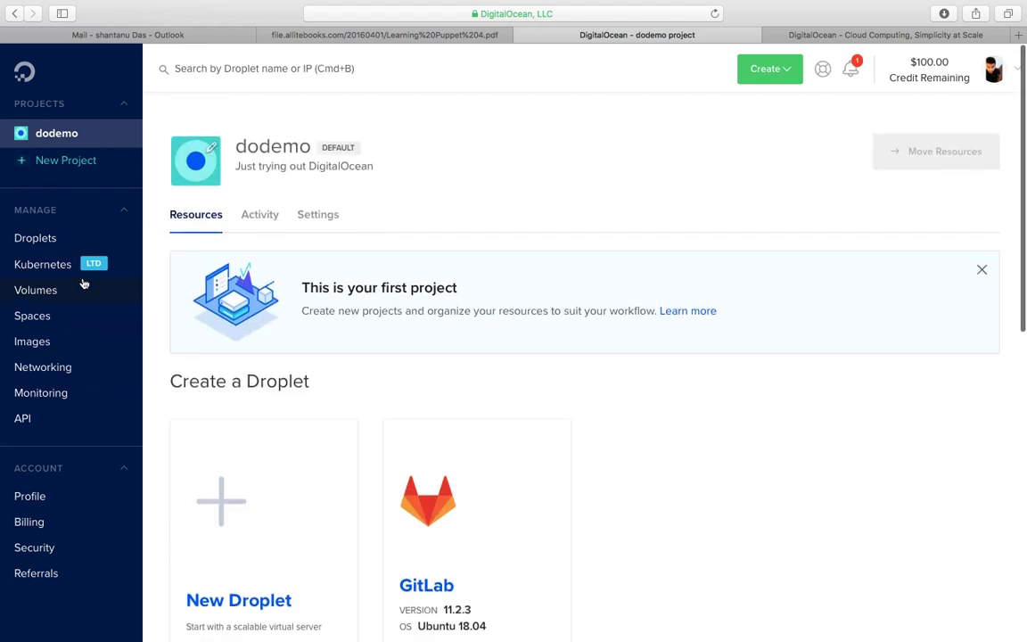
scroll("down", 3)
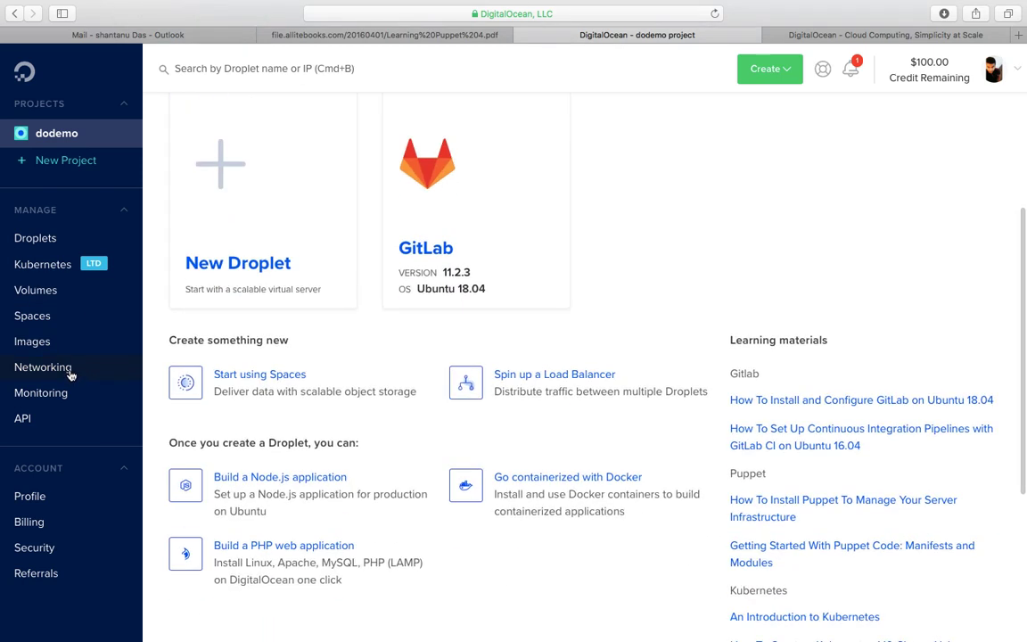
right_click(43, 367)
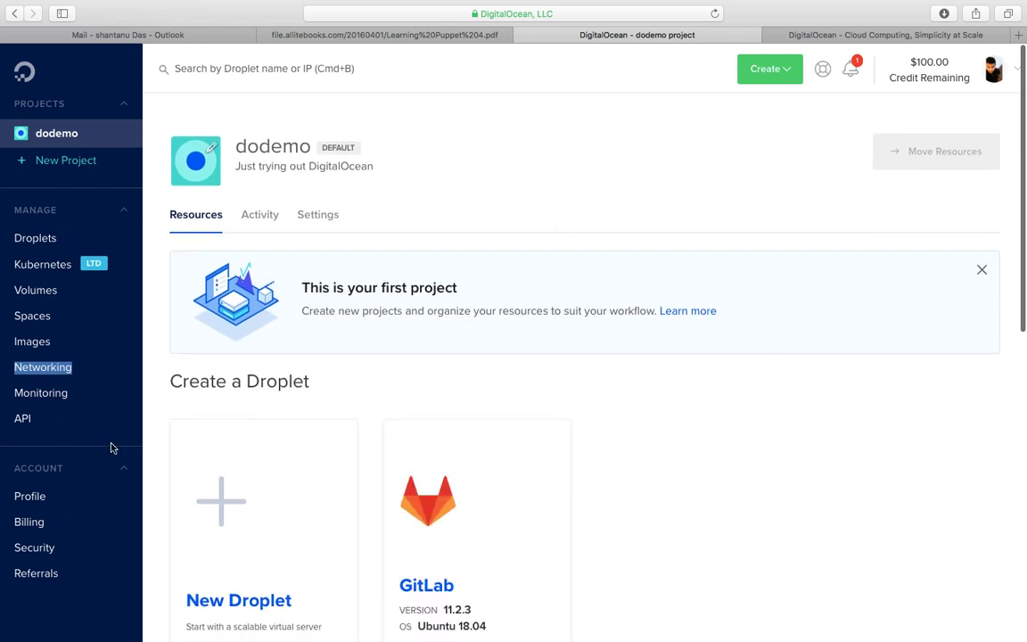
mouse_move(79, 355)
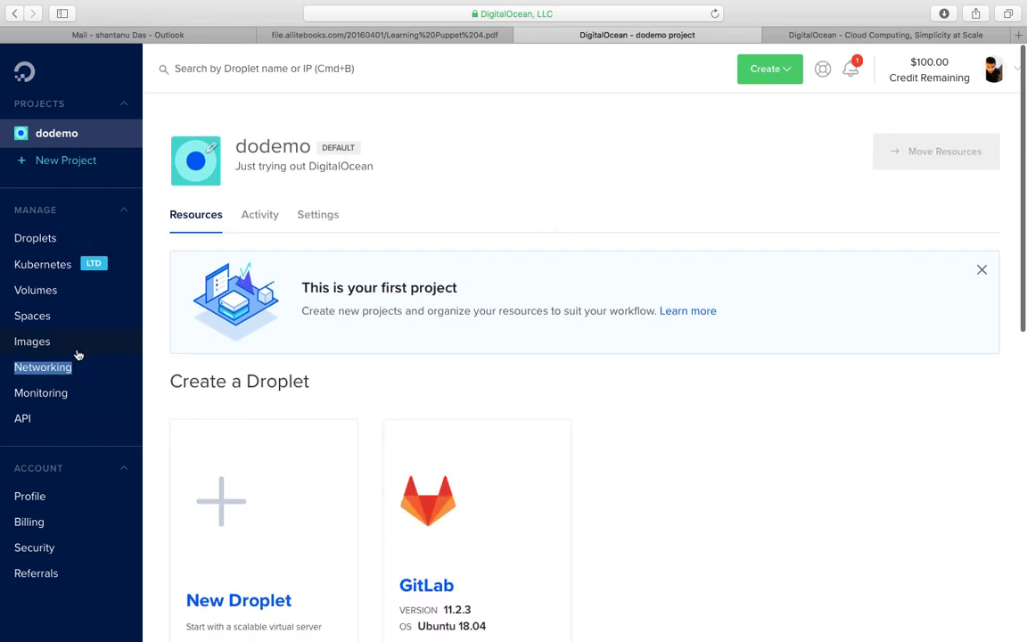
mouse_move(654, 287)
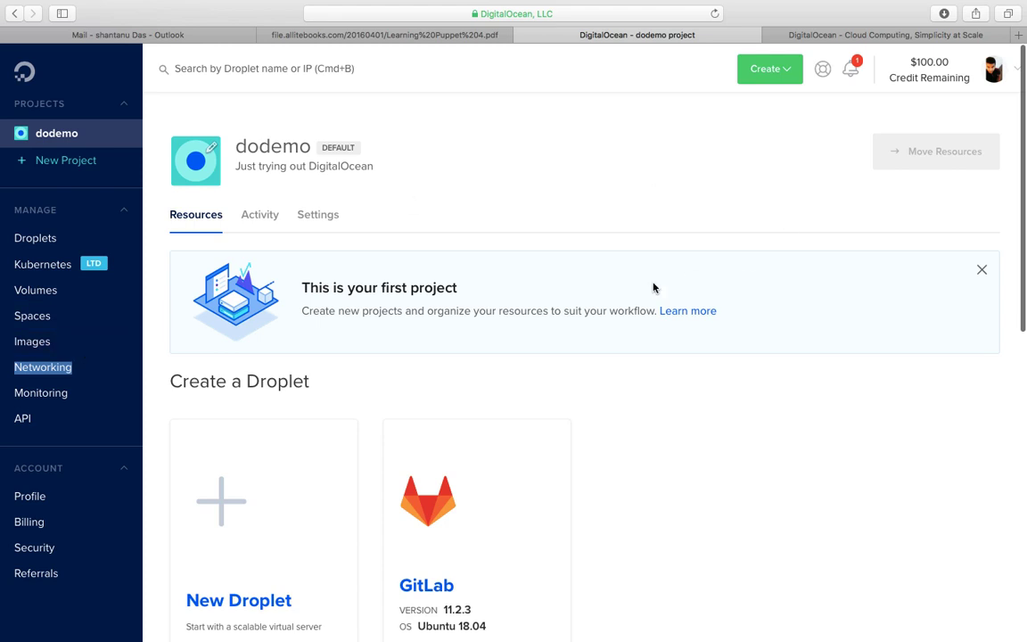
mouse_move(299, 152)
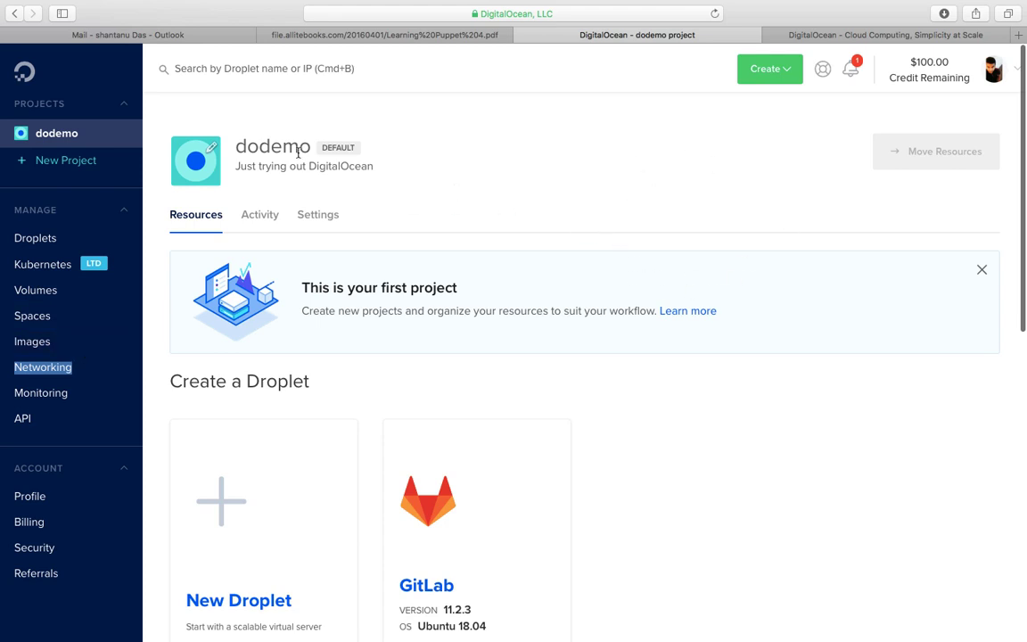
scroll("down", 3)
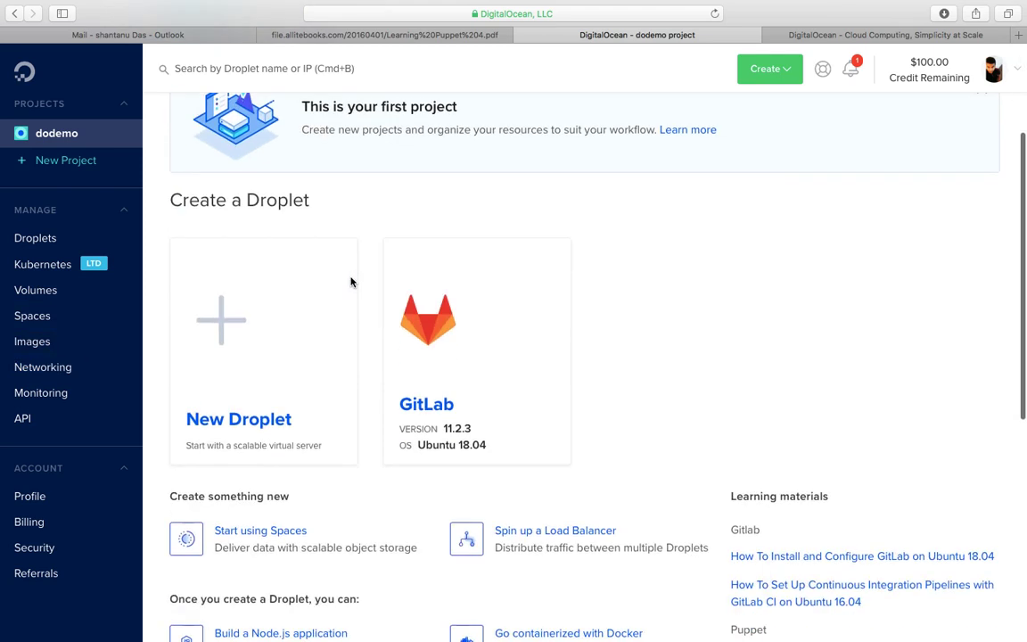
scroll("down", 3)
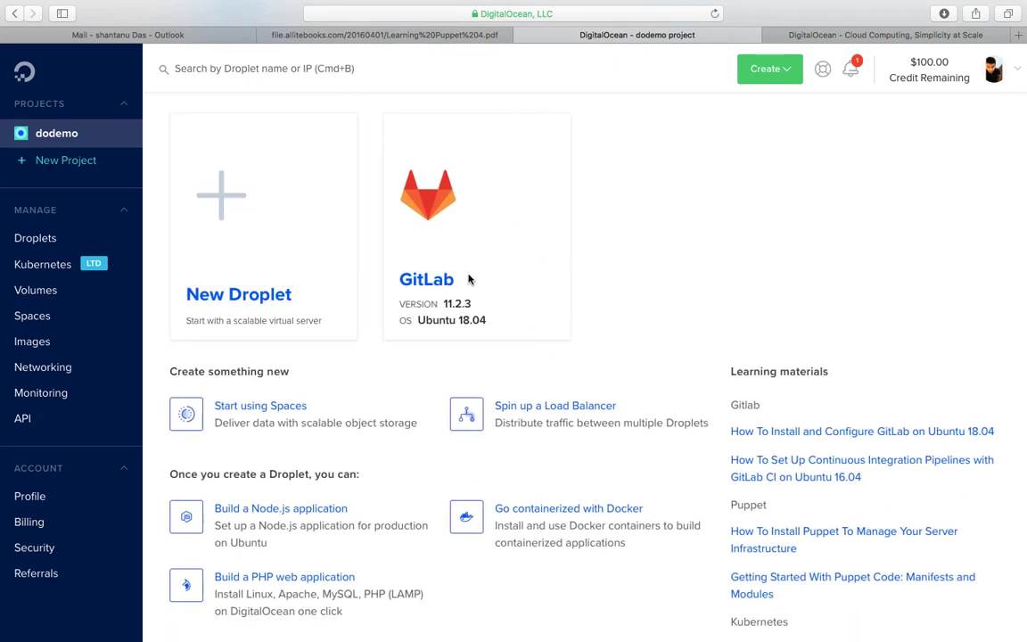
scroll("down", 3)
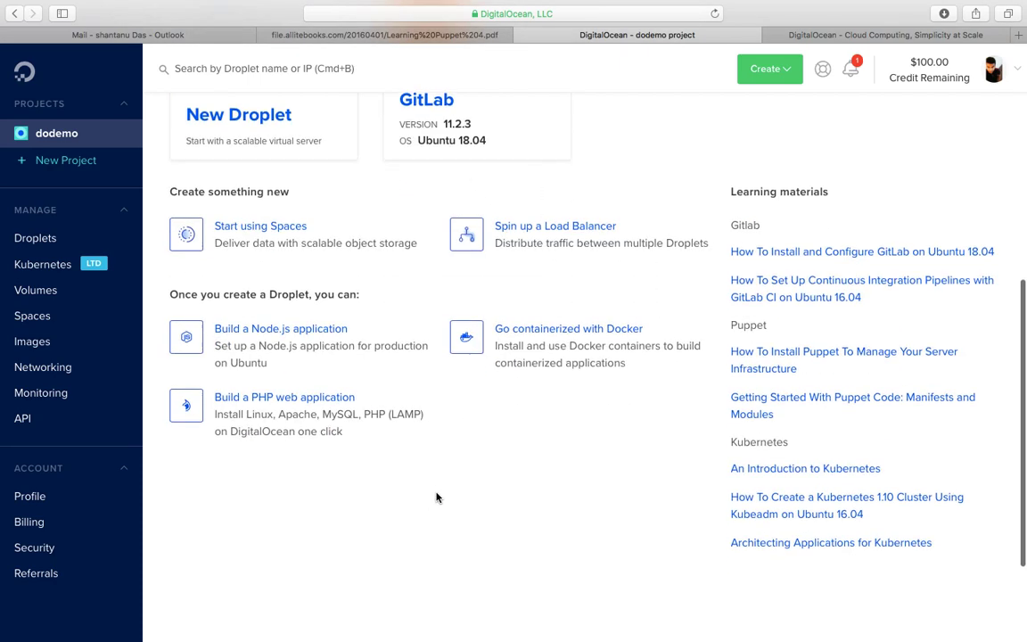
mouse_move(426, 318)
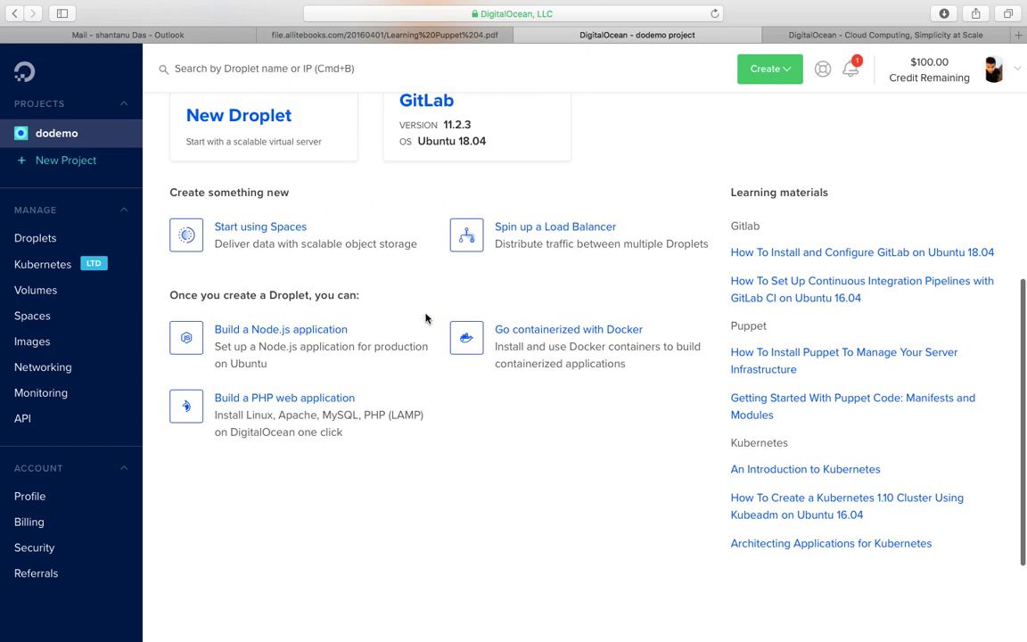
mouse_move(587, 228)
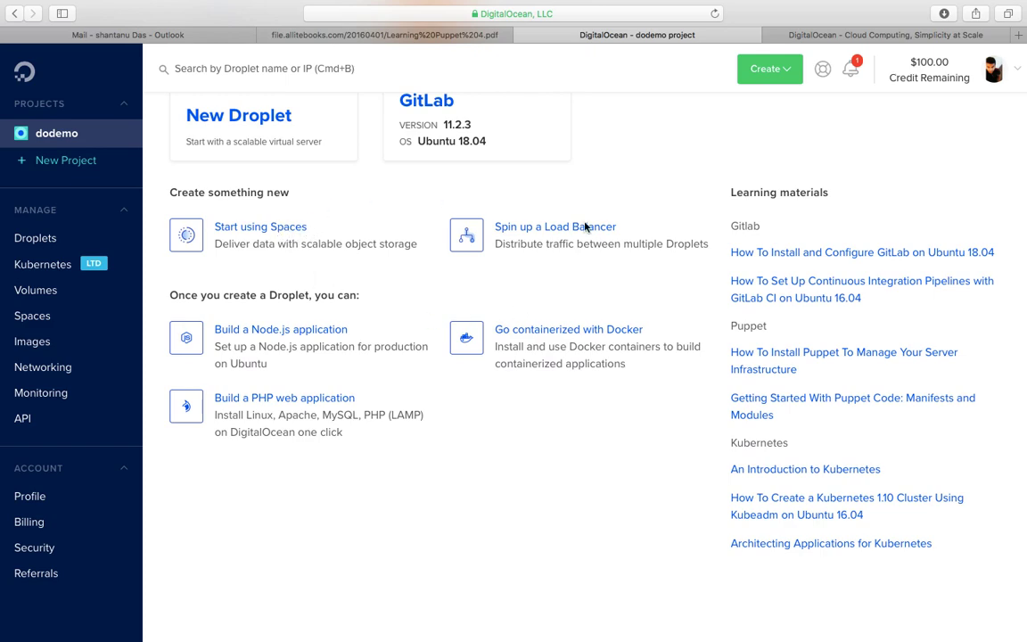
scroll("up", 3)
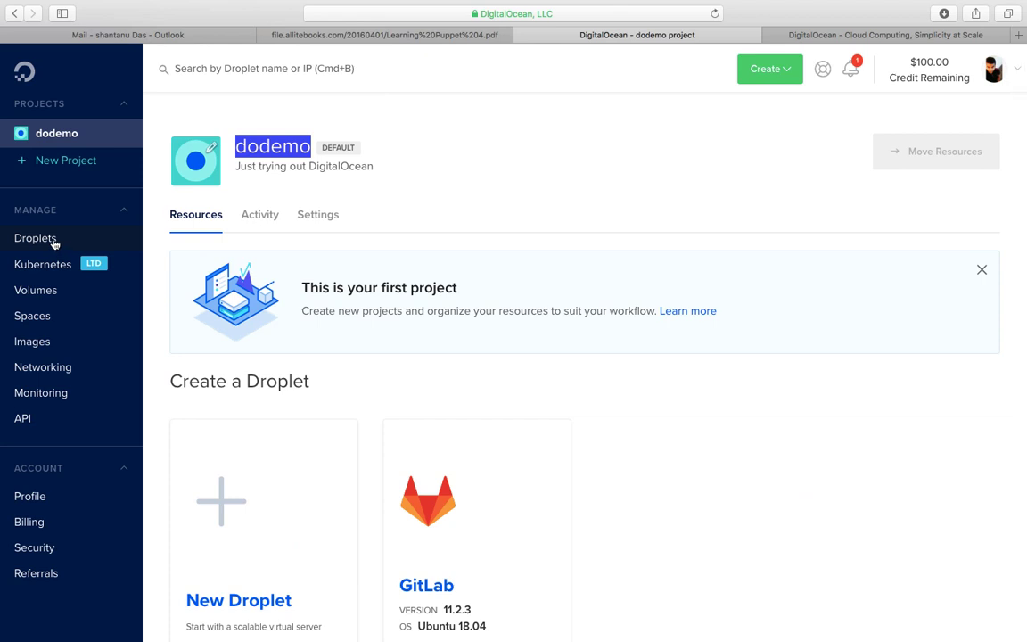
View the empty Droplets list, start a new droplet, and pick the Debian 9.5 x64 image
left_click(35, 238)
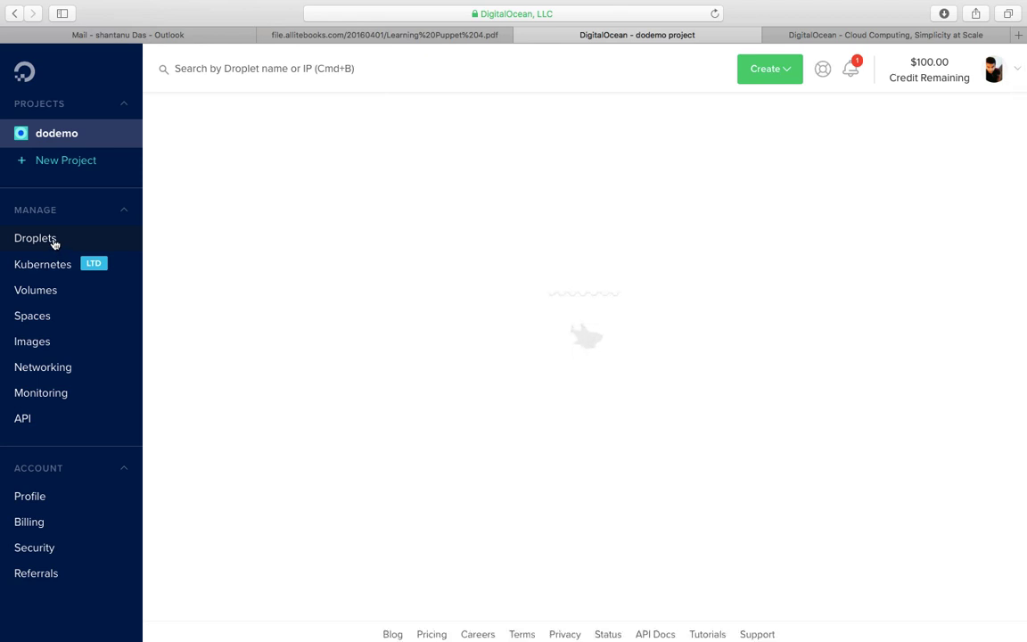
left_click(36, 238)
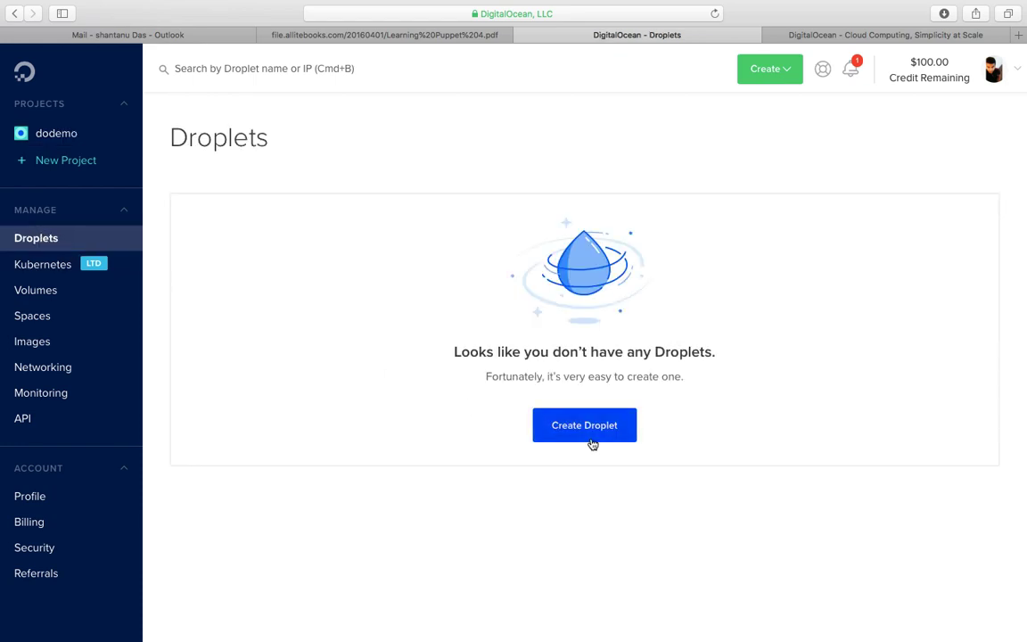
left_click(584, 424)
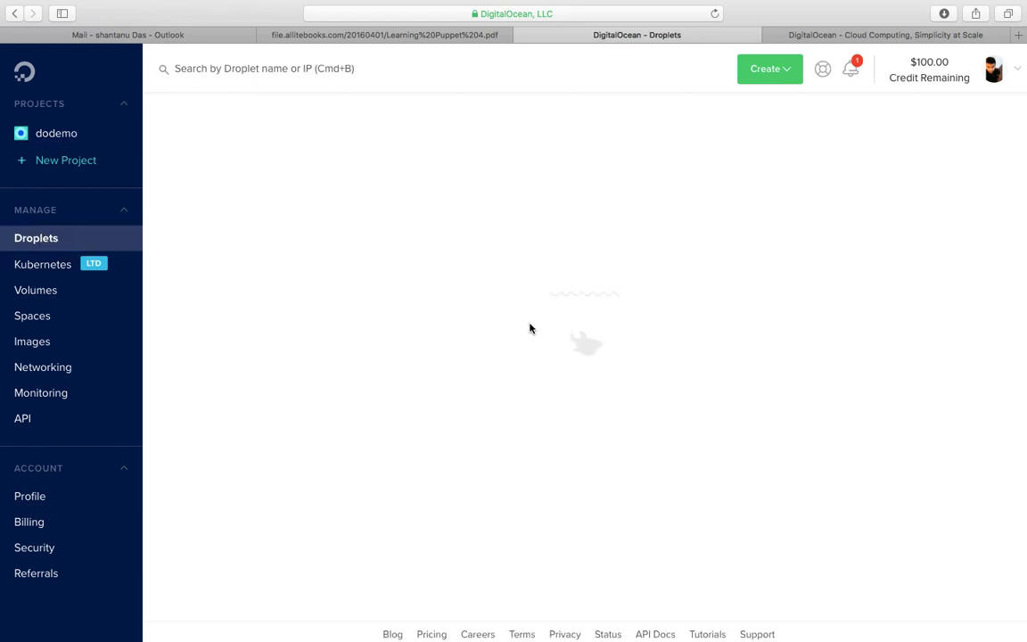
left_click(769, 68)
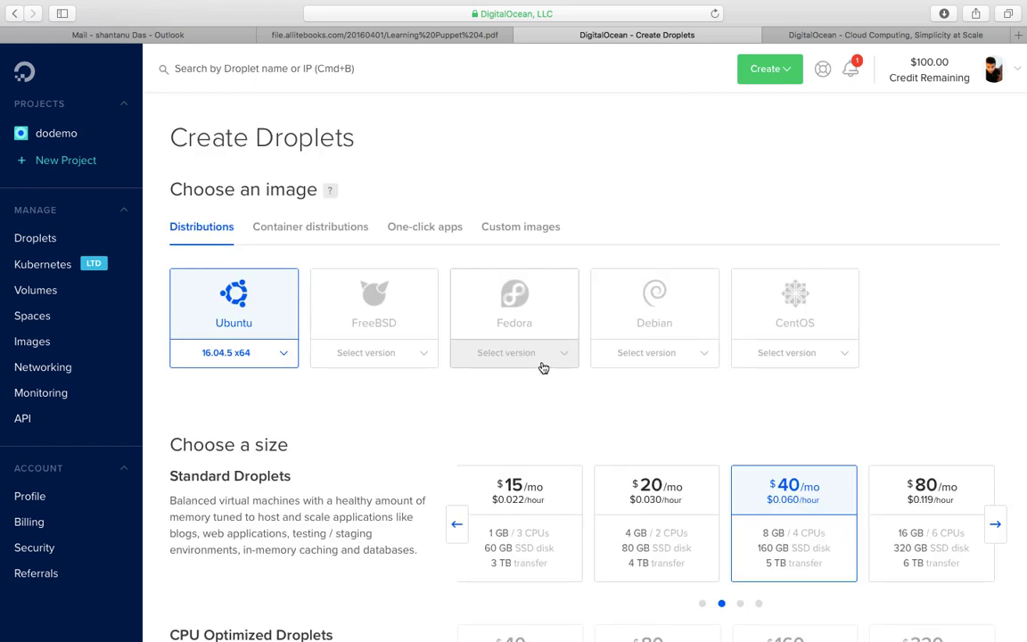
mouse_move(375, 339)
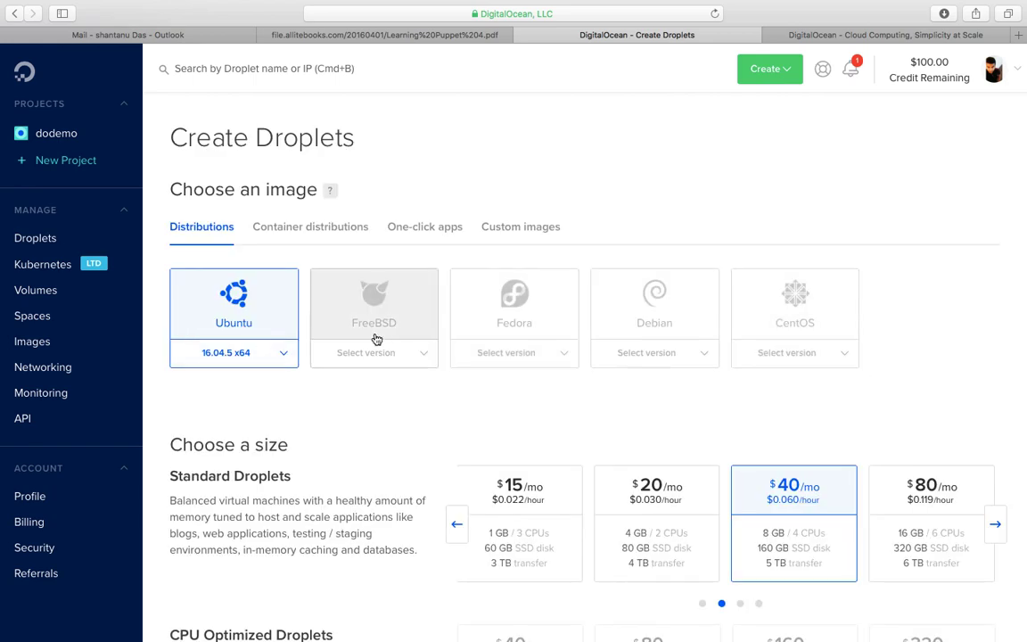
mouse_move(259, 318)
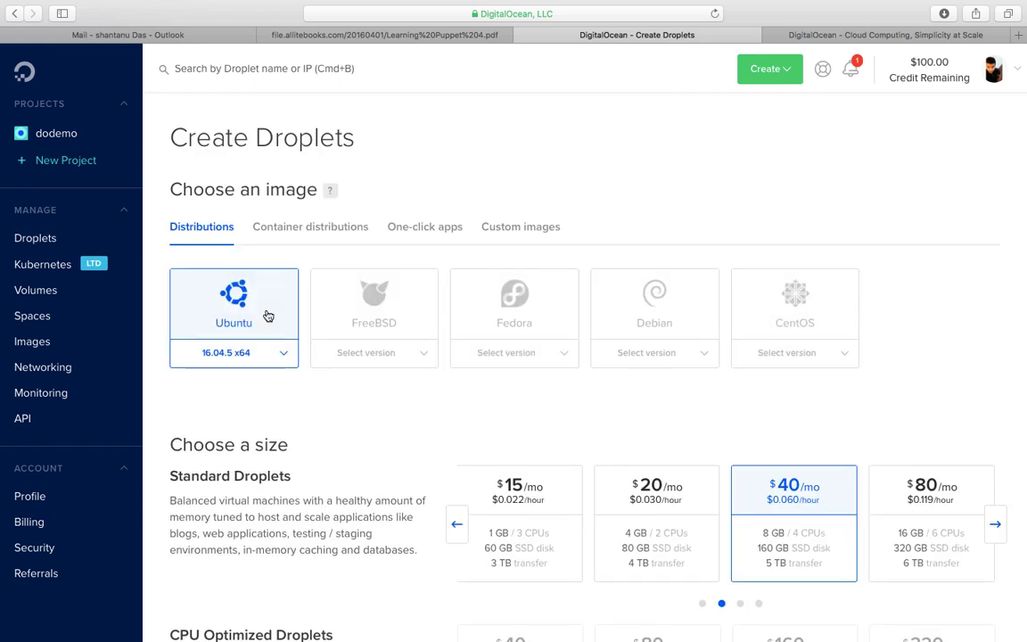
mouse_move(794, 313)
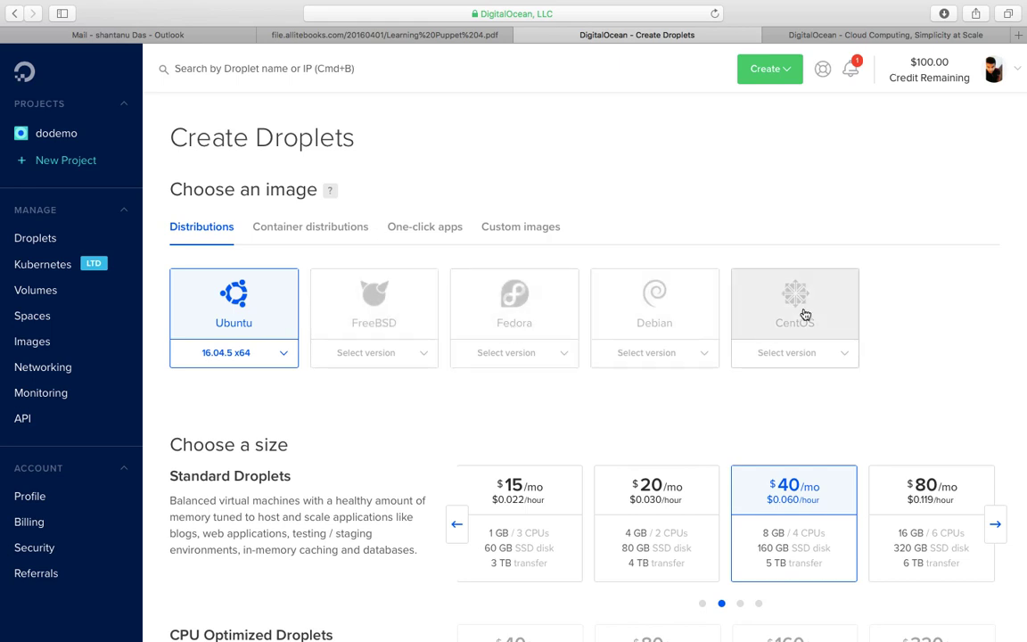
left_click(655, 303)
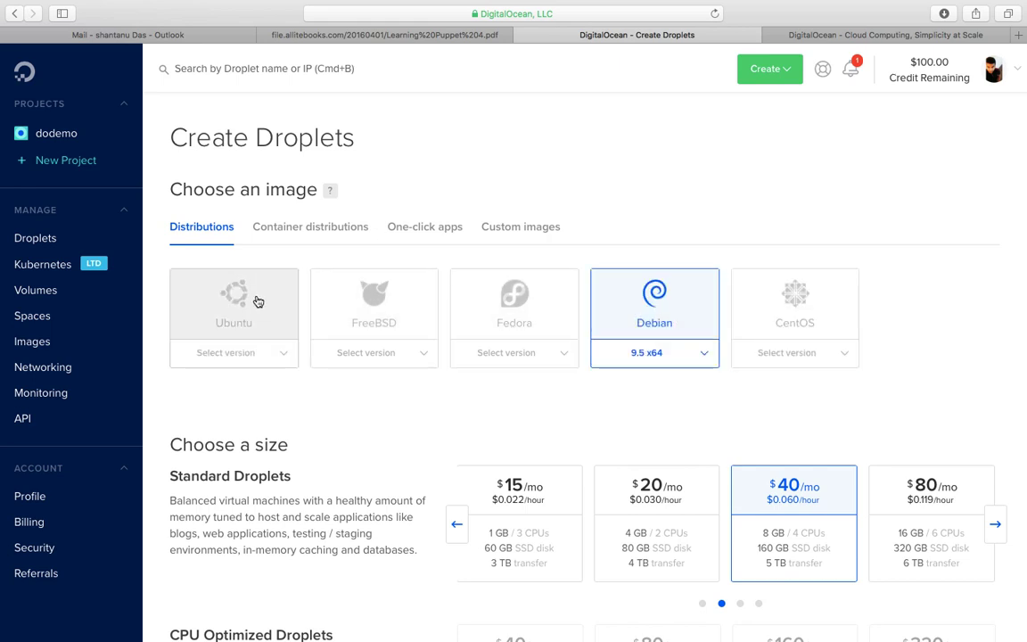
mouse_move(538, 339)
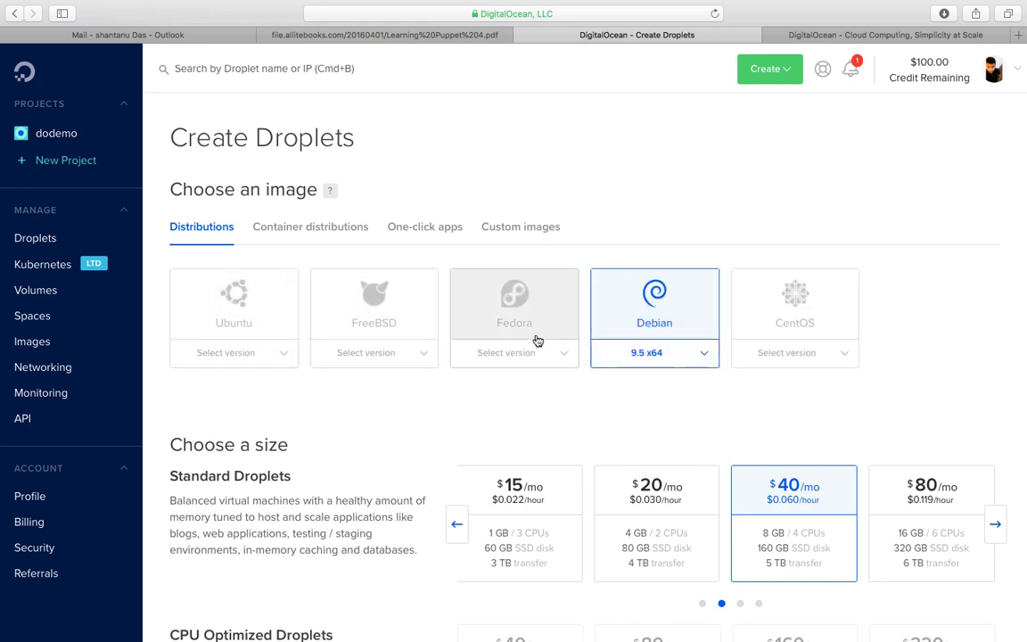
Browse the size plans and reveal the larger CPU Optimized sizes ($80 to $640/mo)
scroll("down", 3)
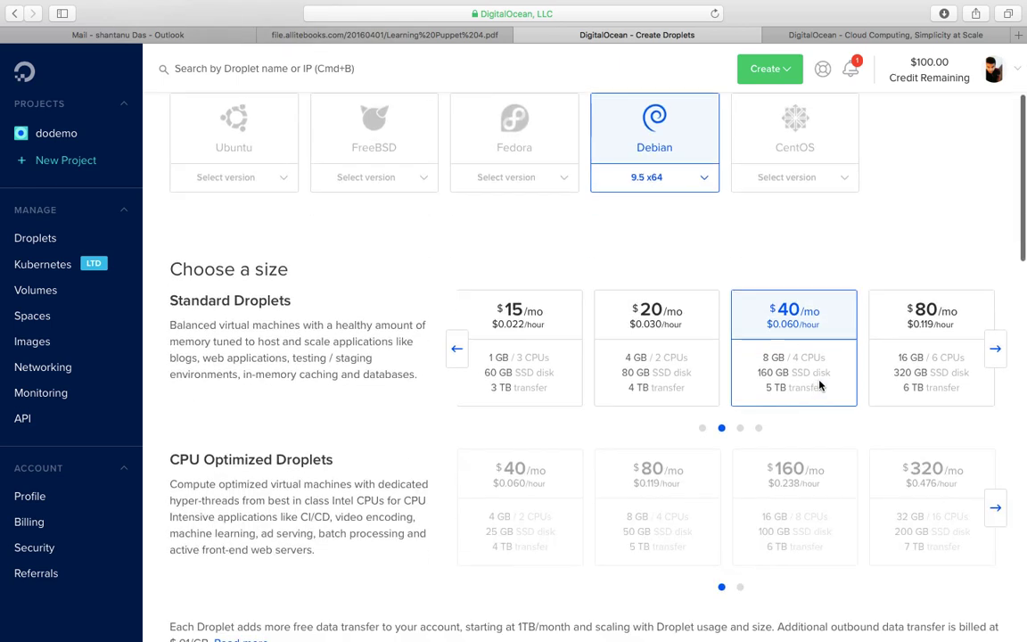
mouse_move(302, 319)
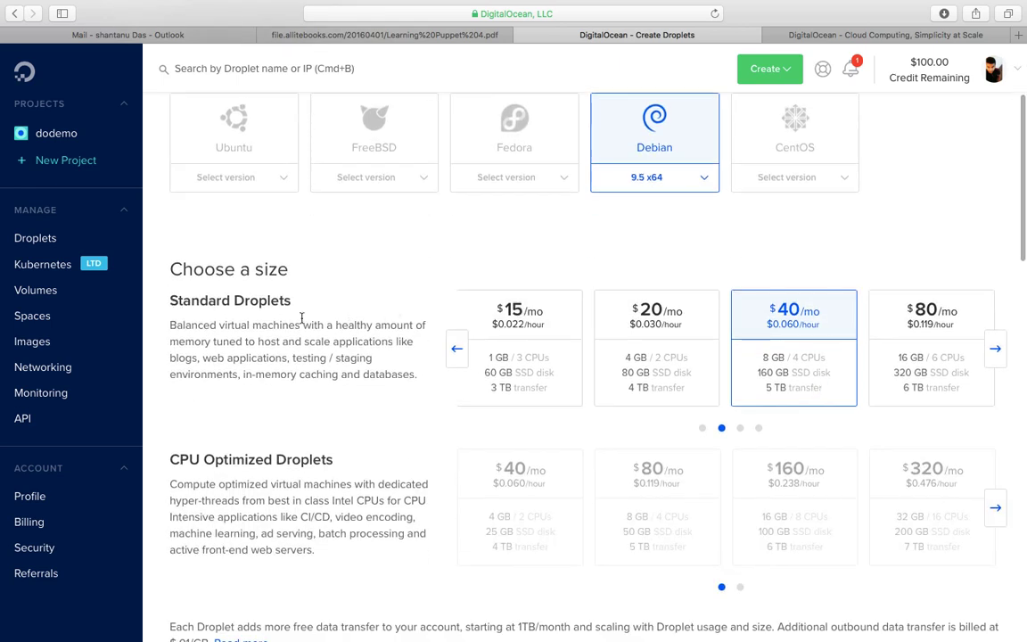
mouse_move(246, 310)
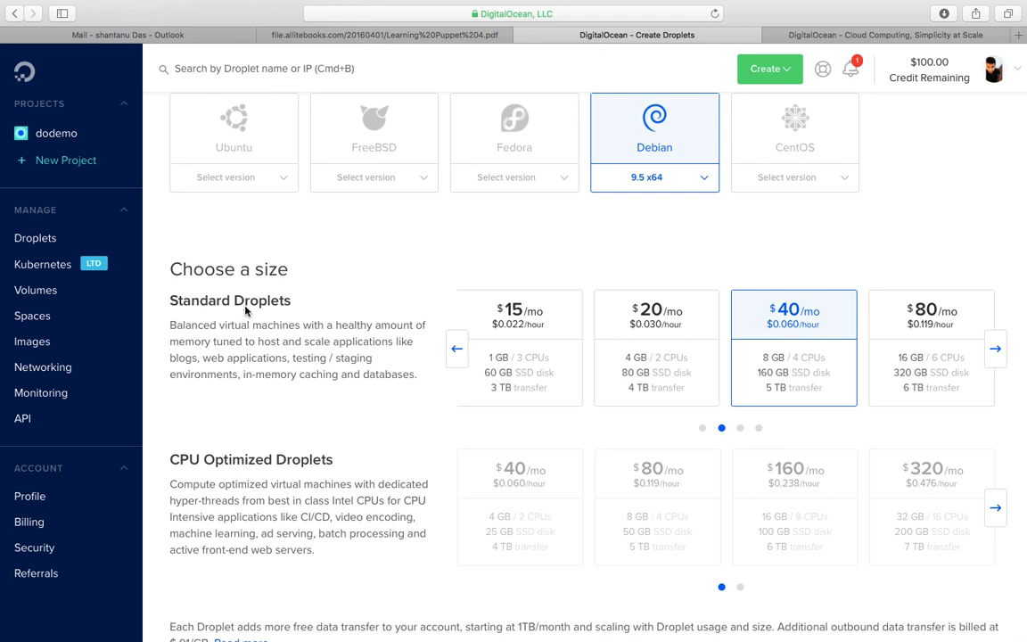
scroll("down", 3)
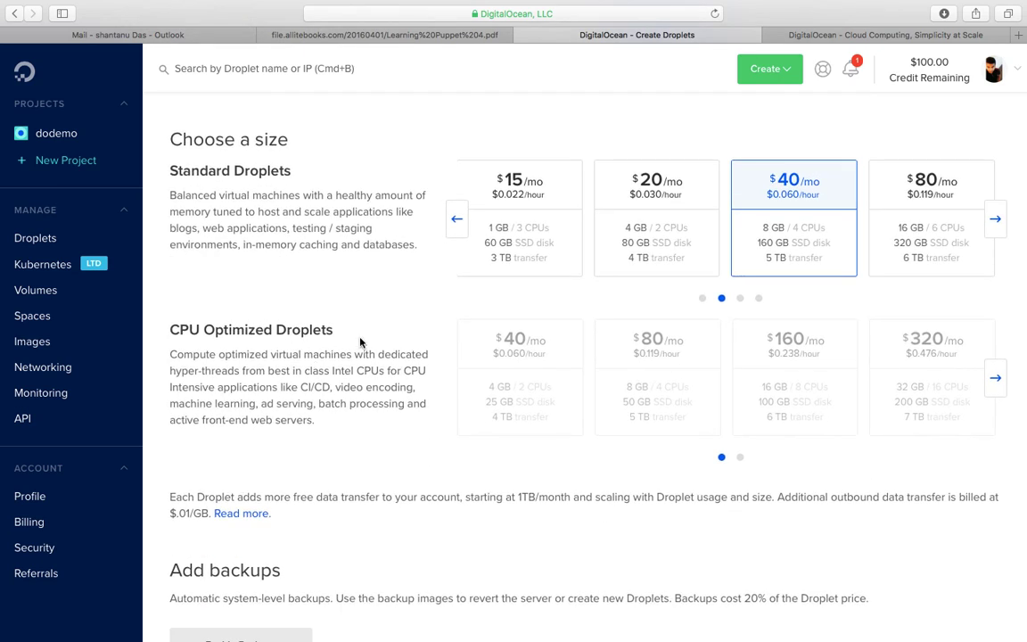
mouse_move(436, 268)
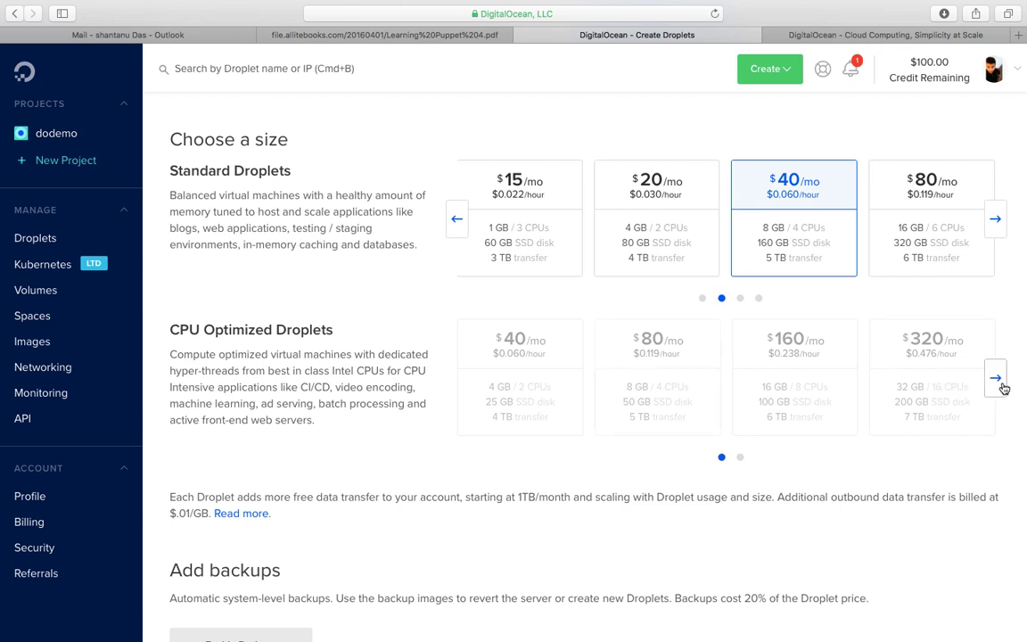
left_click(996, 378)
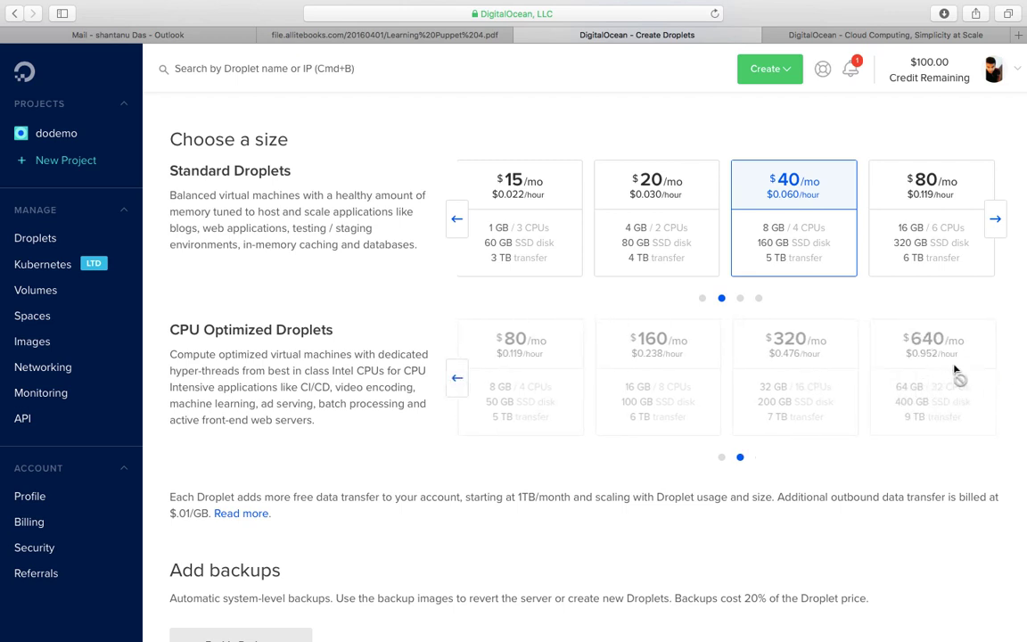
mouse_move(936, 446)
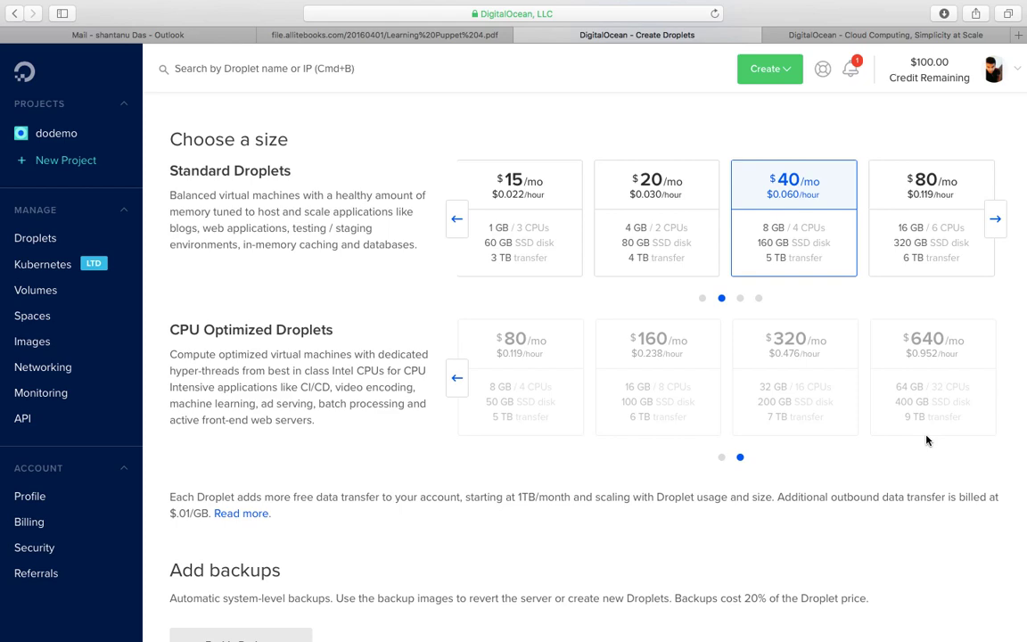
scroll("down", 3)
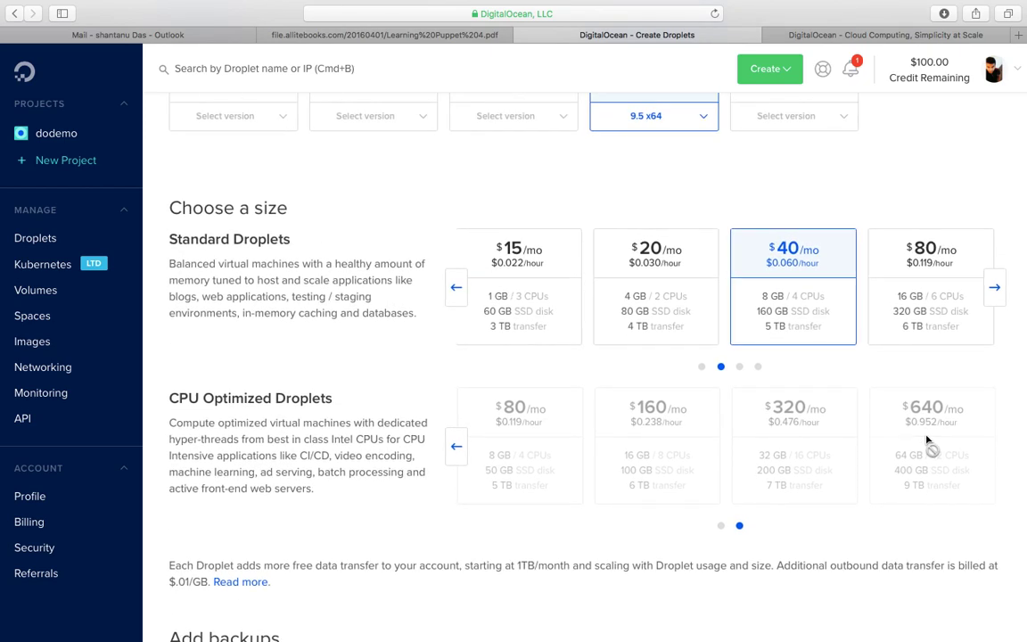
scroll("up", 3)
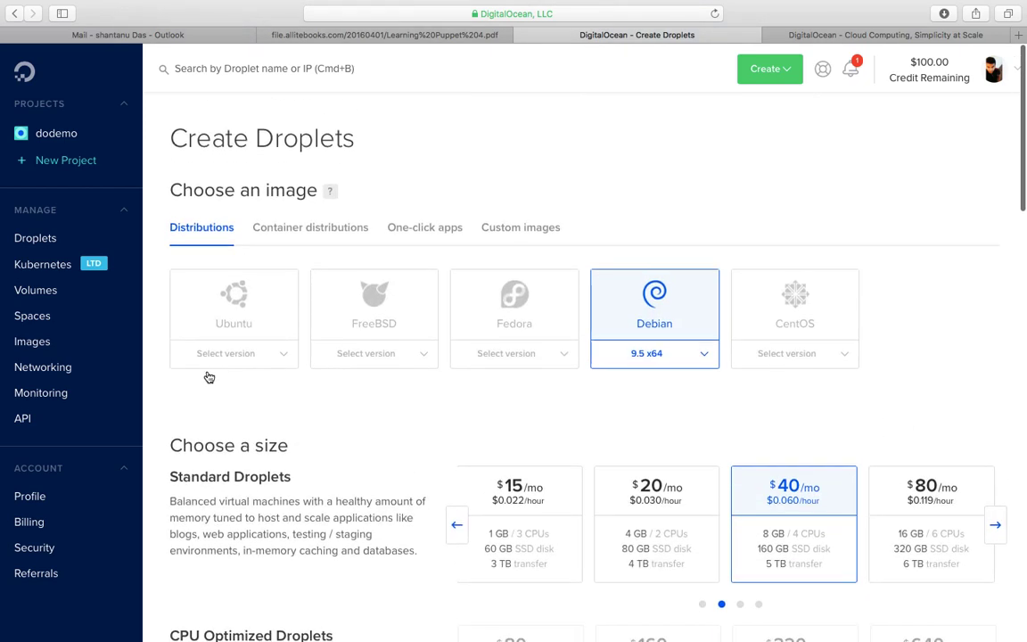
Choose the Ubuntu 16.04.5 x64 image and the $10/mo Standard plan (2 GB, 1 CPU)
left_click(234, 303)
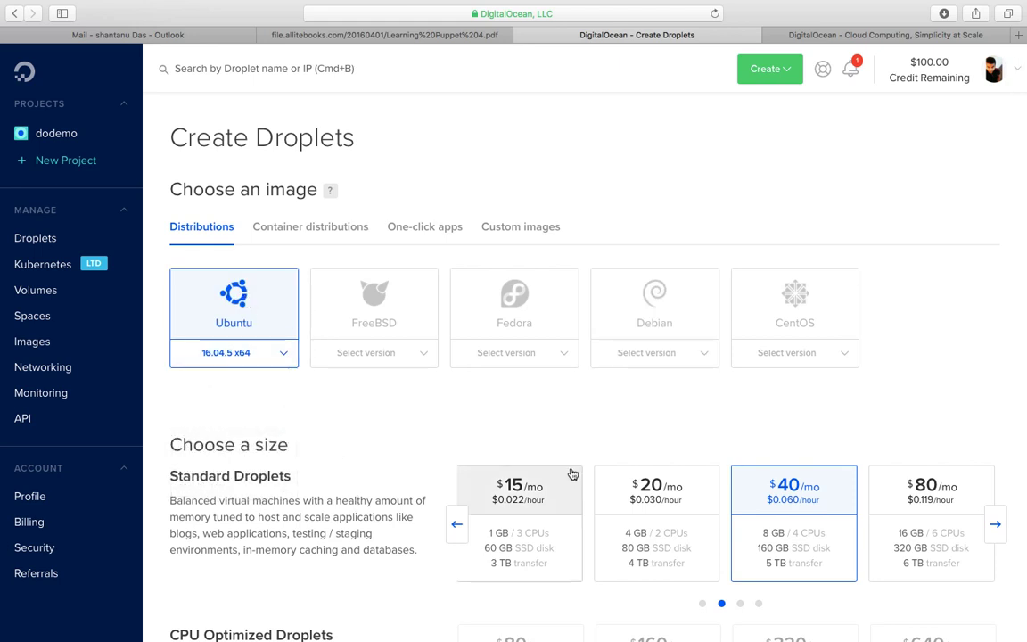
scroll("down", 3)
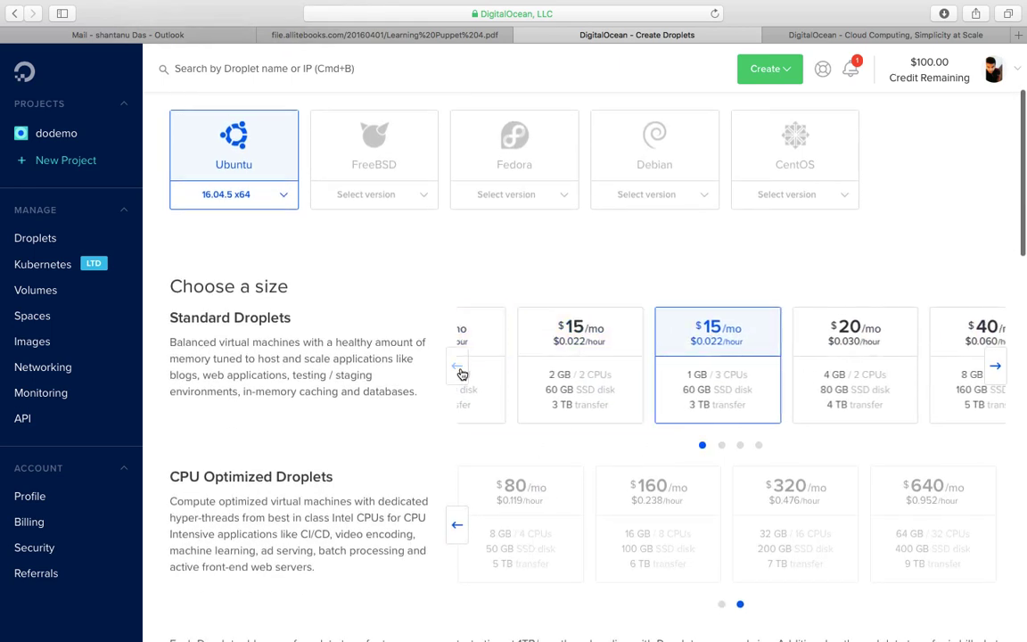
left_click(456, 365)
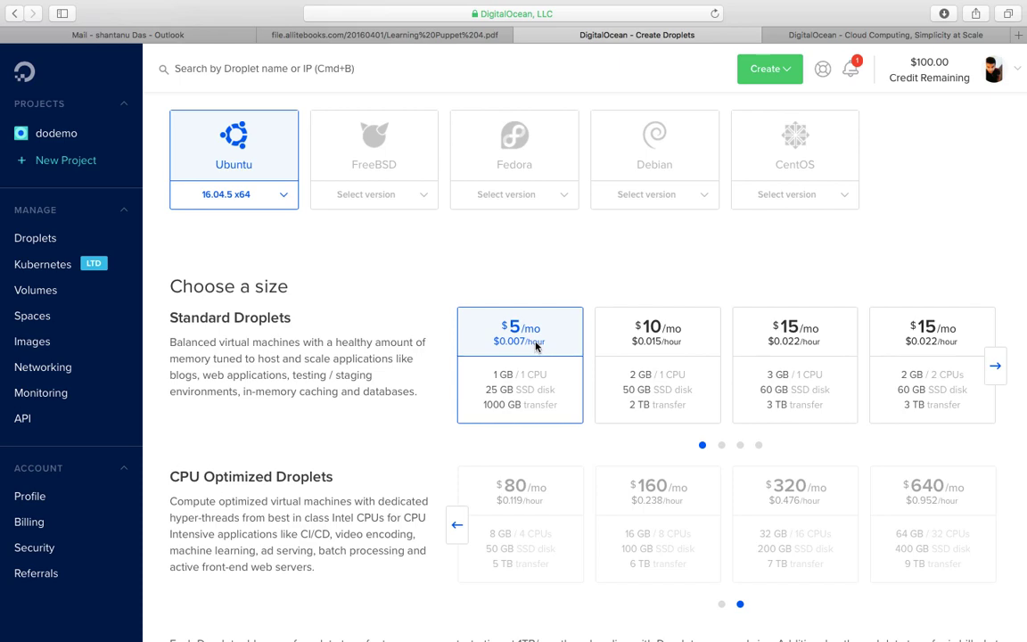
scroll("down", 3)
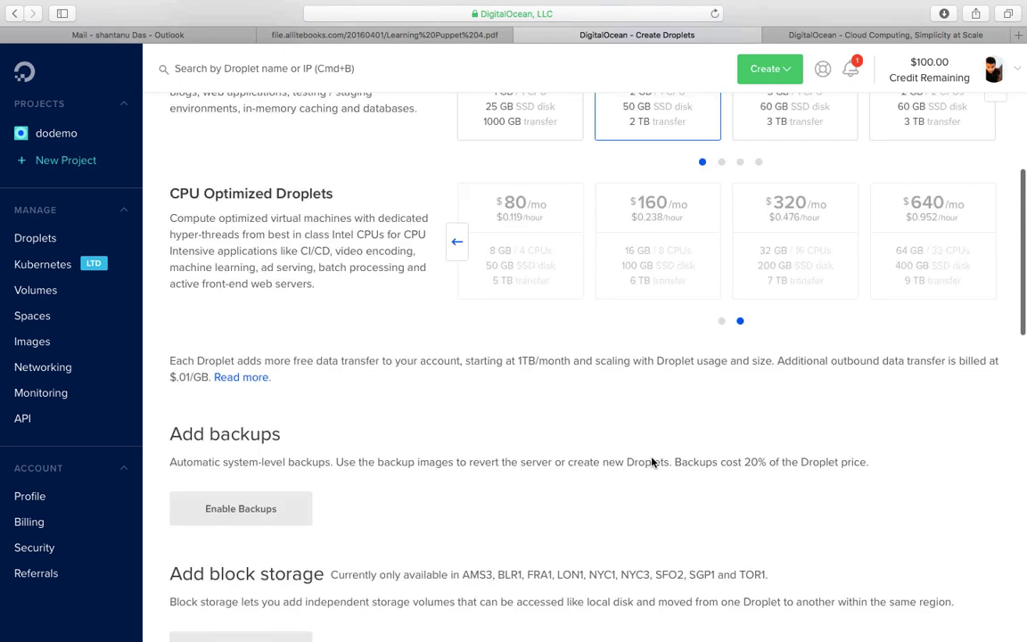
scroll("down", 3)
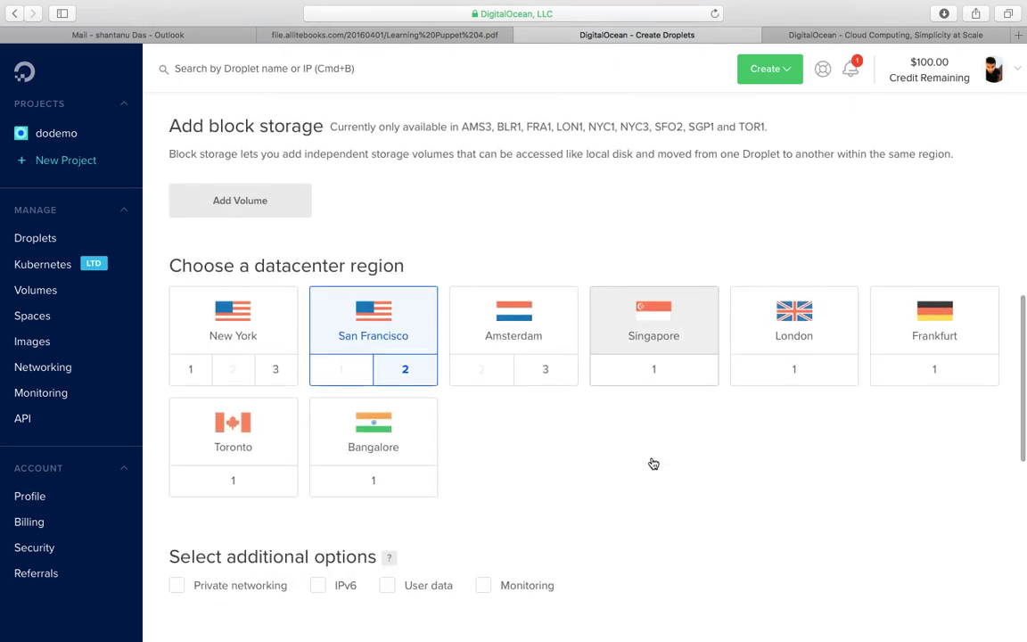
mouse_move(273, 336)
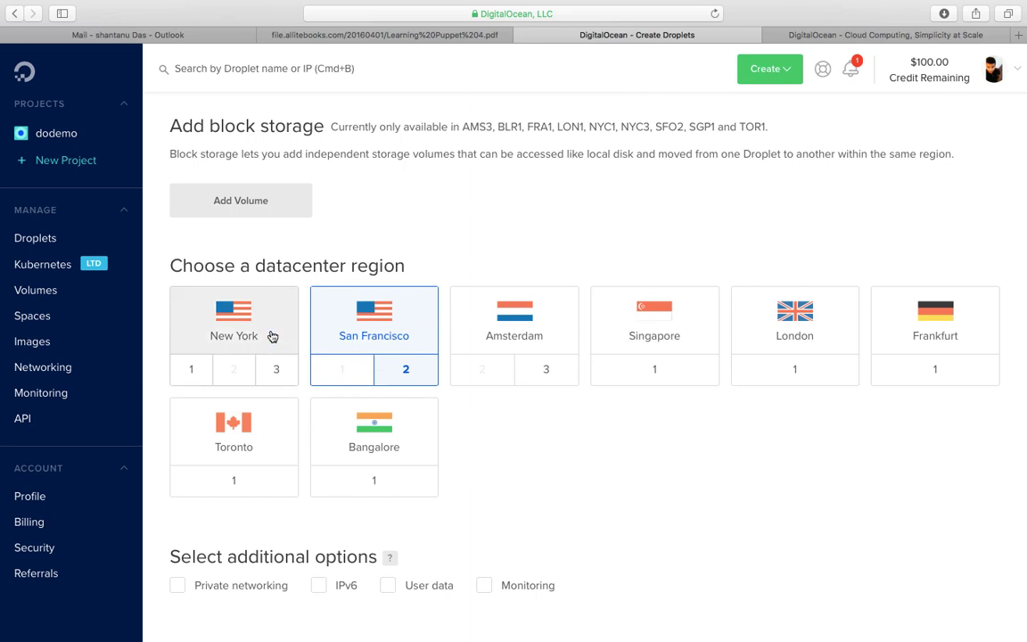
mouse_move(545, 369)
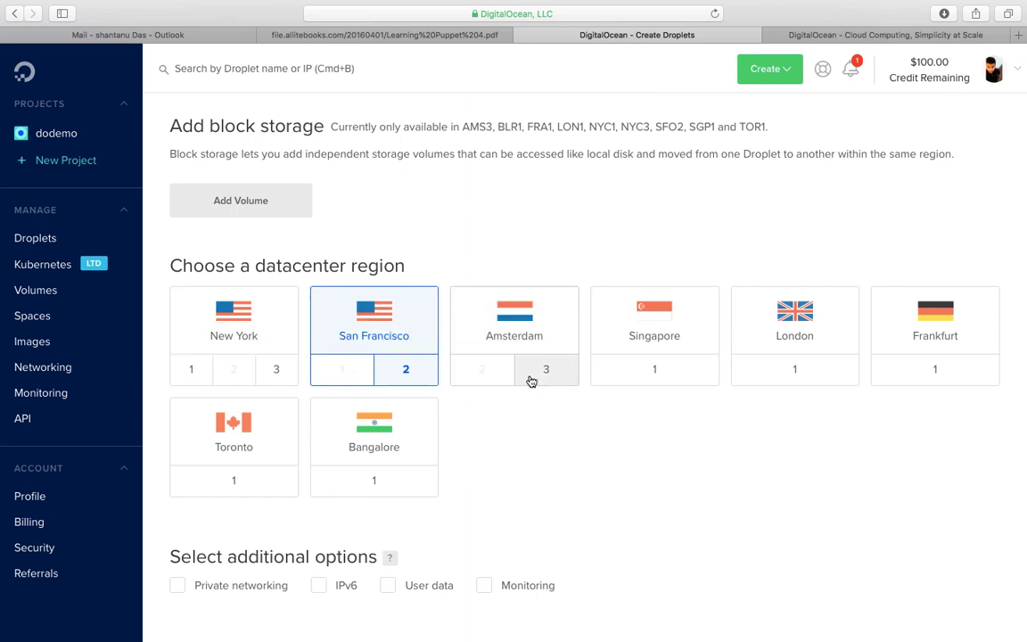
mouse_move(907, 379)
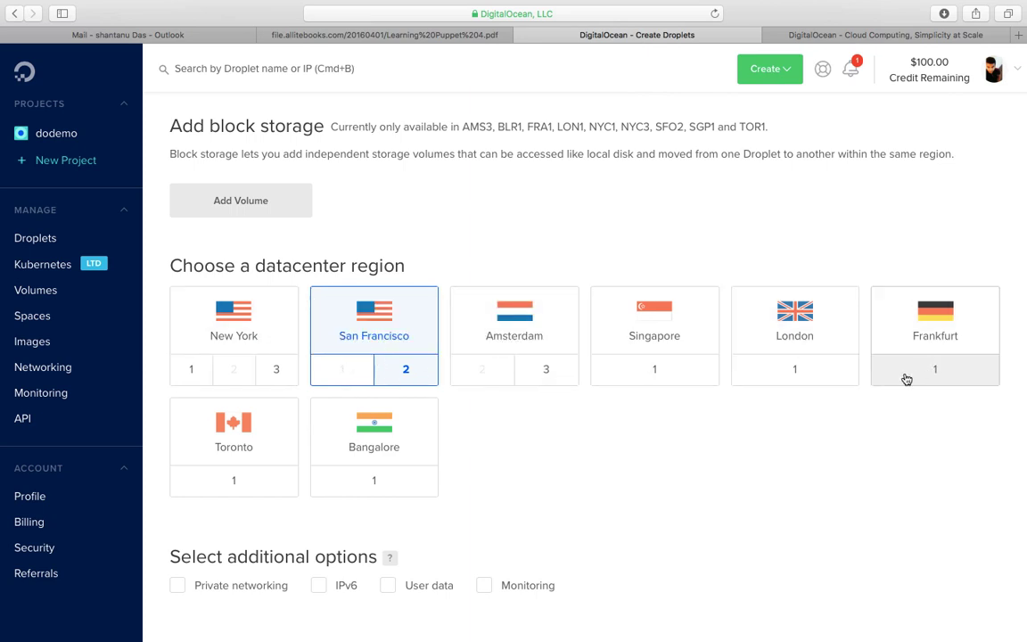
mouse_move(355, 348)
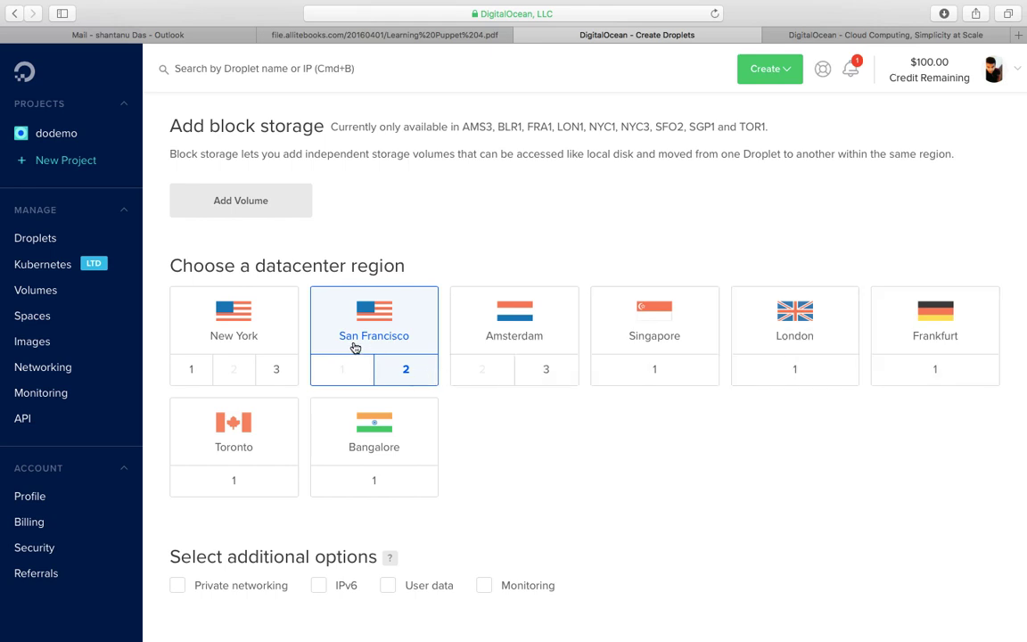
mouse_move(190, 437)
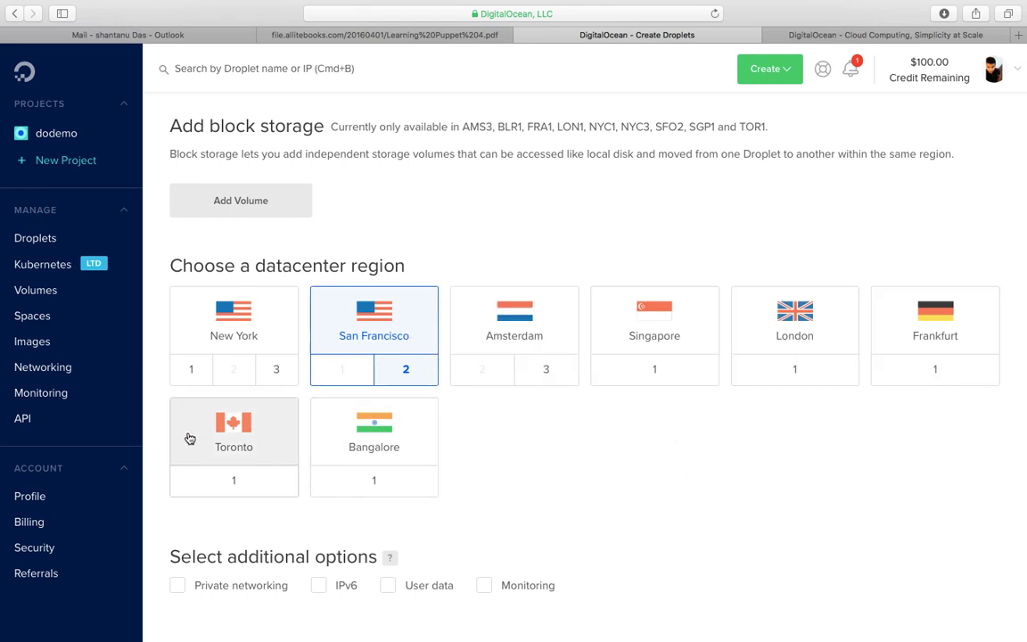
mouse_move(431, 467)
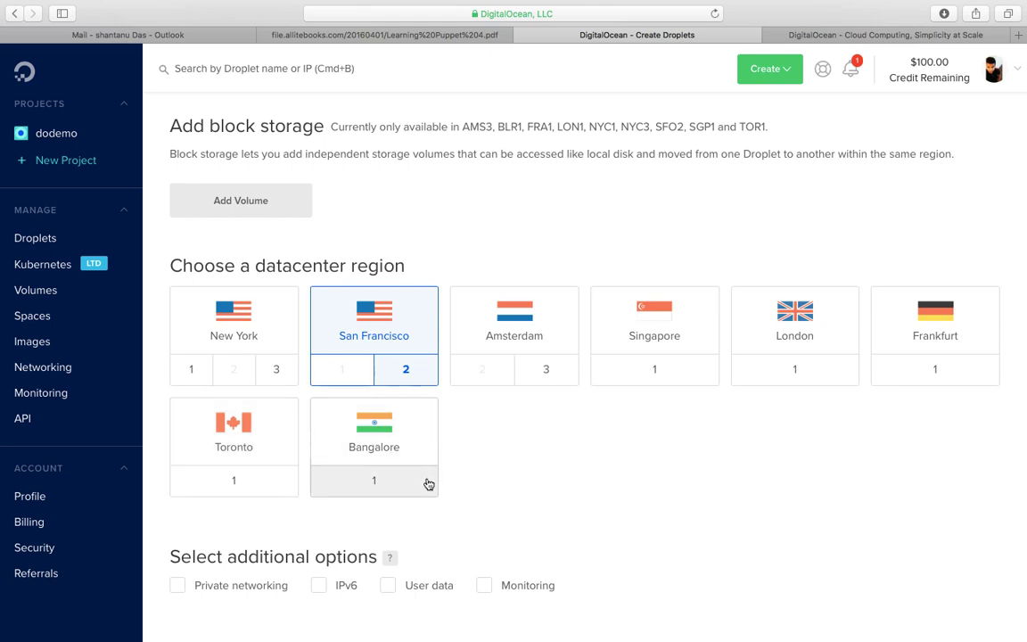
Set the hostname to demo-droplet and add the sandbox tag
scroll("down", 3)
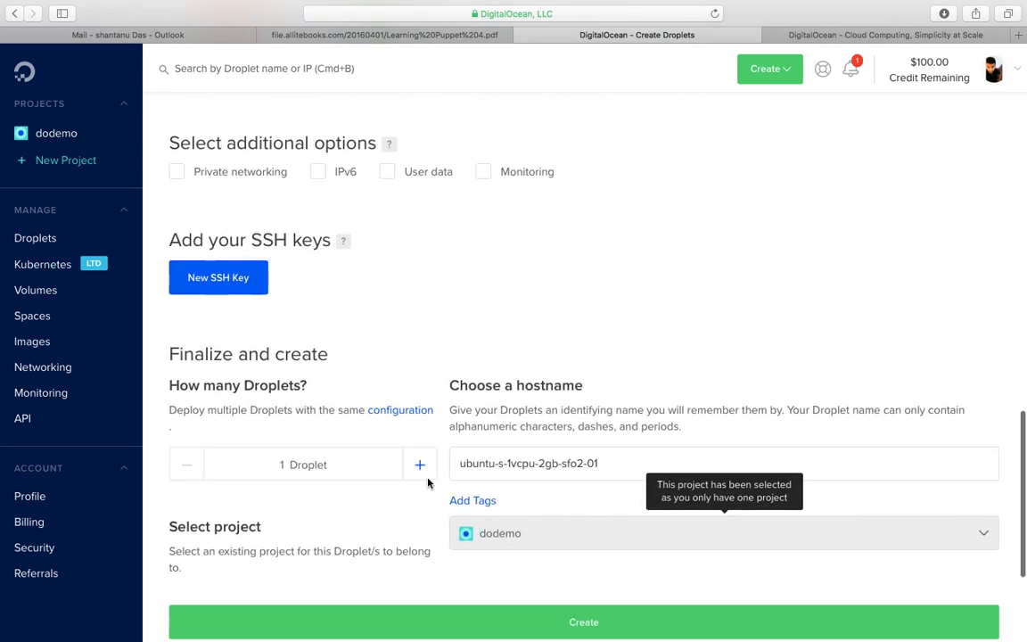
mouse_move(218, 277)
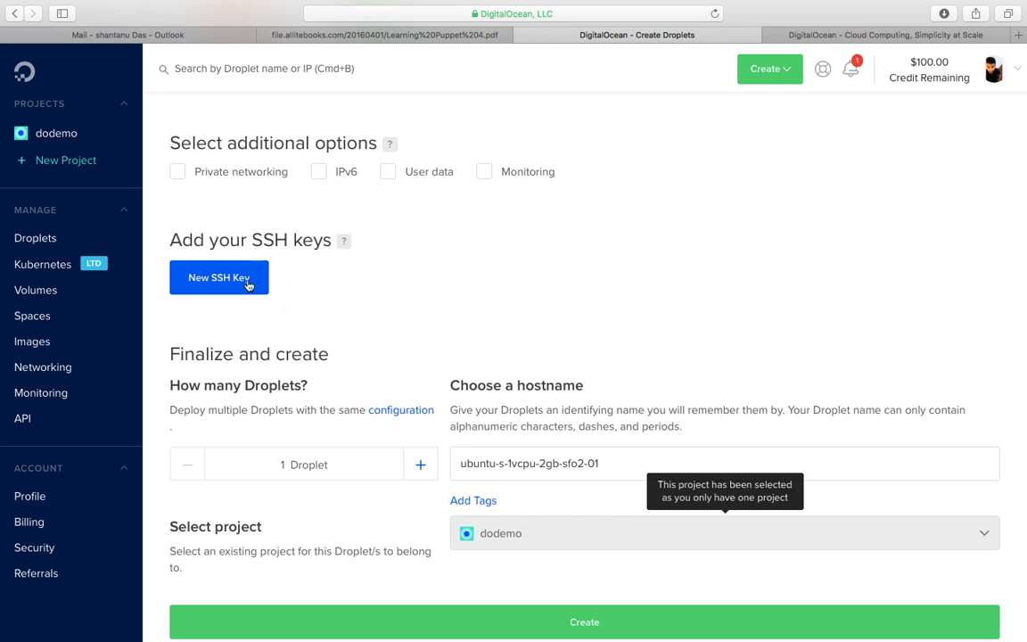
mouse_move(243, 291)
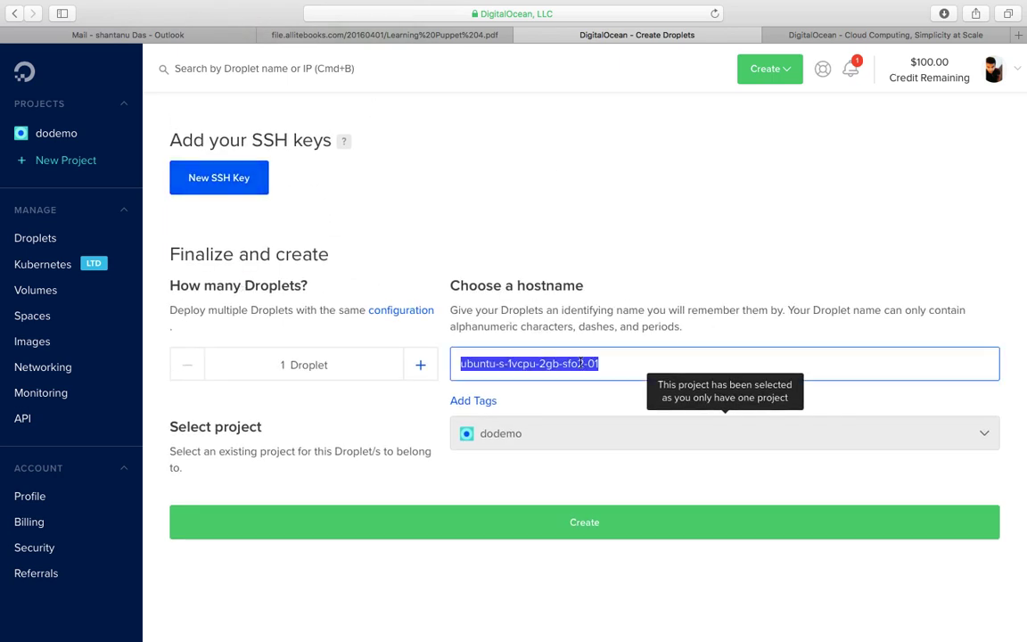
type("demo-de")
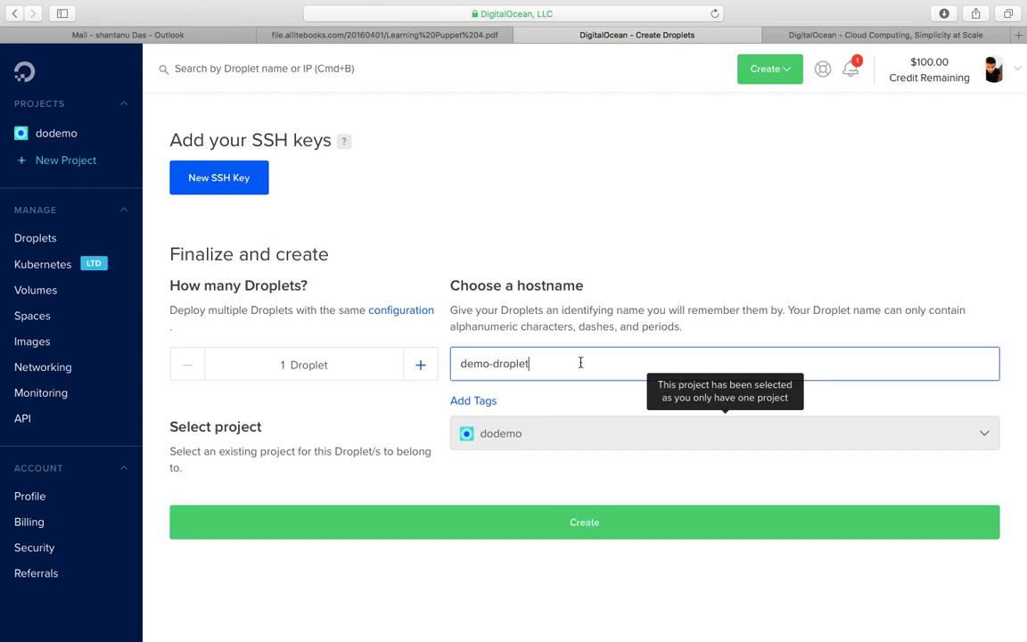
left_click(474, 401)
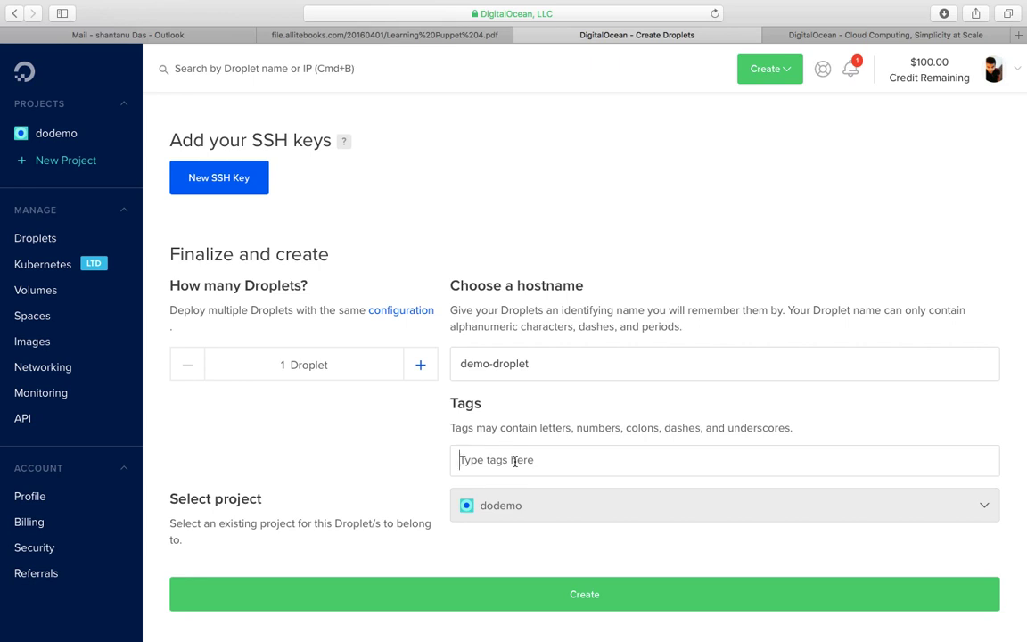
type("demo")
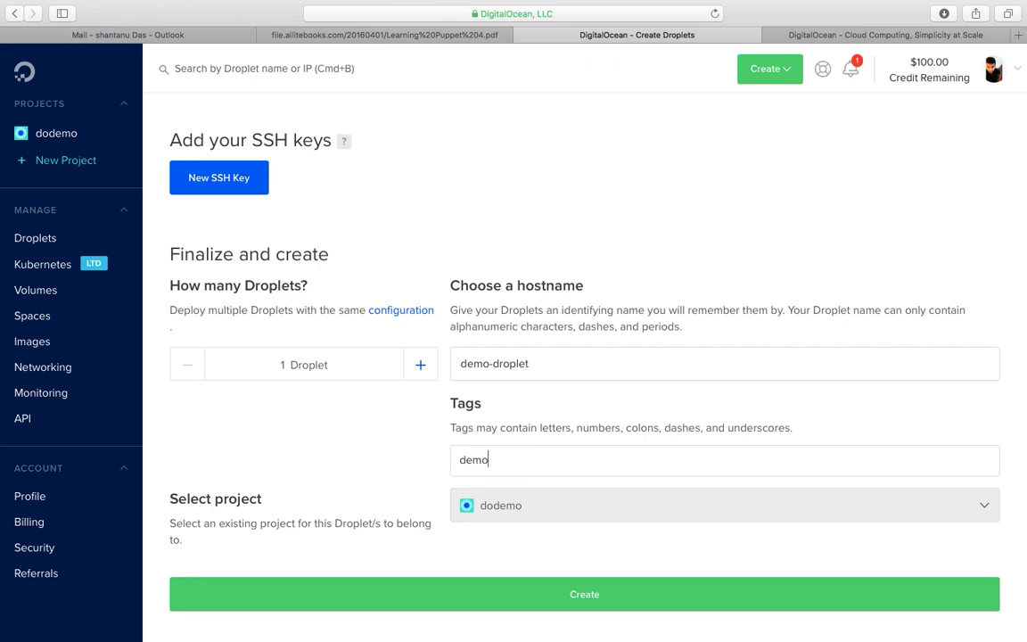
type("sandbo")
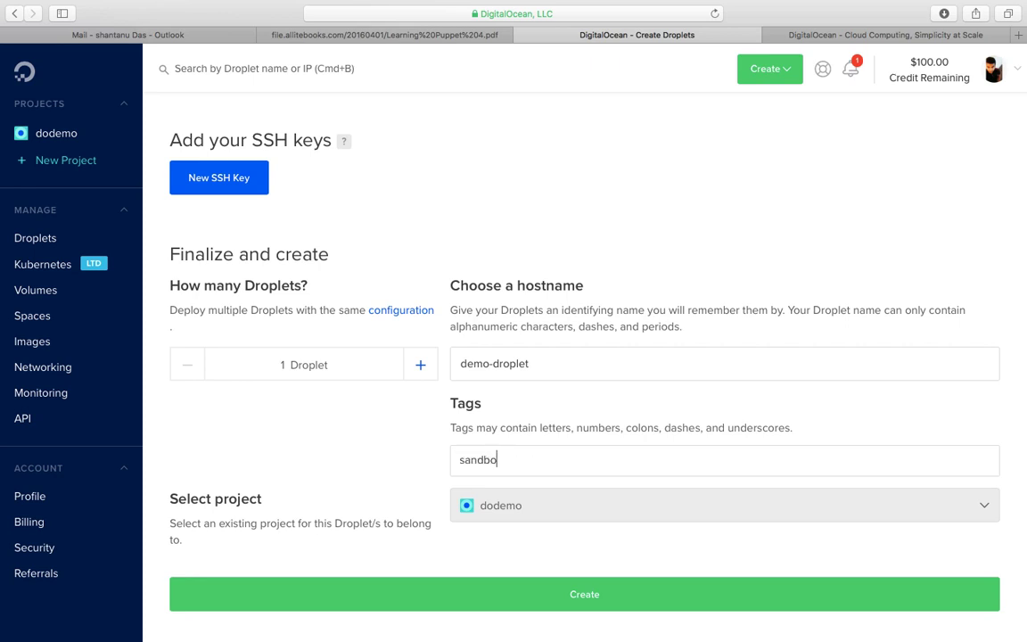
key("Return")
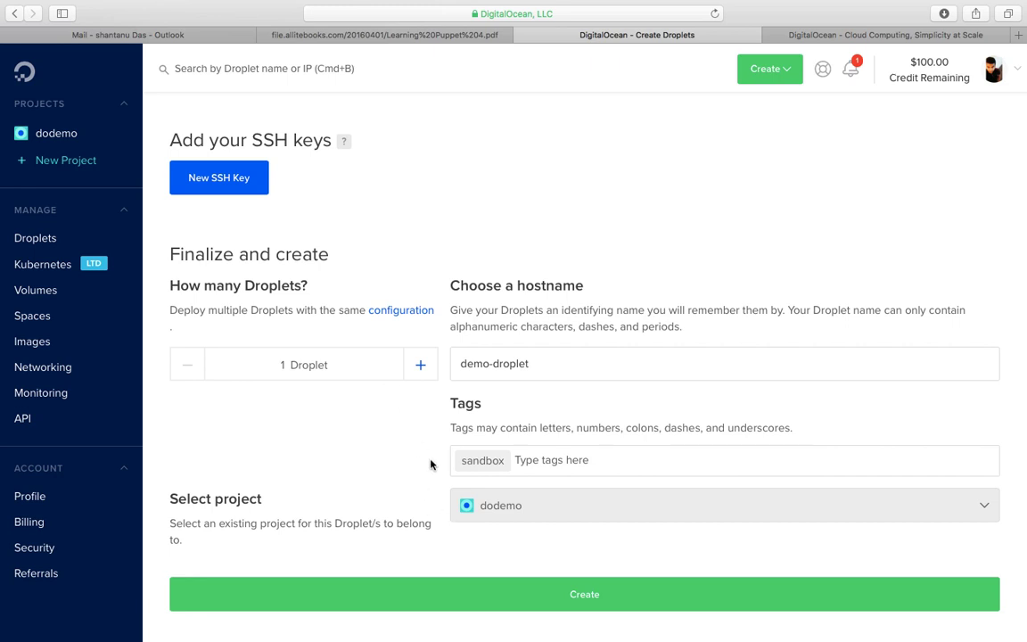
Raise the droplet count, edit the second hostname, then reduce back to one droplet
scroll("up", 3)
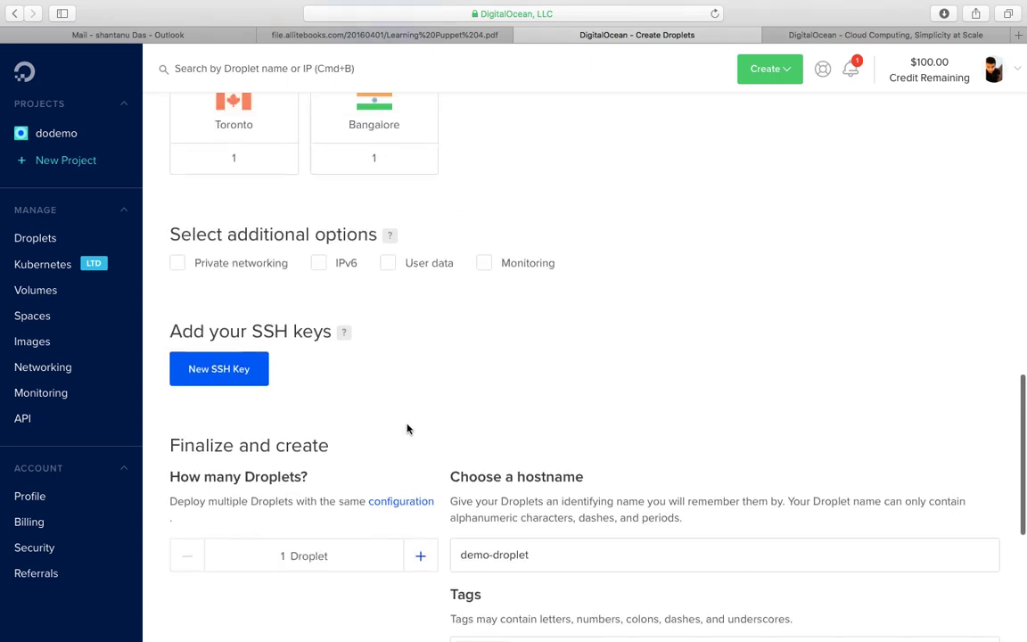
scroll("down", 3)
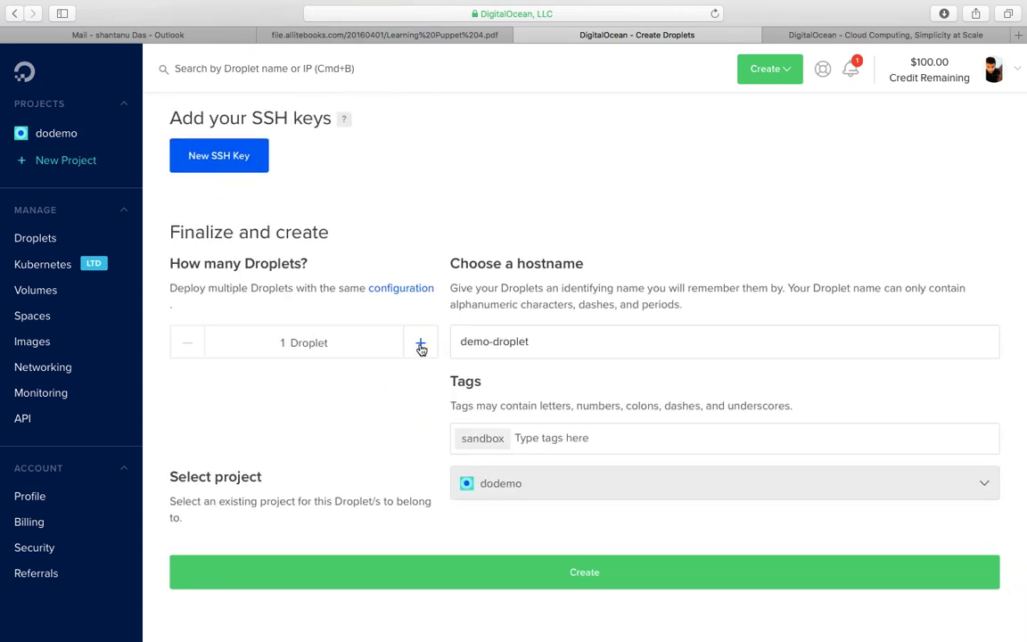
left_click(420, 342)
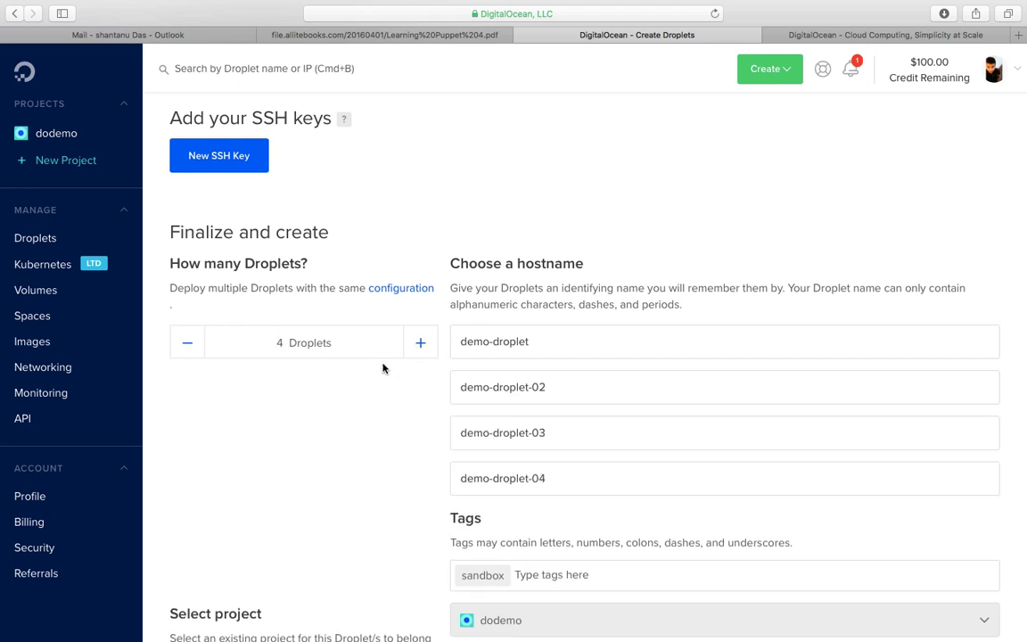
scroll("down", 3)
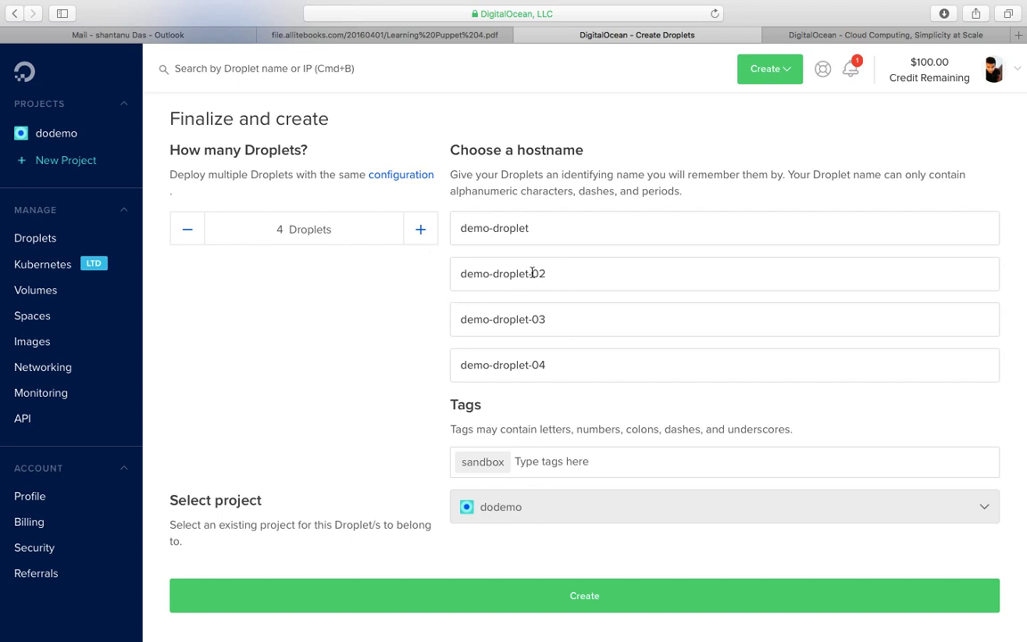
double_click(538, 274)
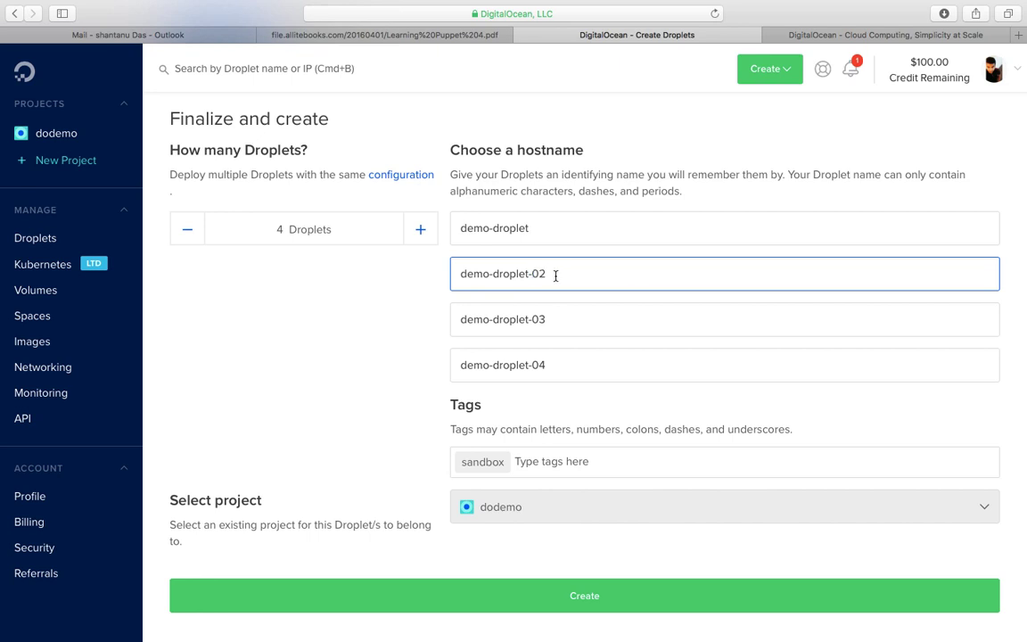
mouse_move(533, 228)
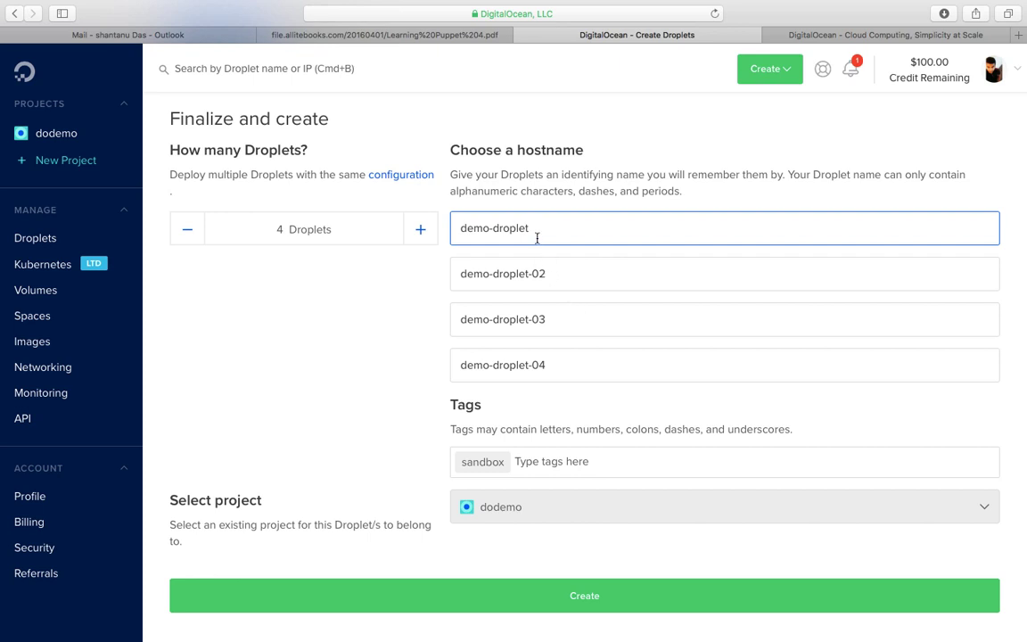
mouse_move(513, 297)
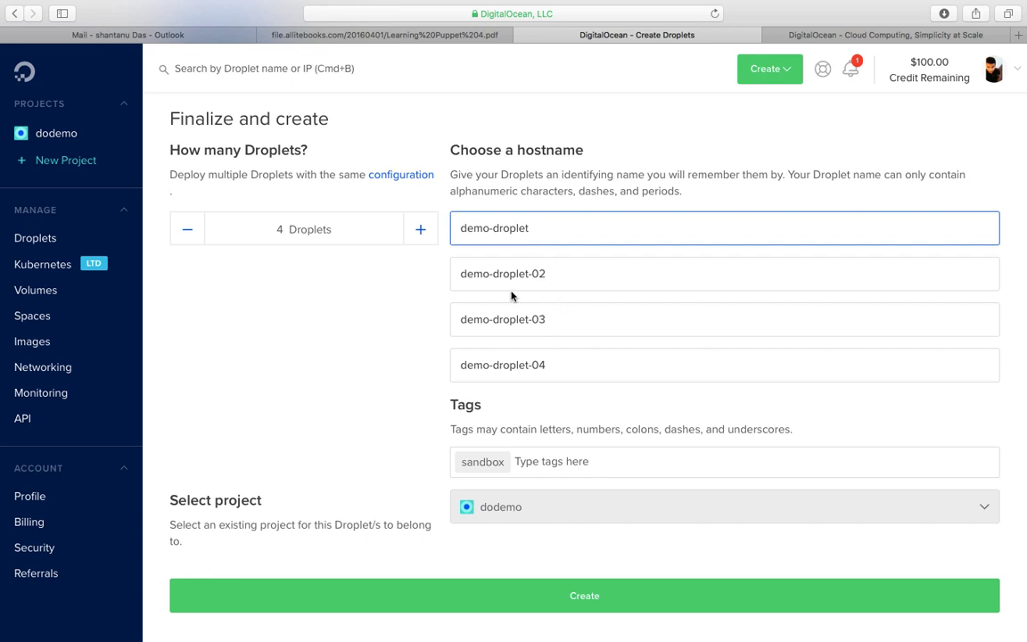
mouse_move(247, 382)
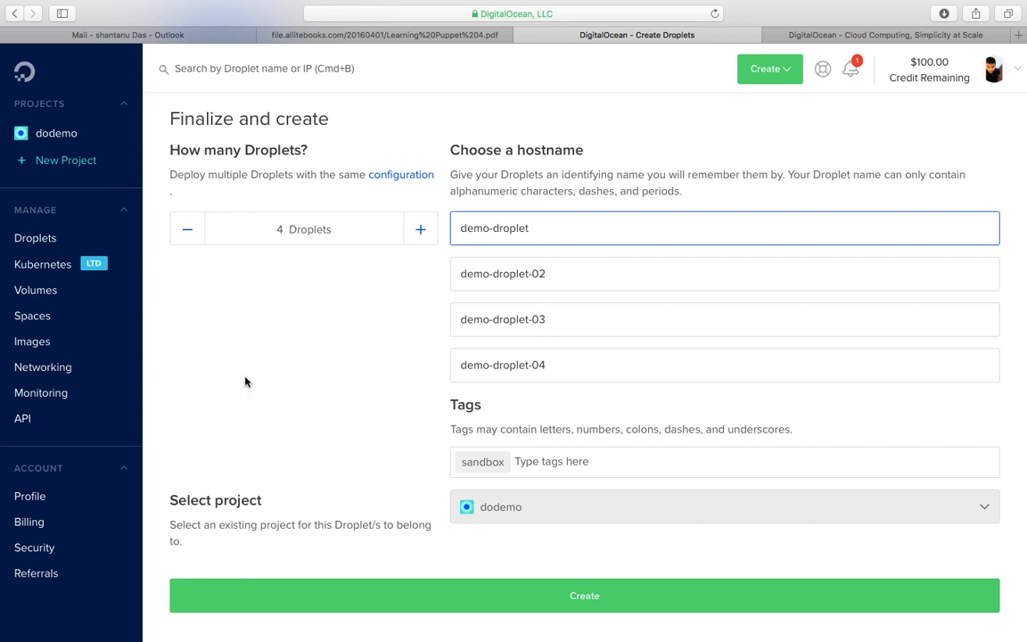
left_click(186, 230)
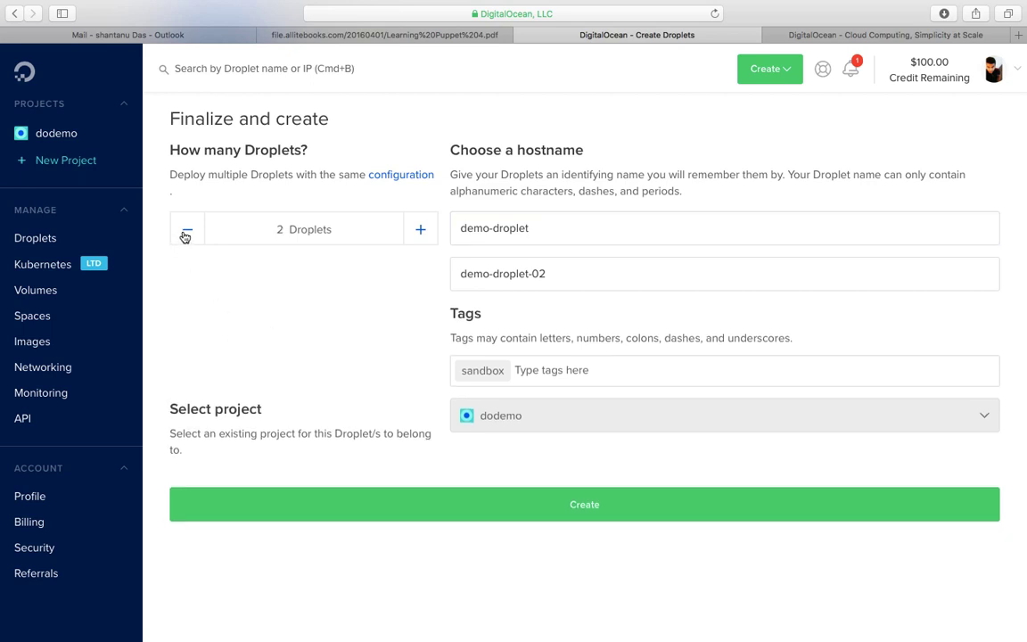
left_click(187, 229)
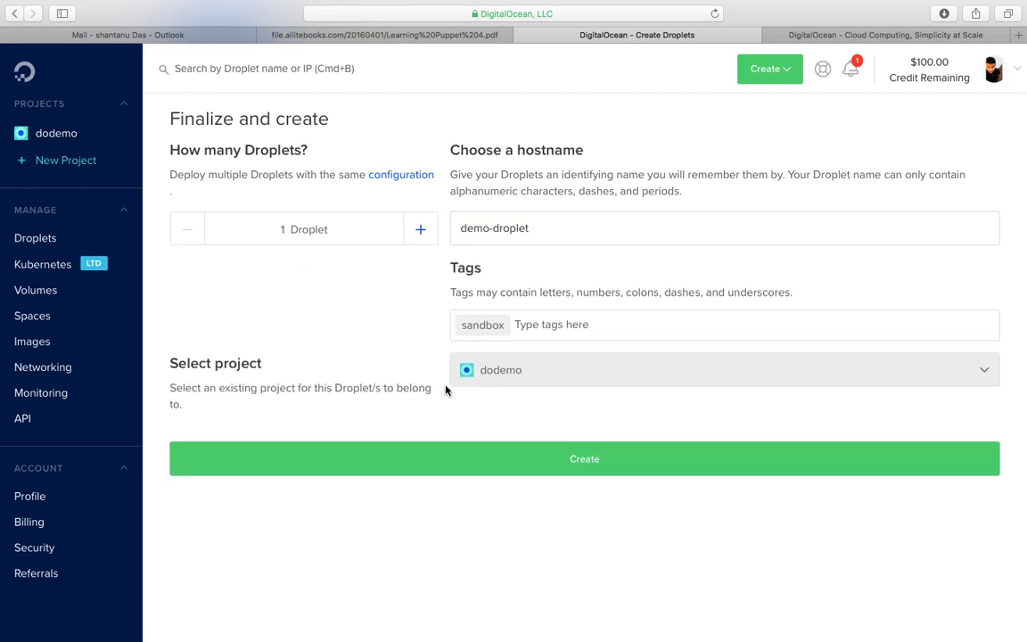
mouse_move(305, 248)
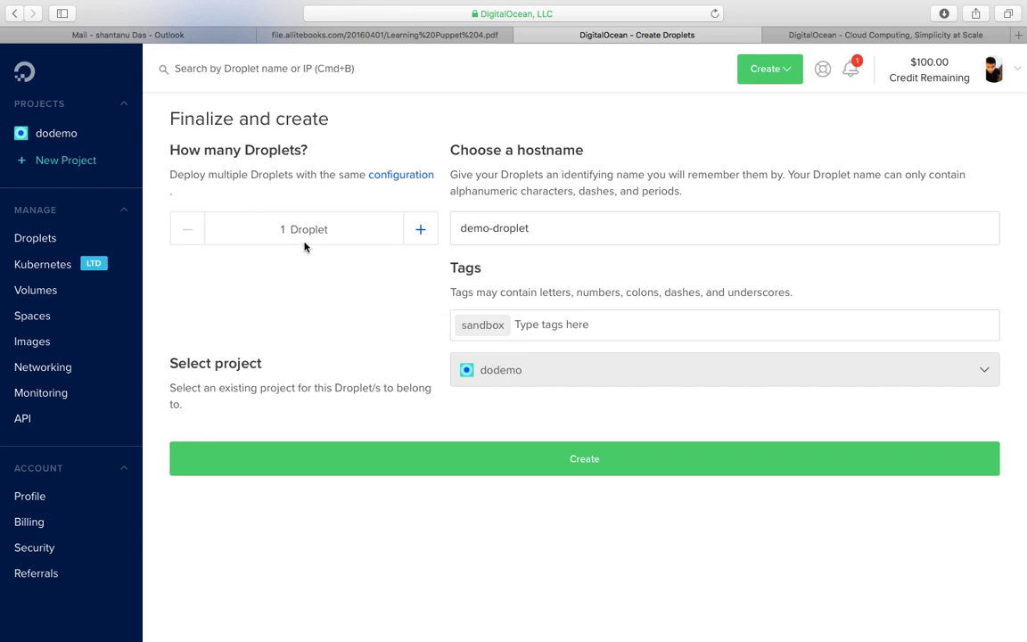
mouse_move(345, 256)
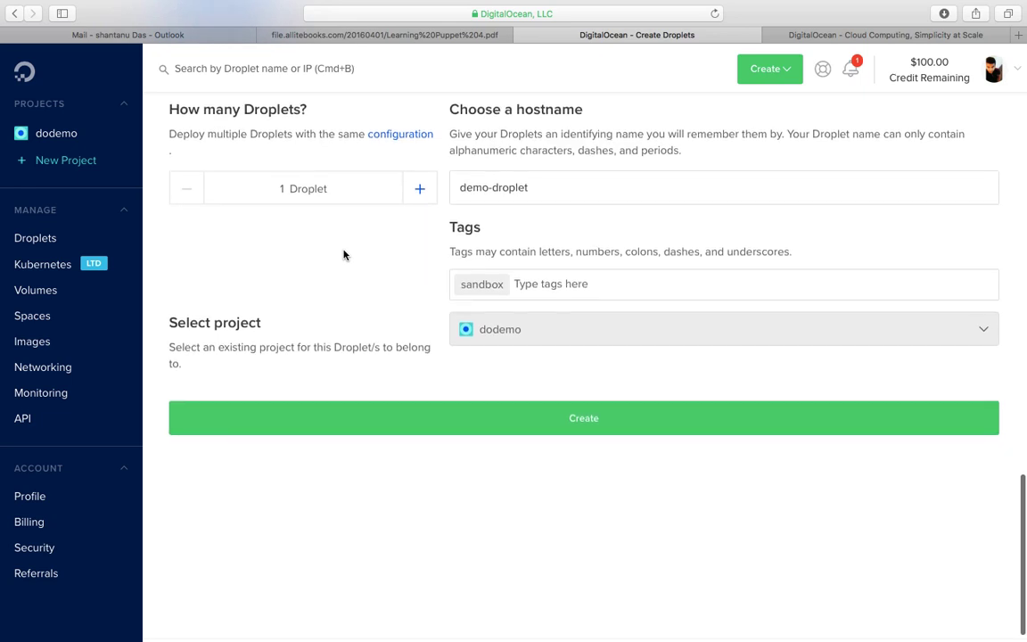
mouse_move(383, 235)
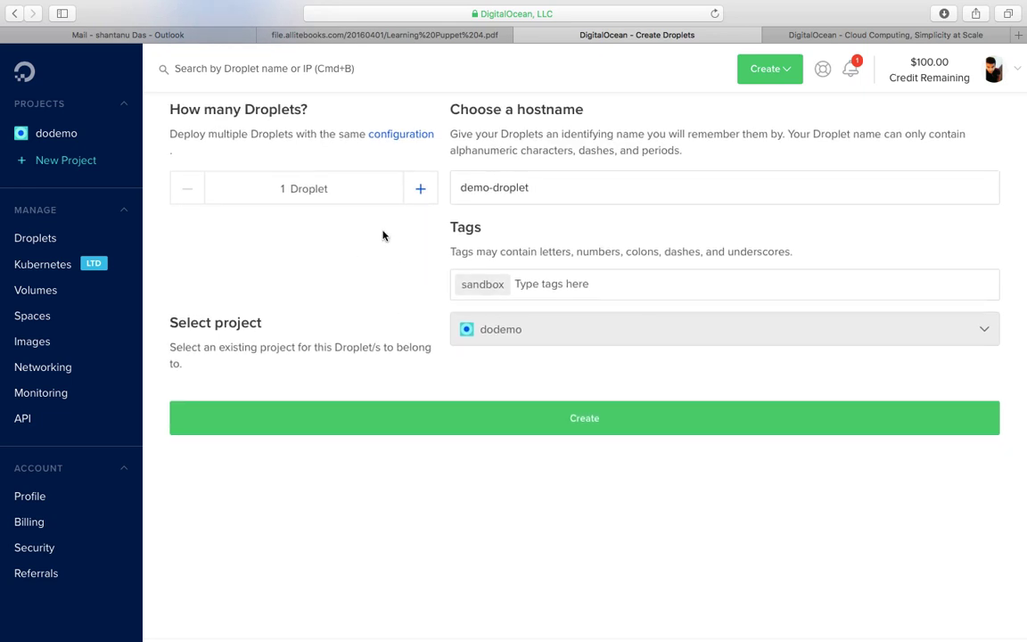
mouse_move(499, 311)
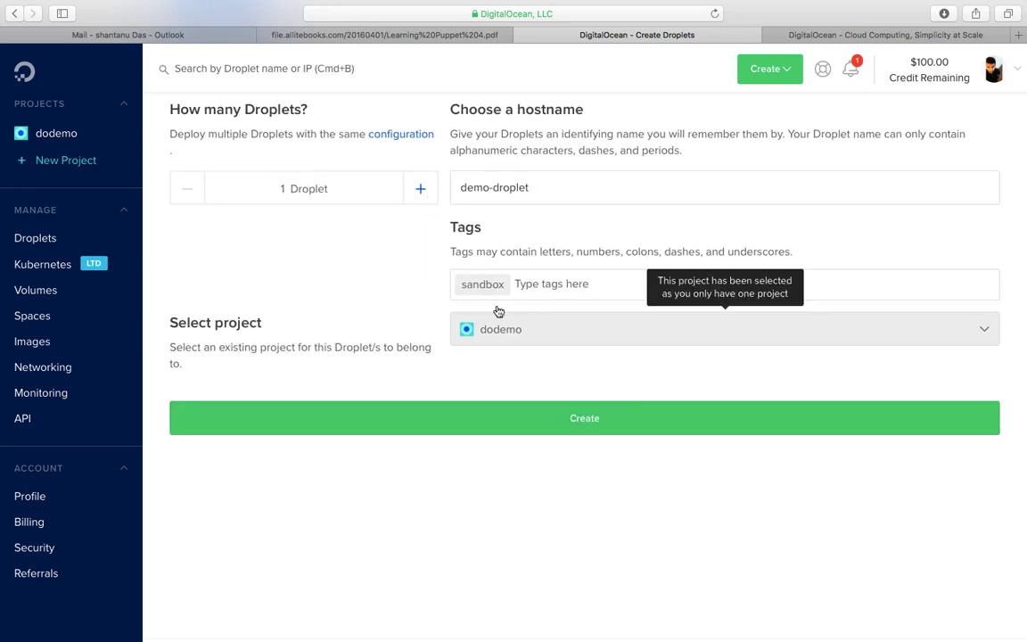
mouse_move(519, 383)
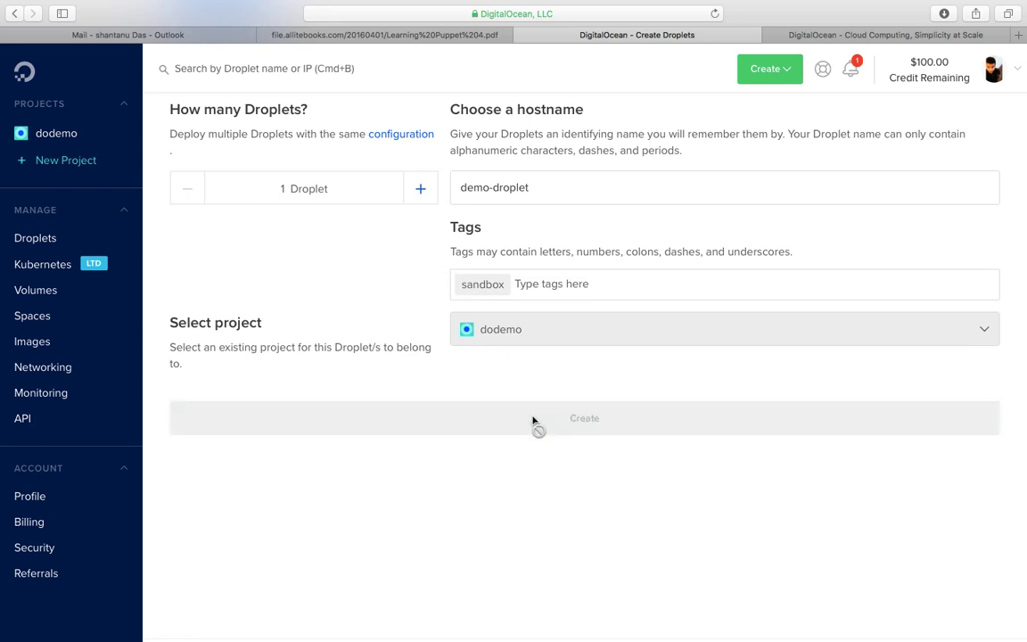
Create the droplet and open demo-droplet's details once it is provisioned
left_click(584, 418)
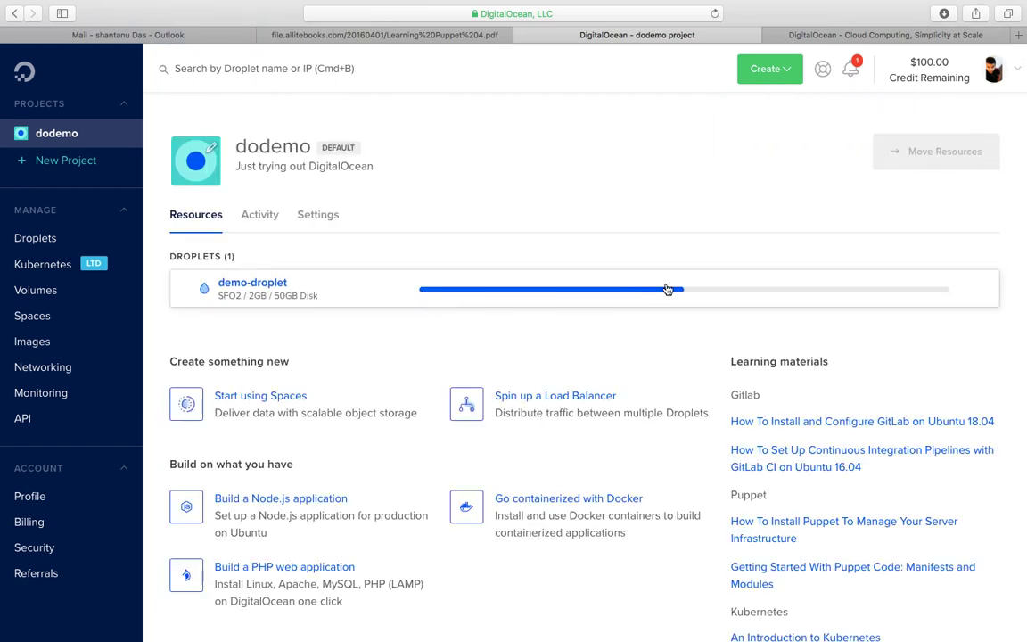
mouse_move(646, 294)
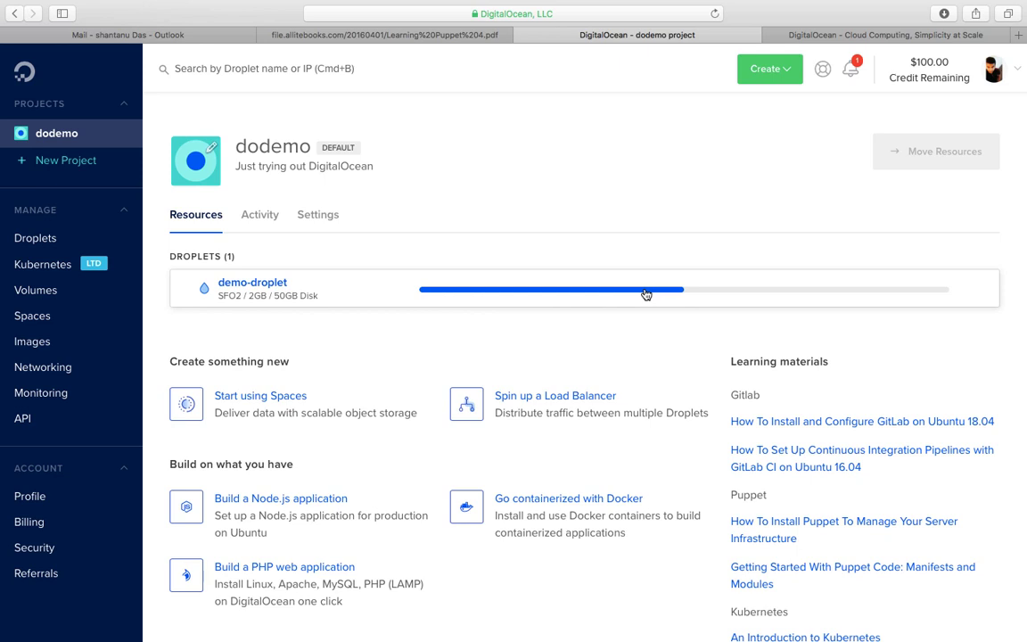
mouse_move(643, 296)
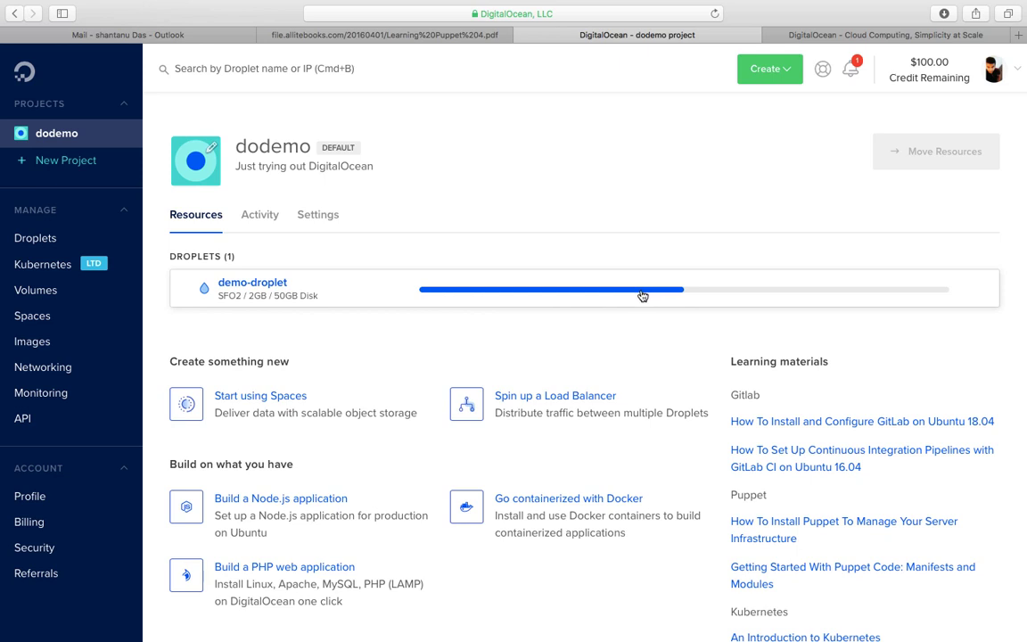
mouse_move(638, 299)
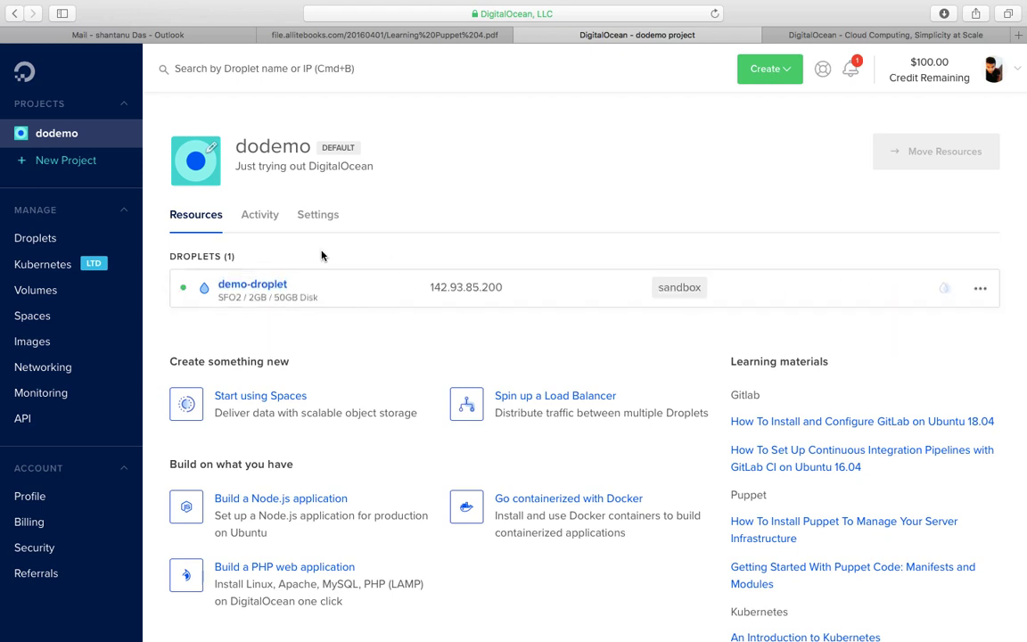
left_click(252, 284)
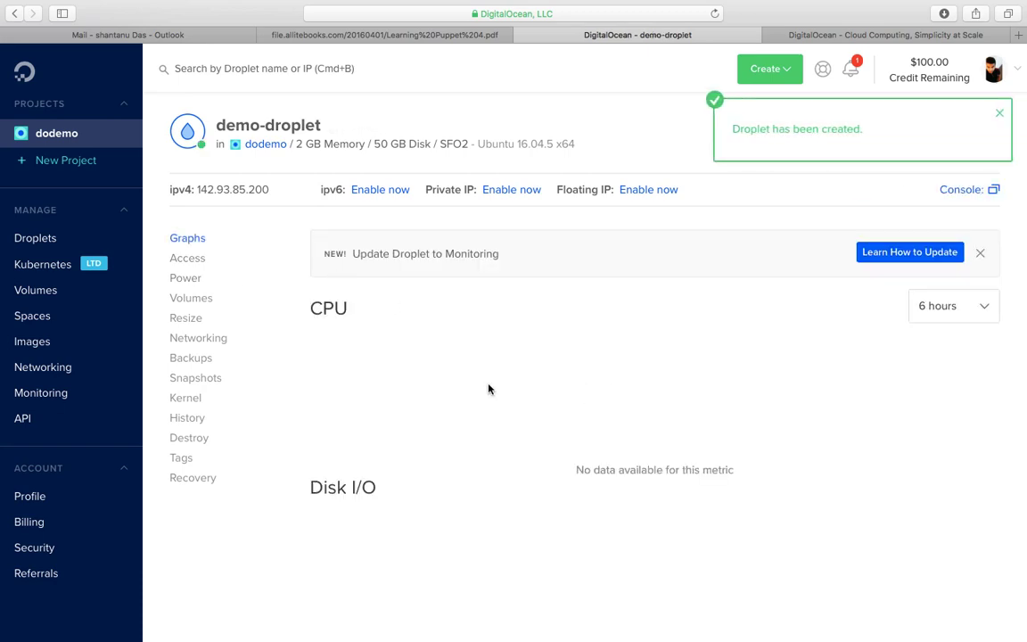
mouse_move(815, 334)
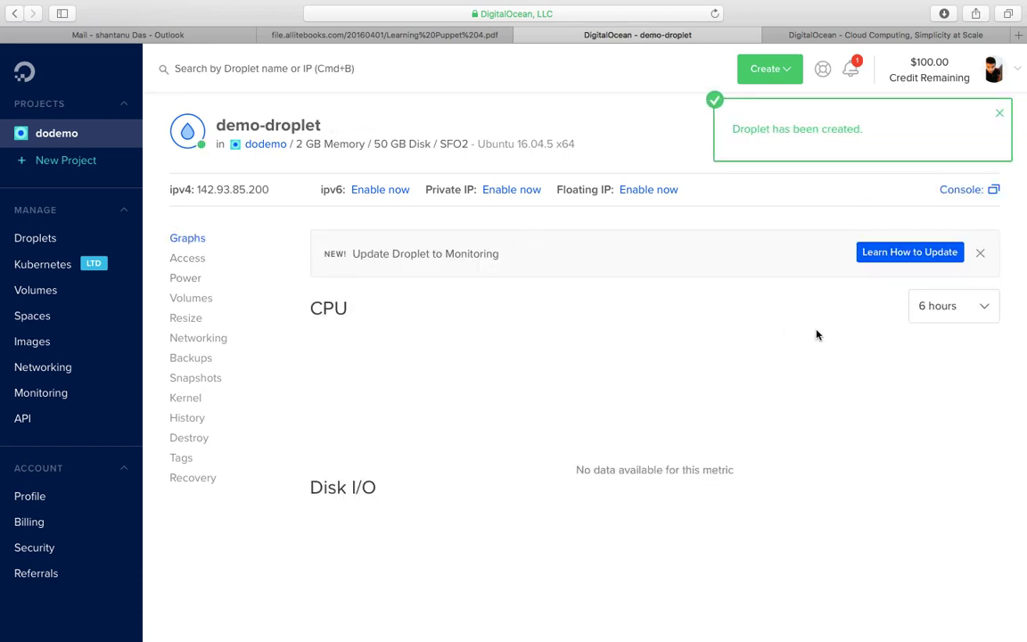
Reopen demo-droplet from the dodemo project, show its Access options, and launch the console
left_click(56, 133)
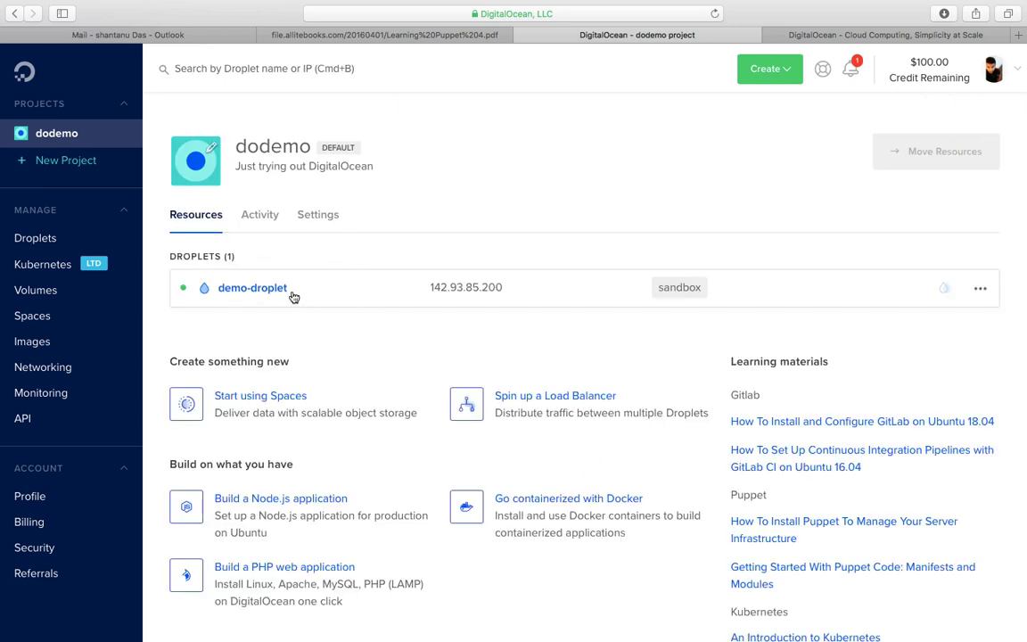
left_click(251, 288)
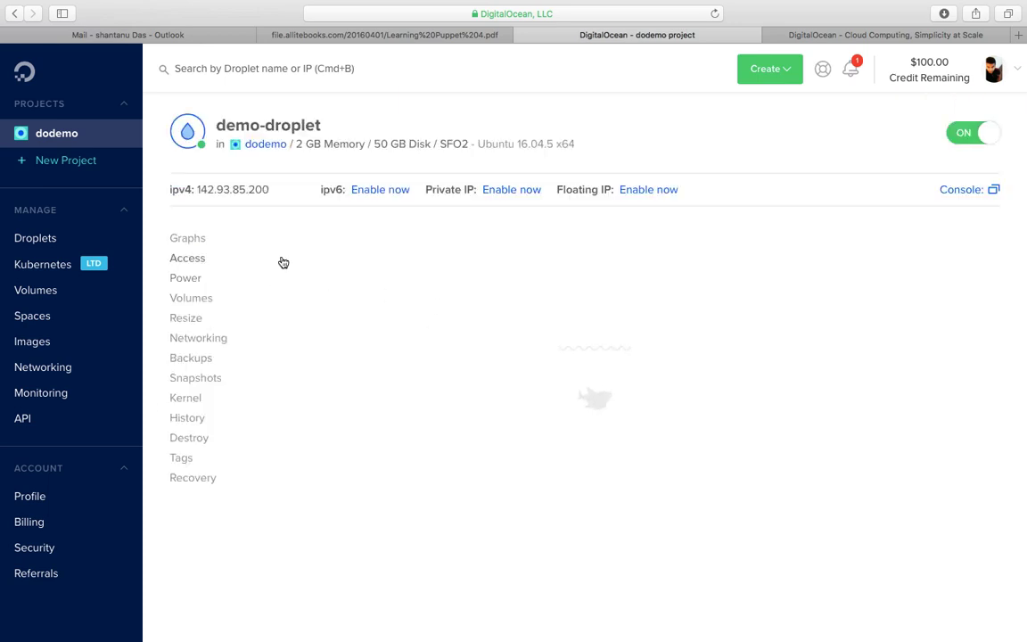
left_click(187, 257)
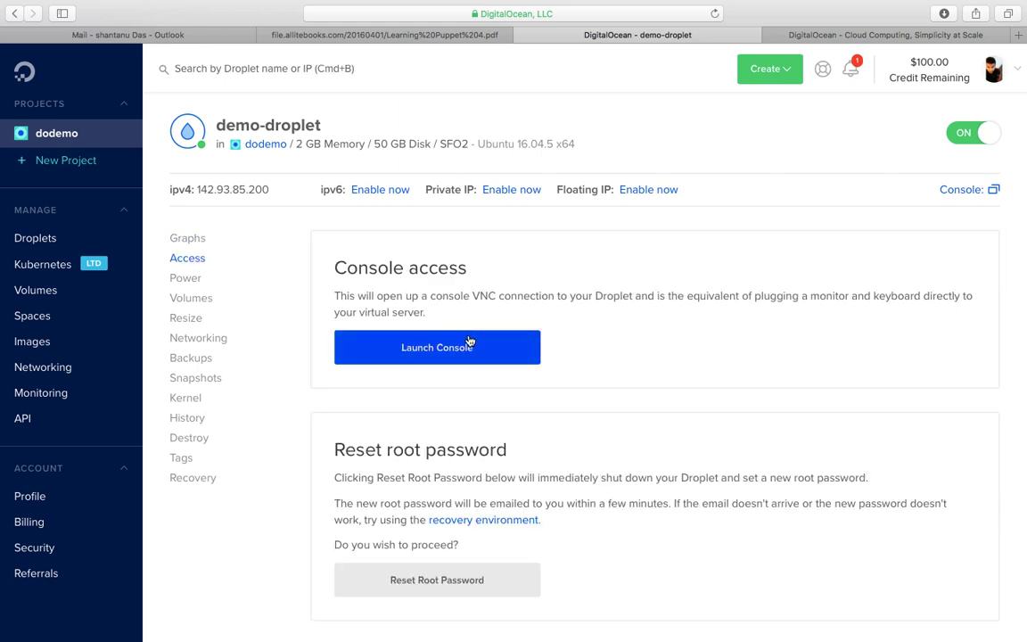
left_click(437, 346)
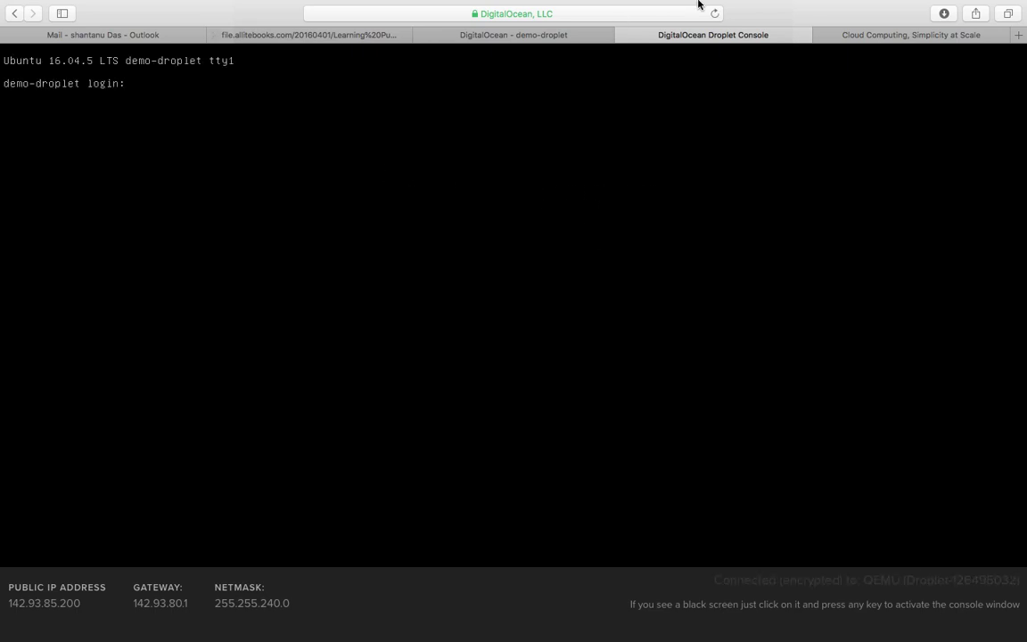
Enter root at the console login and switch to the email with the droplet password
type("root")
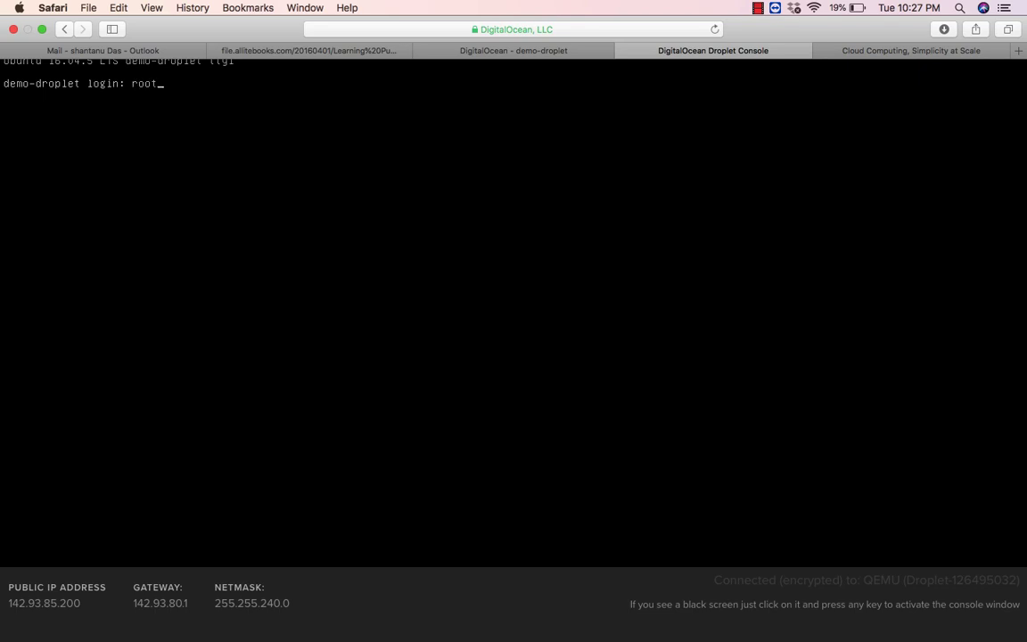
key("Return")
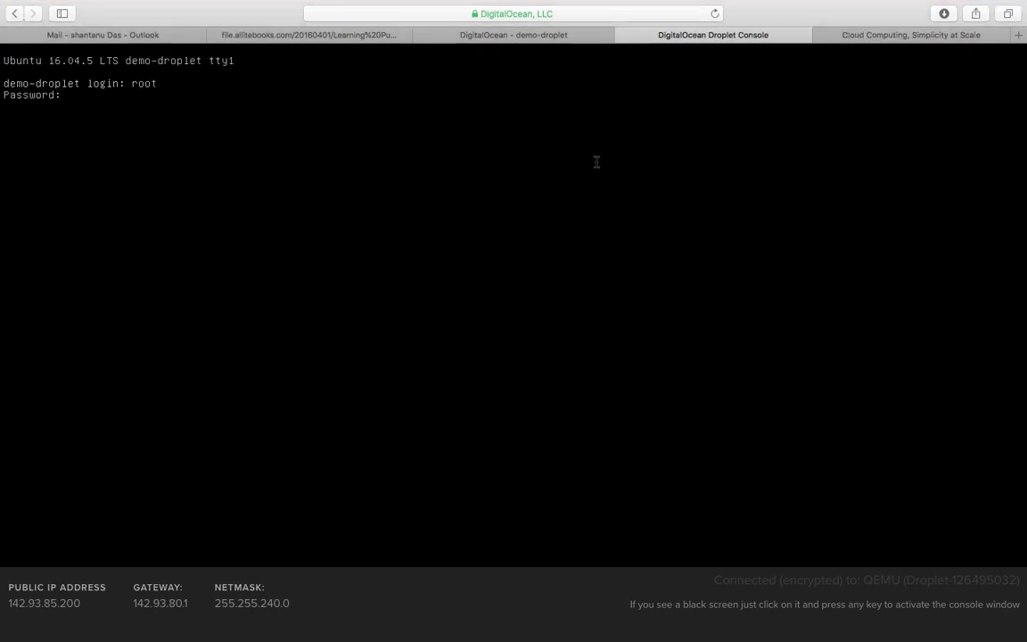
mouse_move(357, 149)
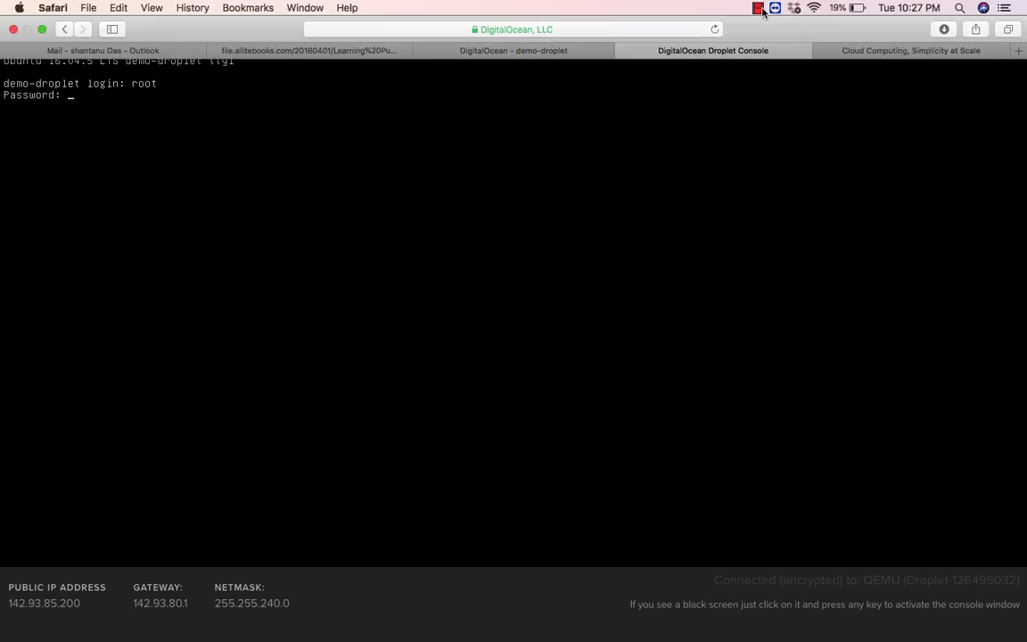
left_click(101, 50)
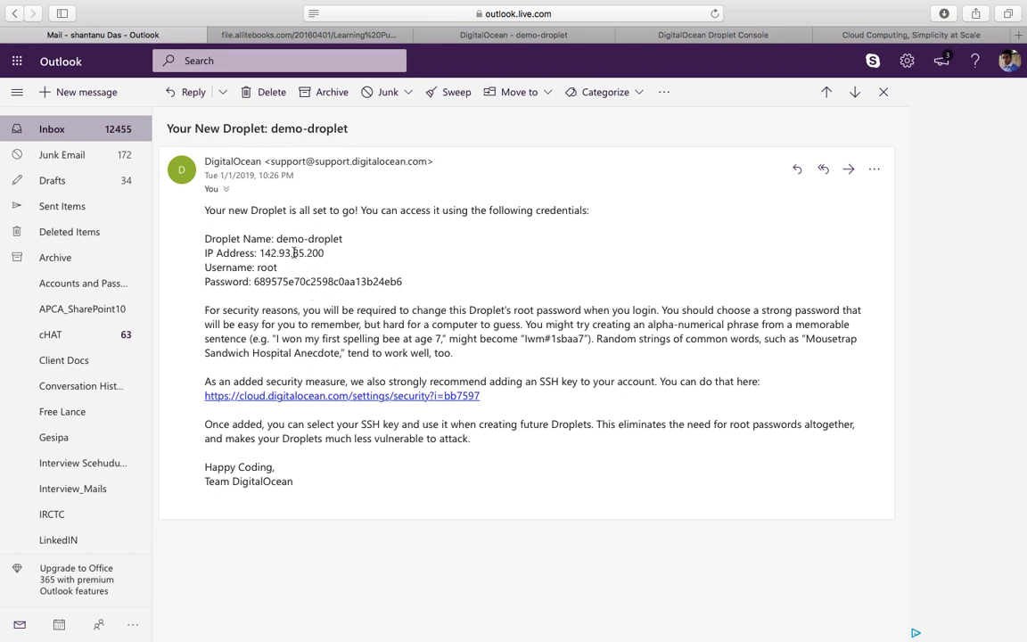
Select the root password in the welcome email and return to the droplet console
double_click(327, 281)
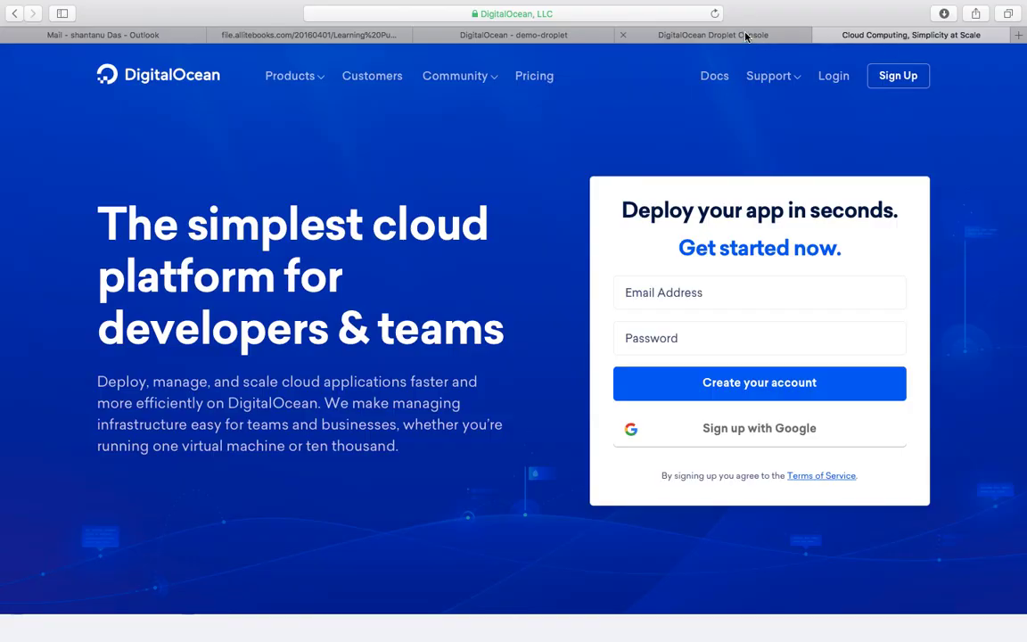
left_click(712, 35)
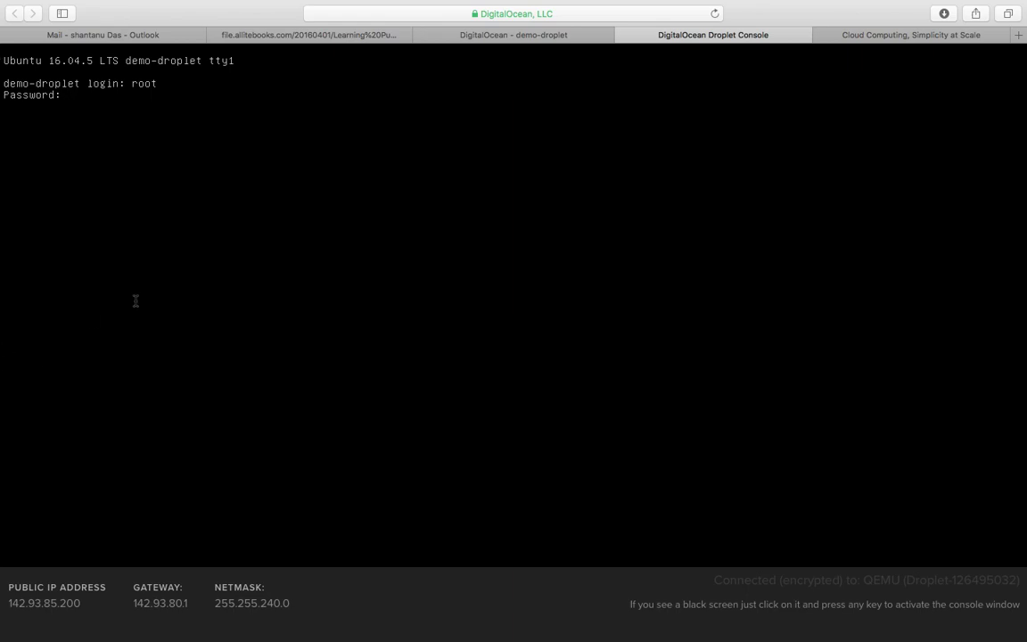
Log in as root, go through the enforced password change, and enter /var/
key("Return")
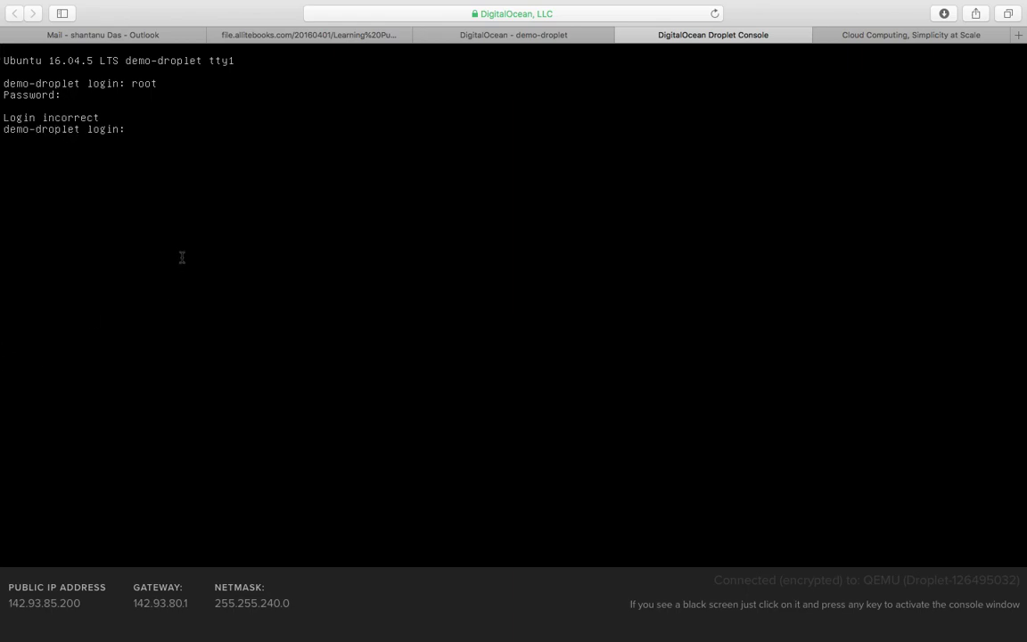
type("root")
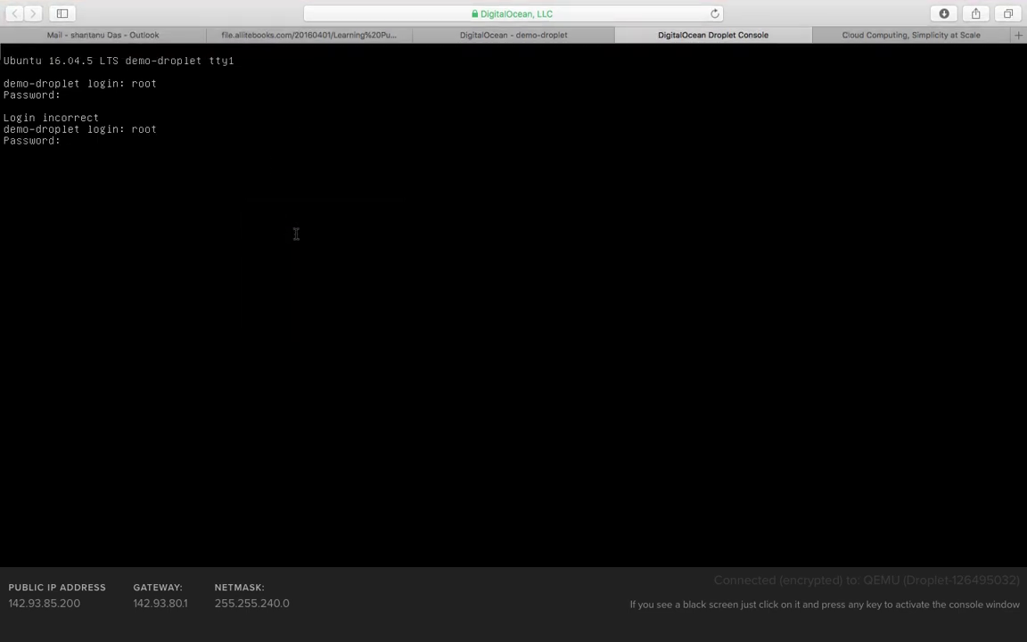
key("Return")
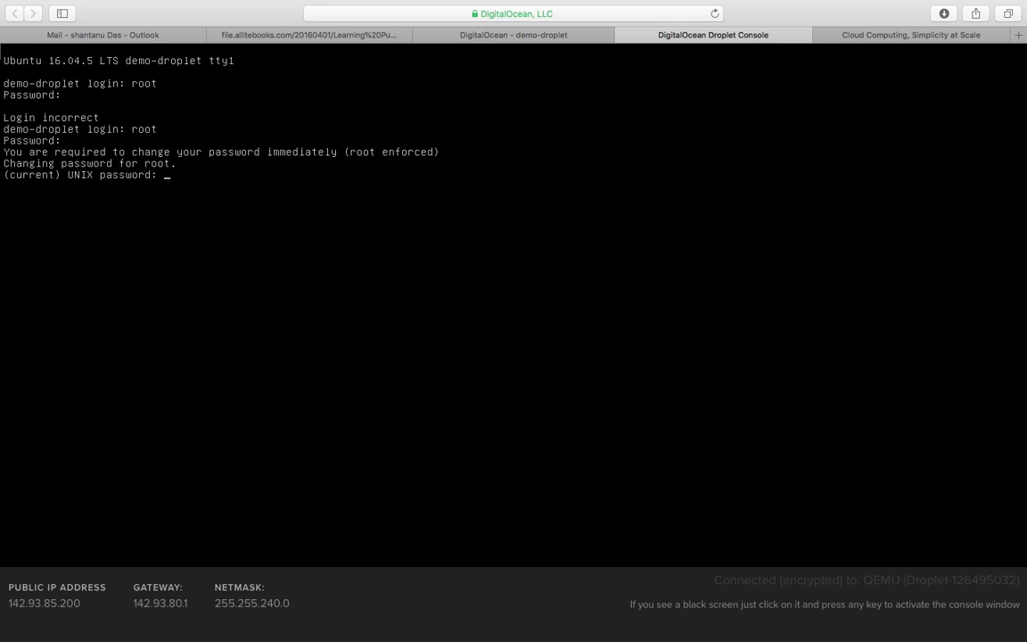
mouse_move(419, 302)
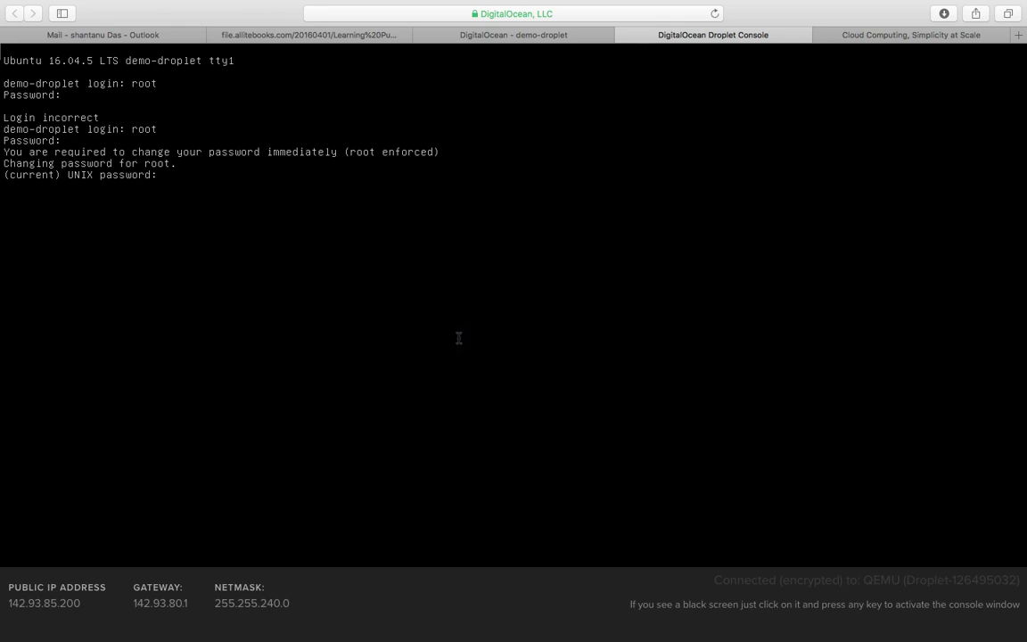
key("Return")
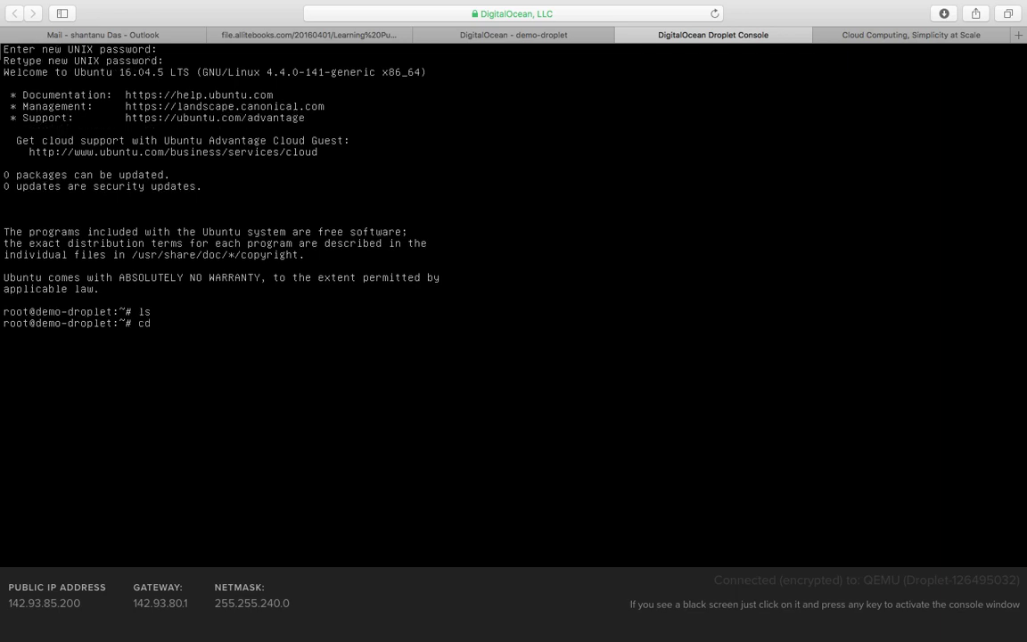
type("/var/")
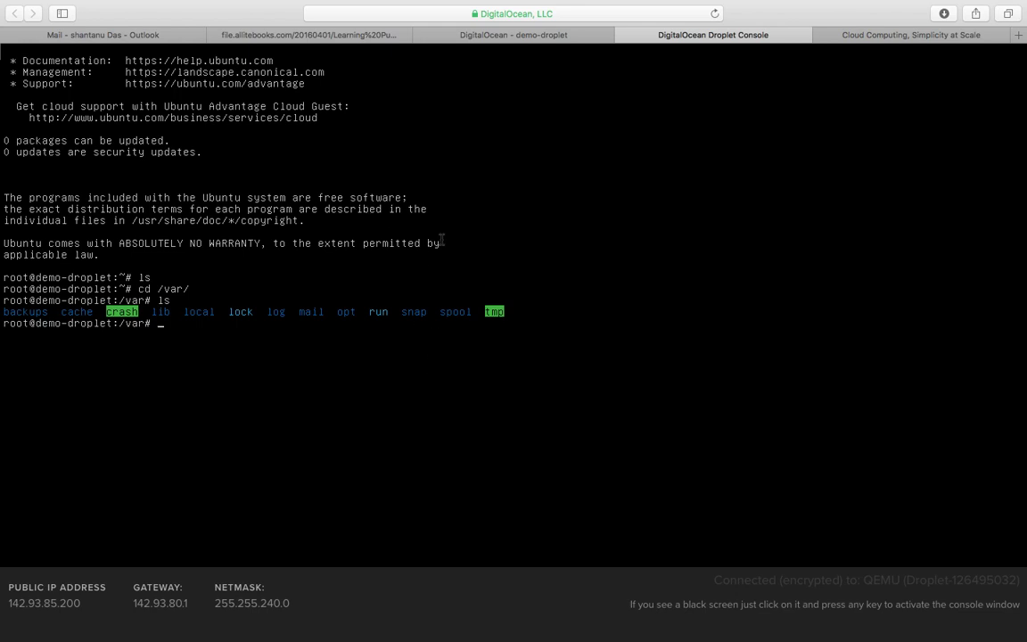
mouse_move(675, 89)
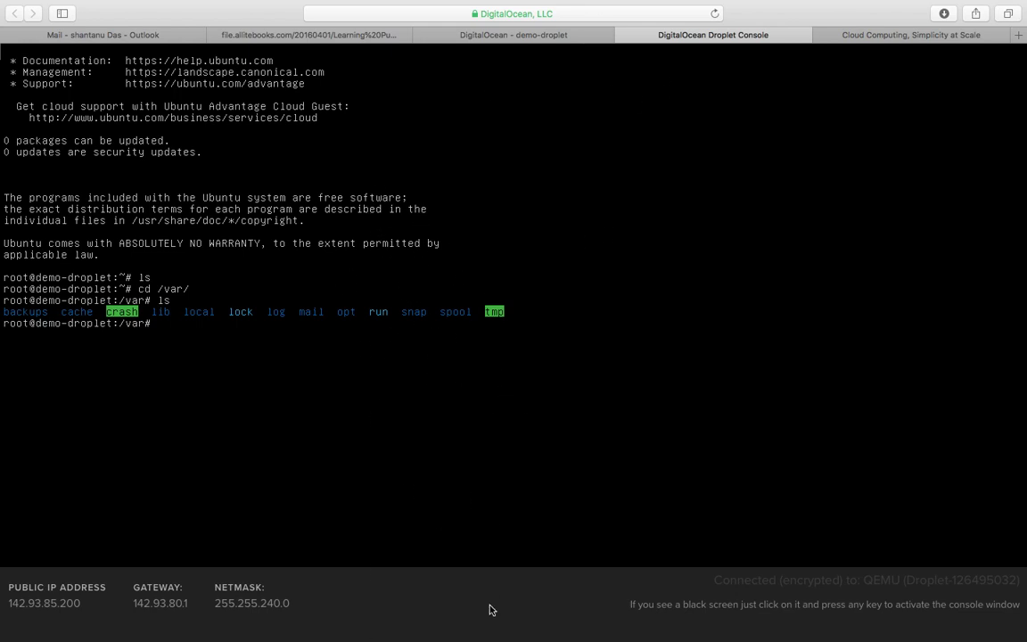
mouse_move(600, 48)
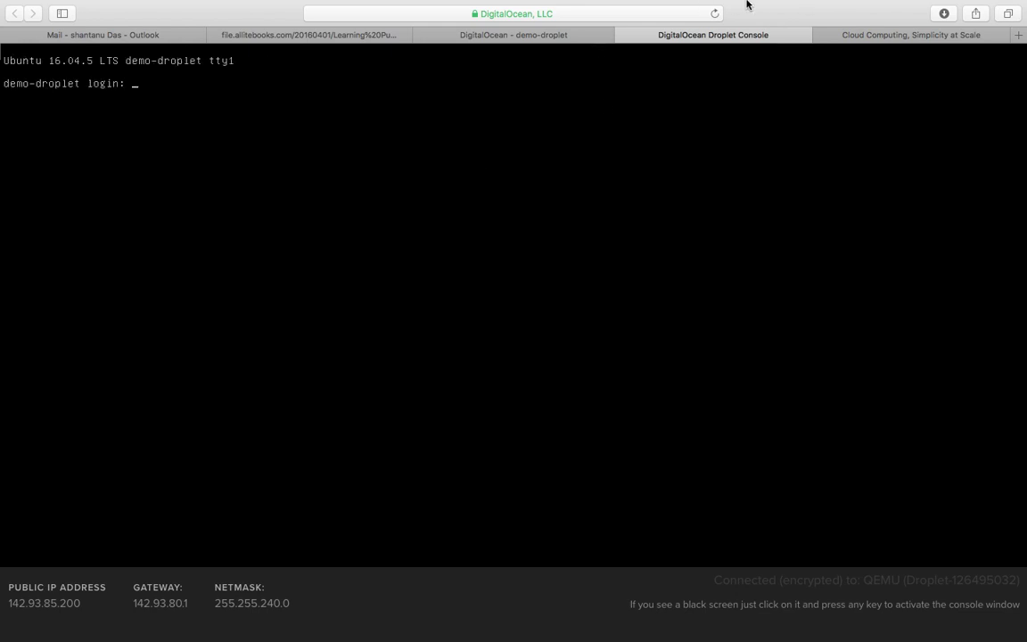
Go back to the demo-droplet tab and reopen its details page from the Droplets list
left_click(513, 34)
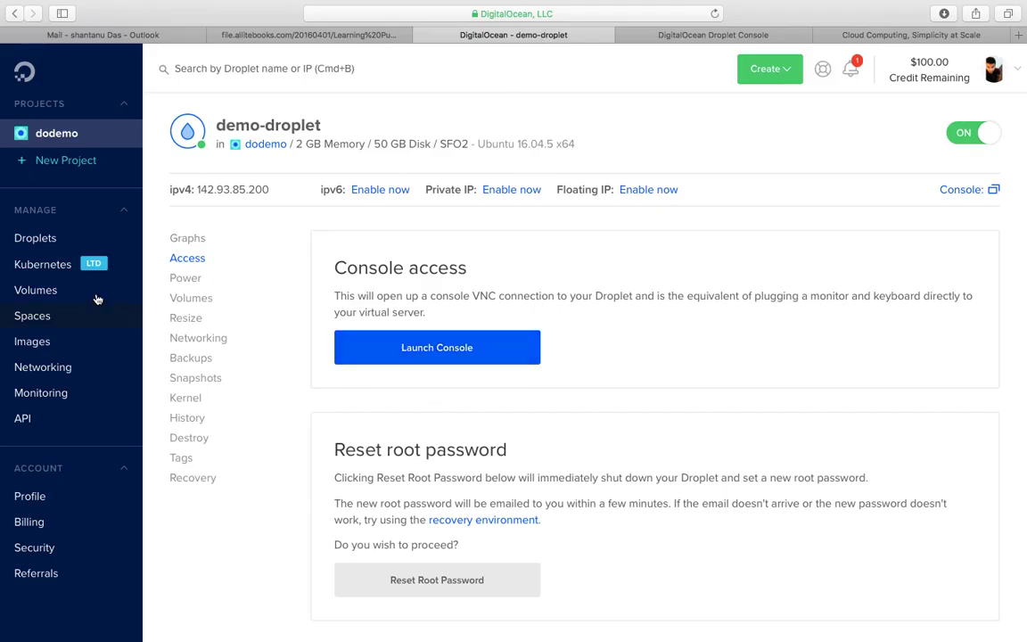
left_click(34, 237)
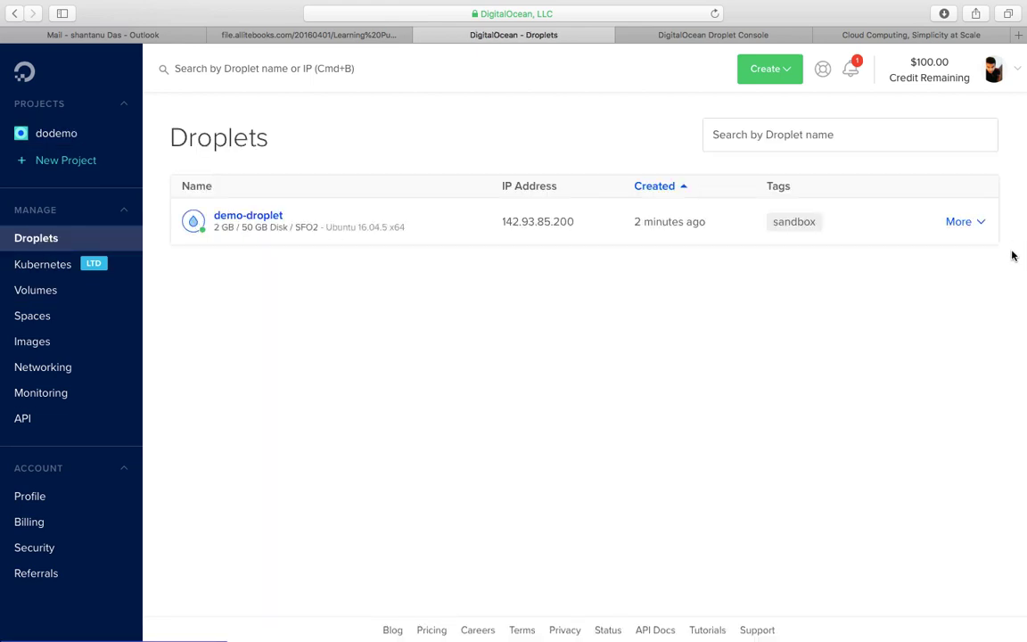
left_click(958, 221)
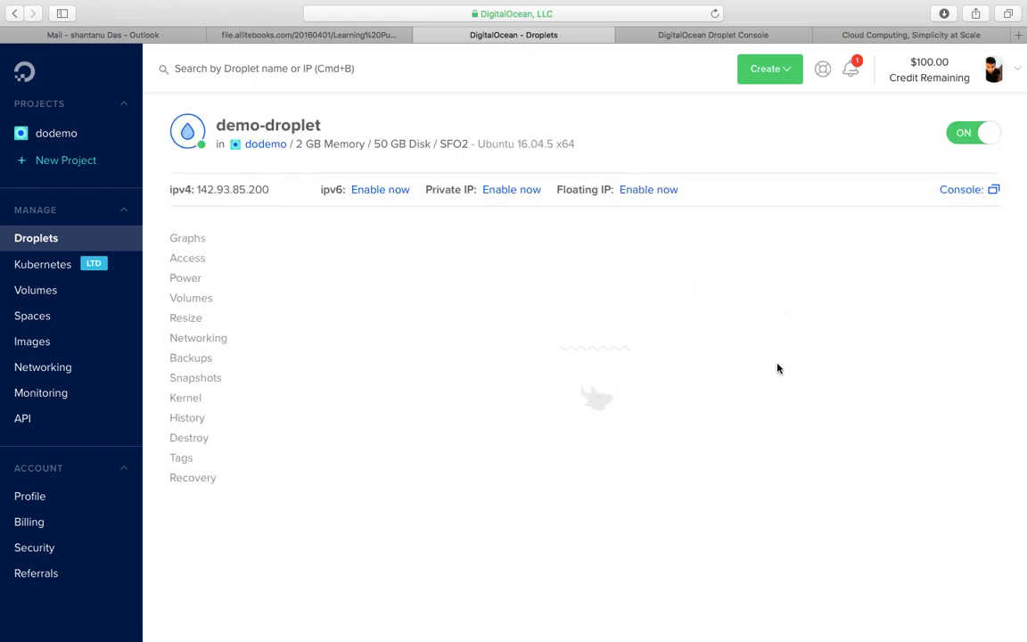
Destroy demo-droplet with confirmation and dismiss the destroyed notification
left_click(189, 437)
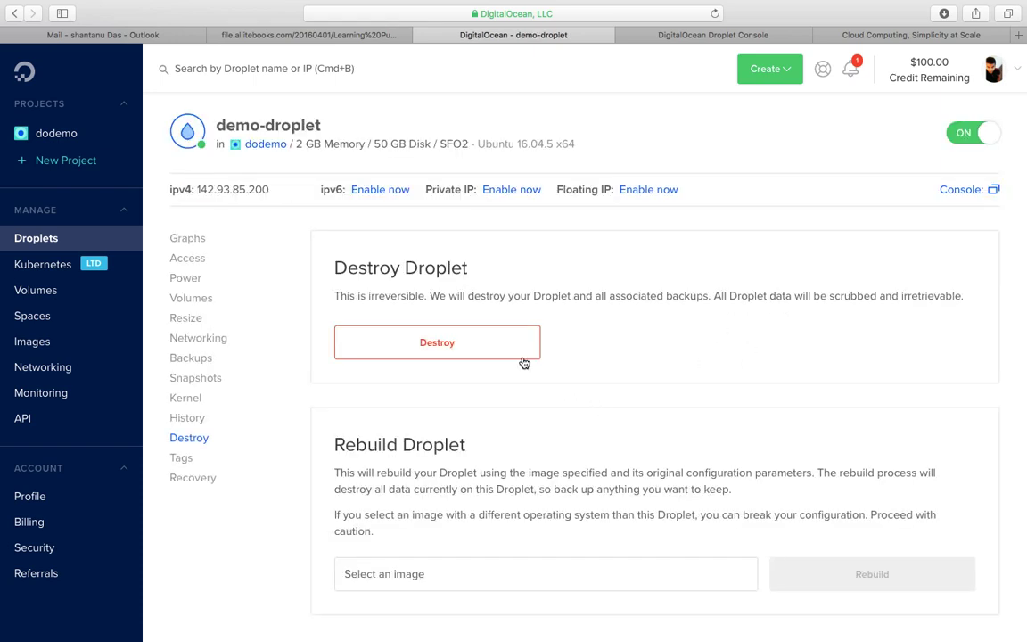
left_click(437, 341)
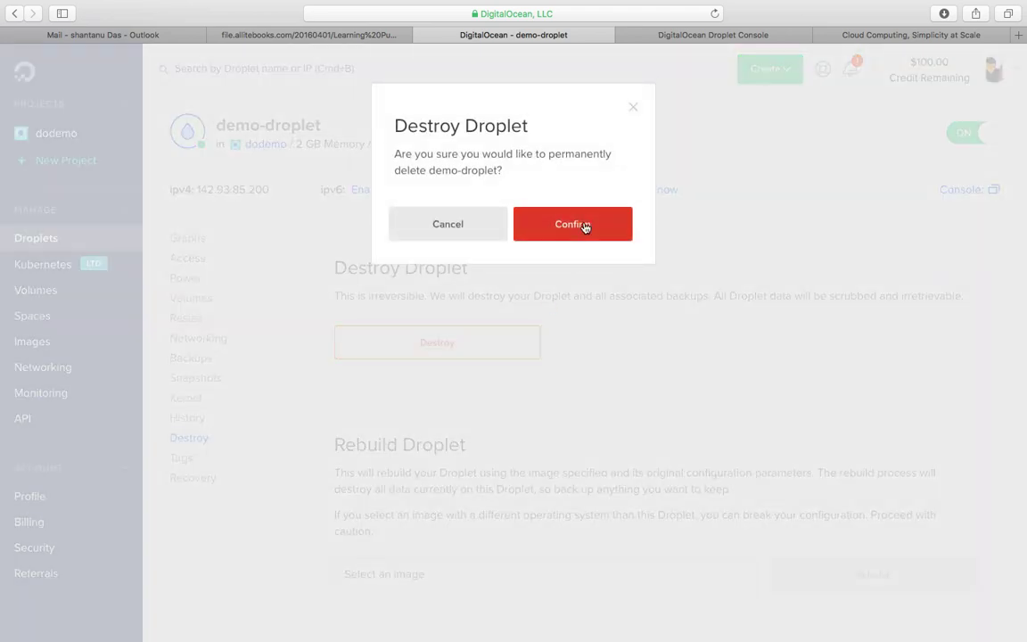
left_click(572, 224)
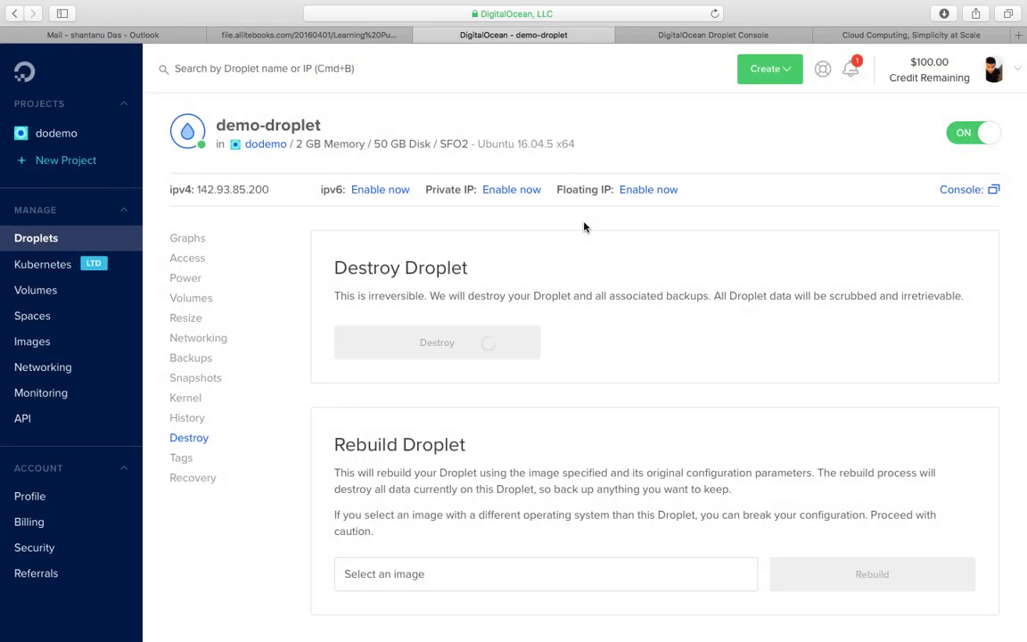
left_click(437, 343)
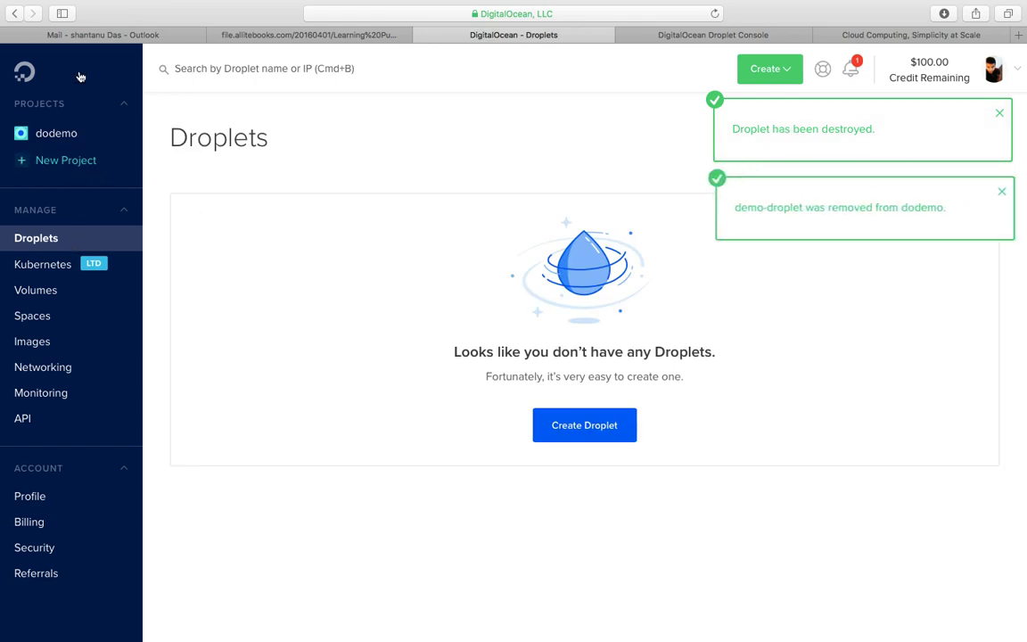
left_click(999, 113)
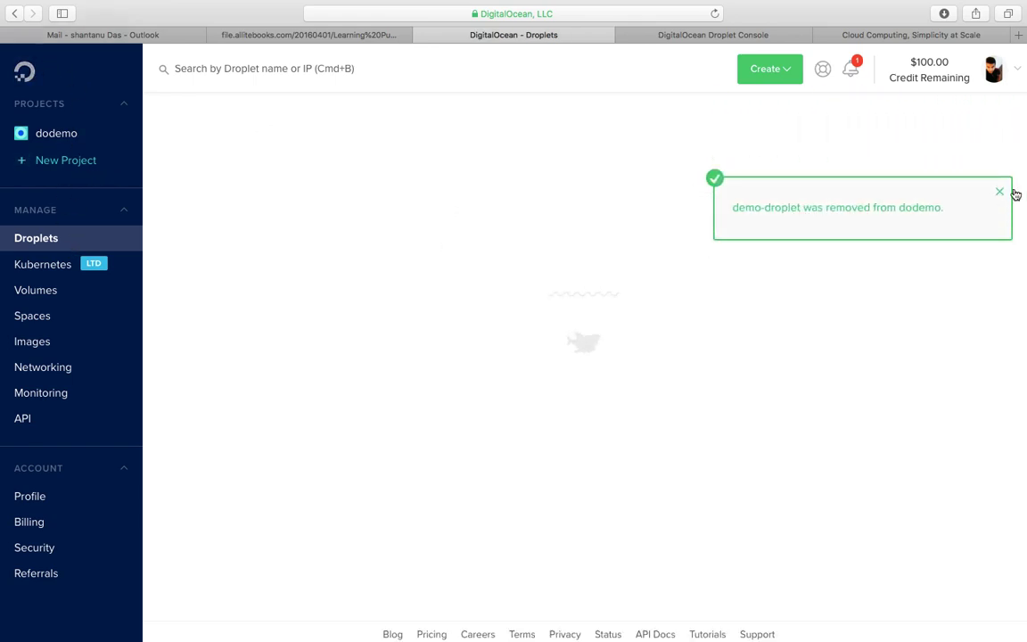
Open the dodemo project overview to confirm no droplets remain
left_click(56, 133)
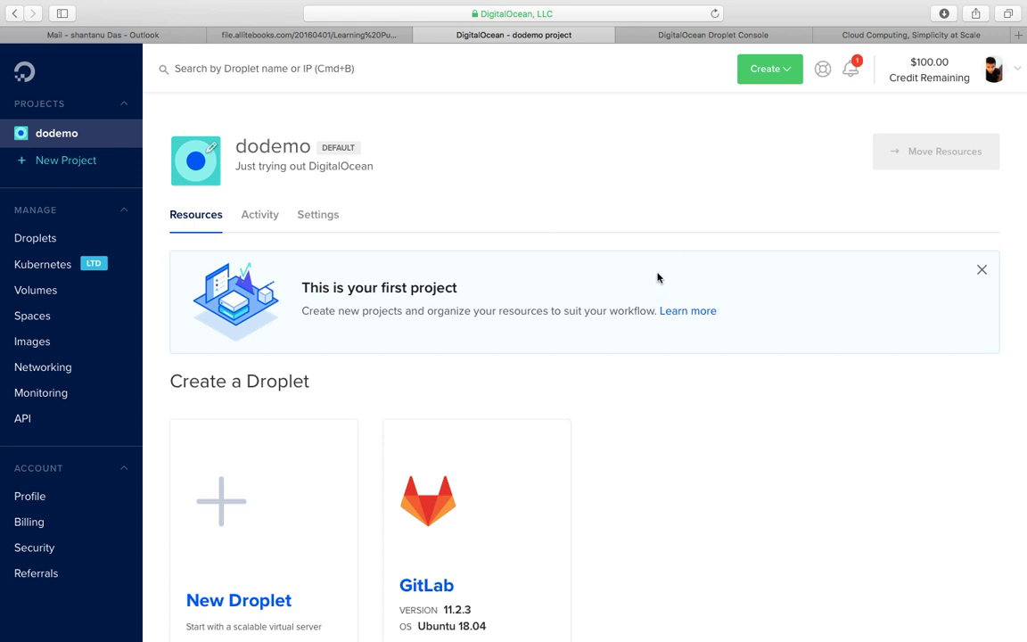
mouse_move(579, 304)
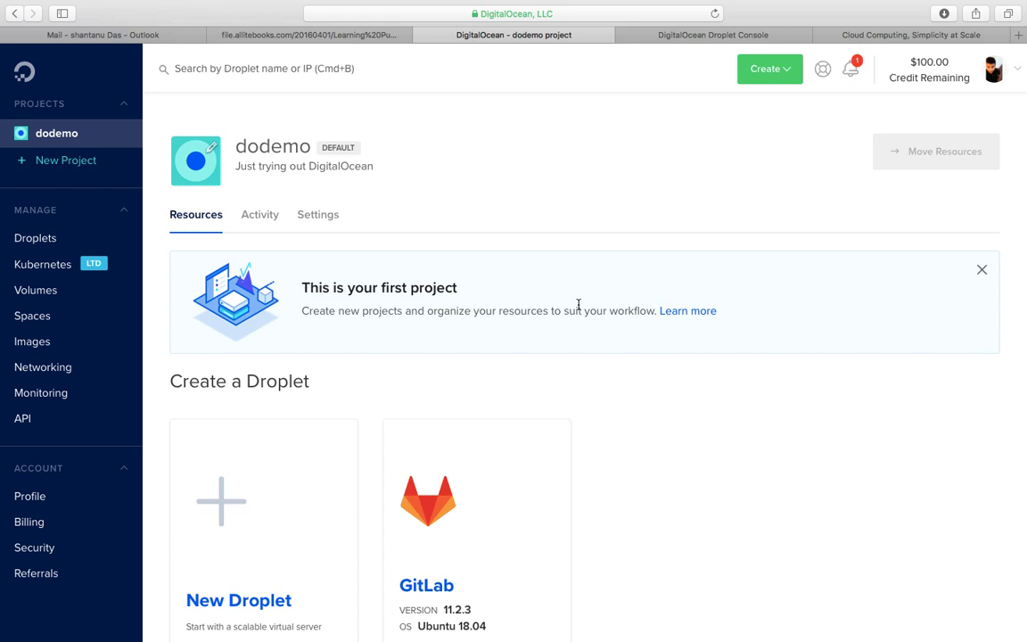
mouse_move(591, 260)
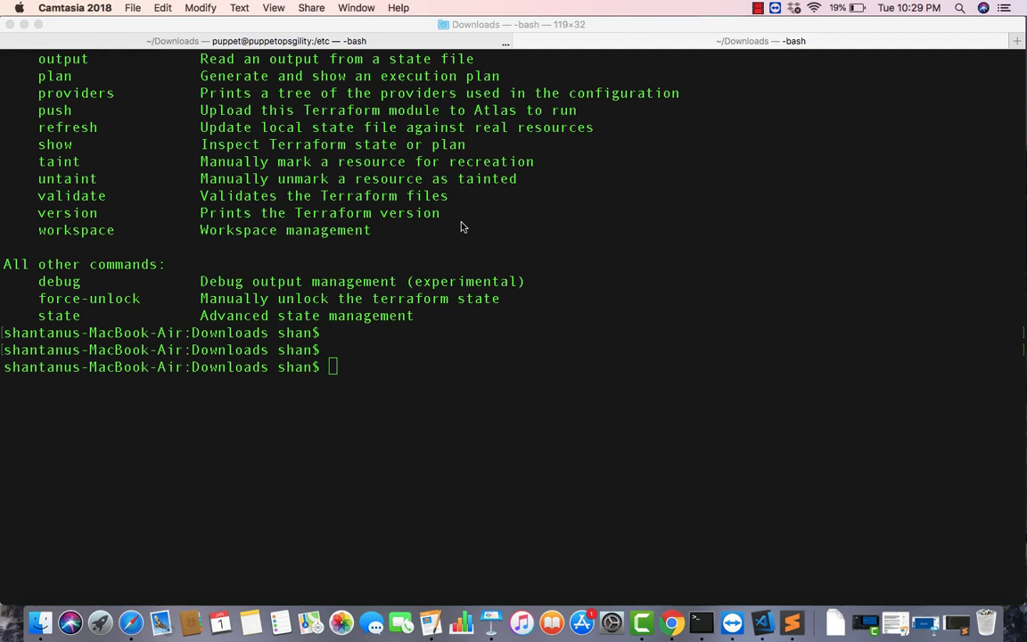
Clear the terminal, display Terraform's command help, clear again, and begin a terraform command
type("clear")
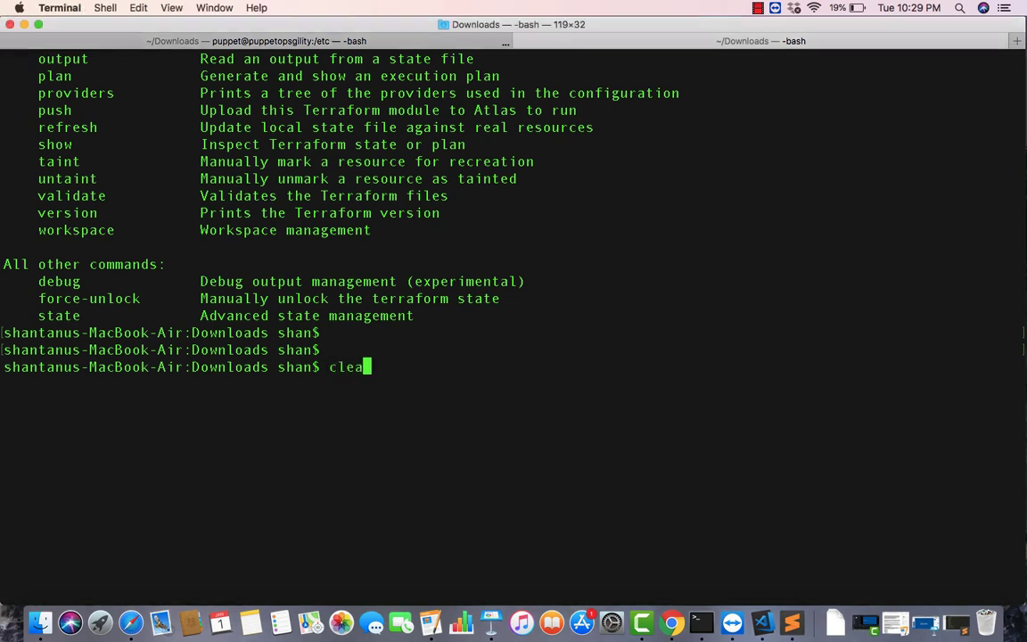
key("Return")
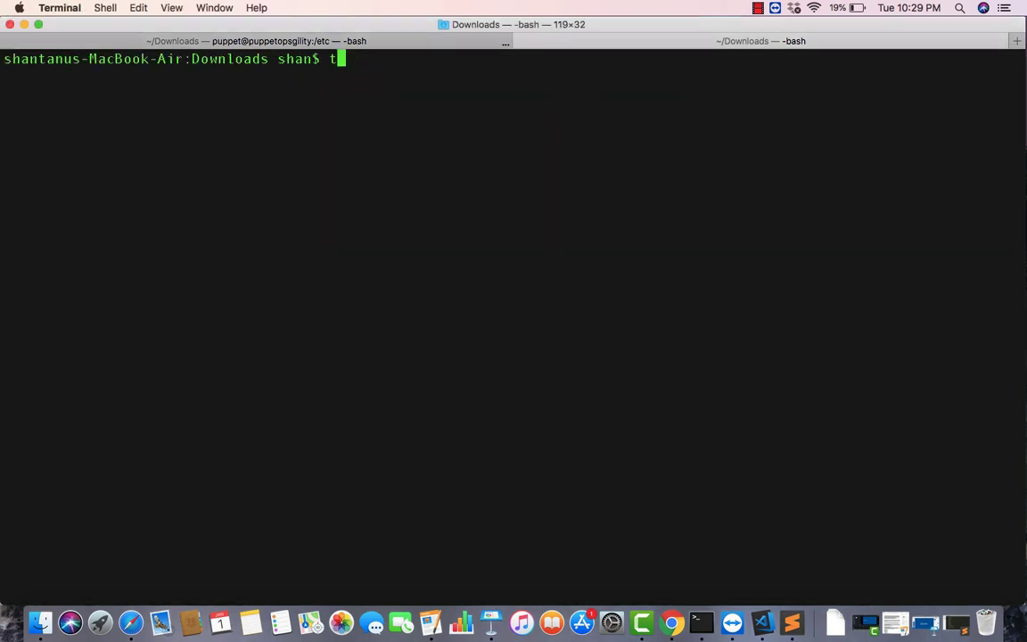
key("Return")
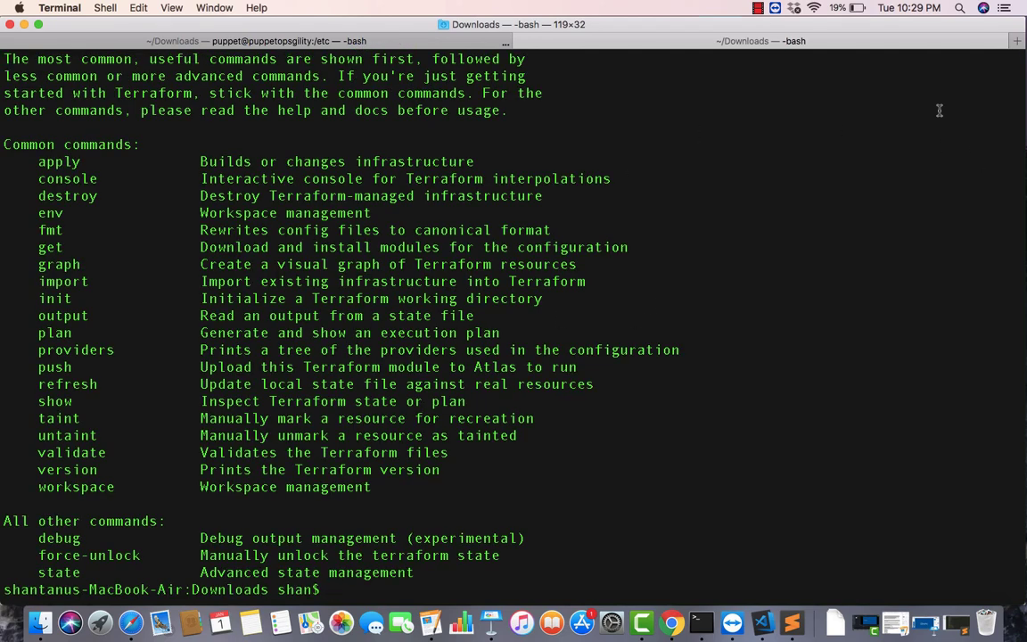
mouse_move(657, 130)
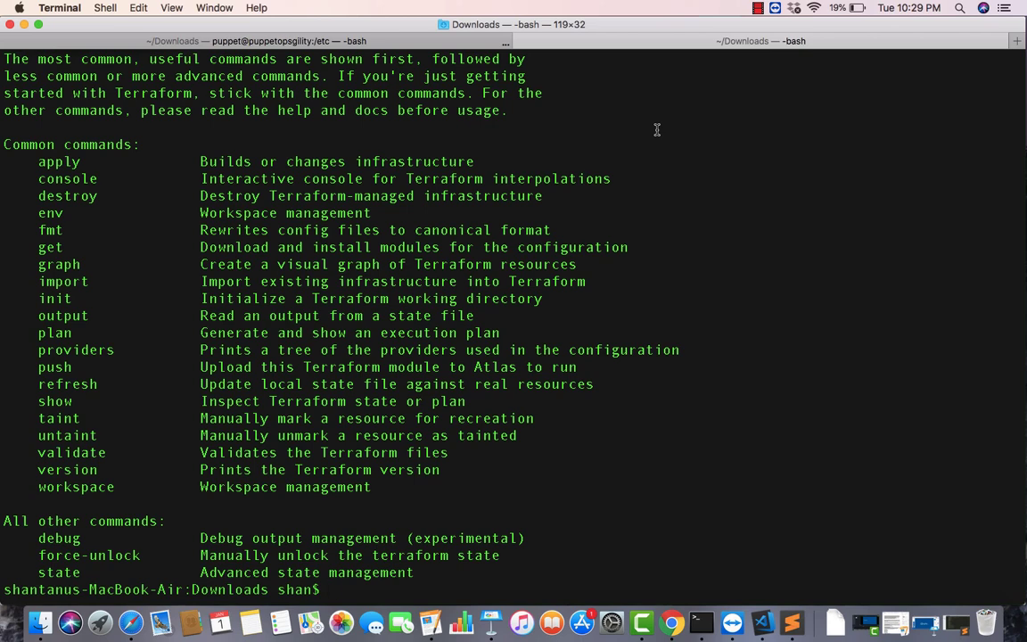
type("clear")
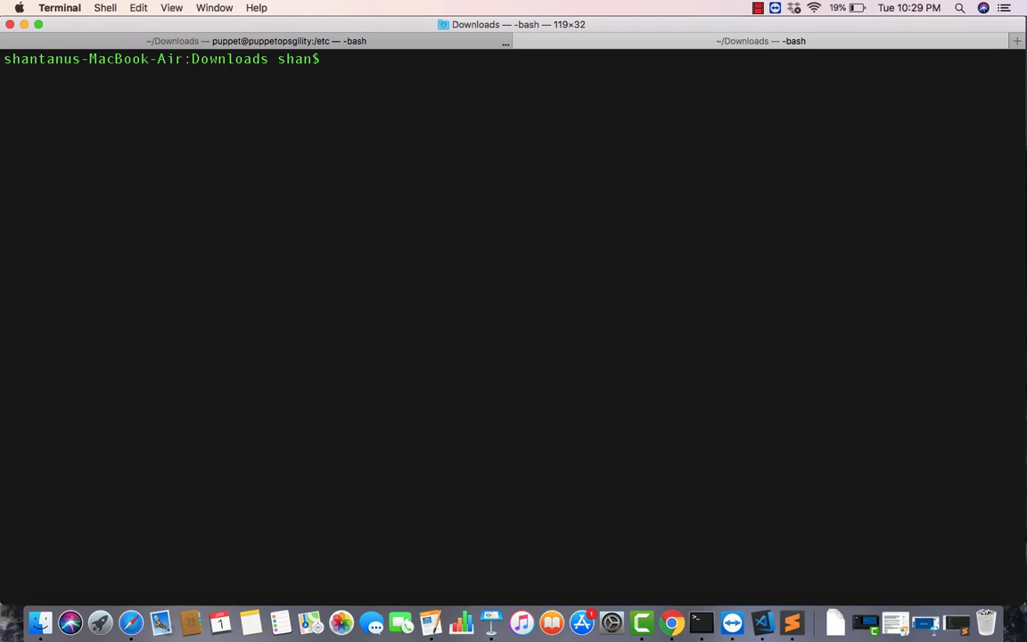
type("terraform")
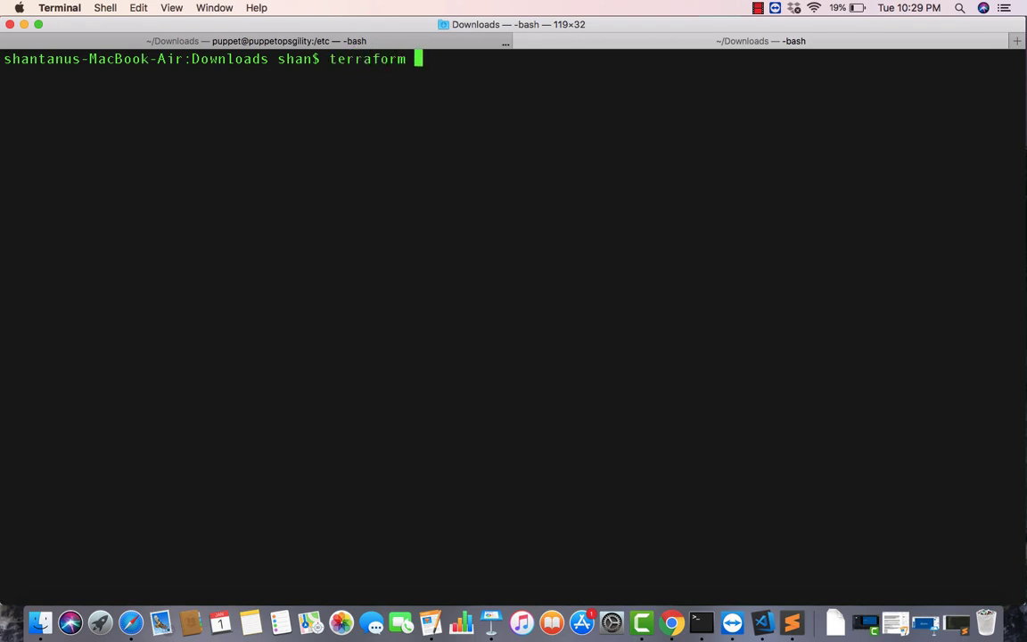
type(">>")
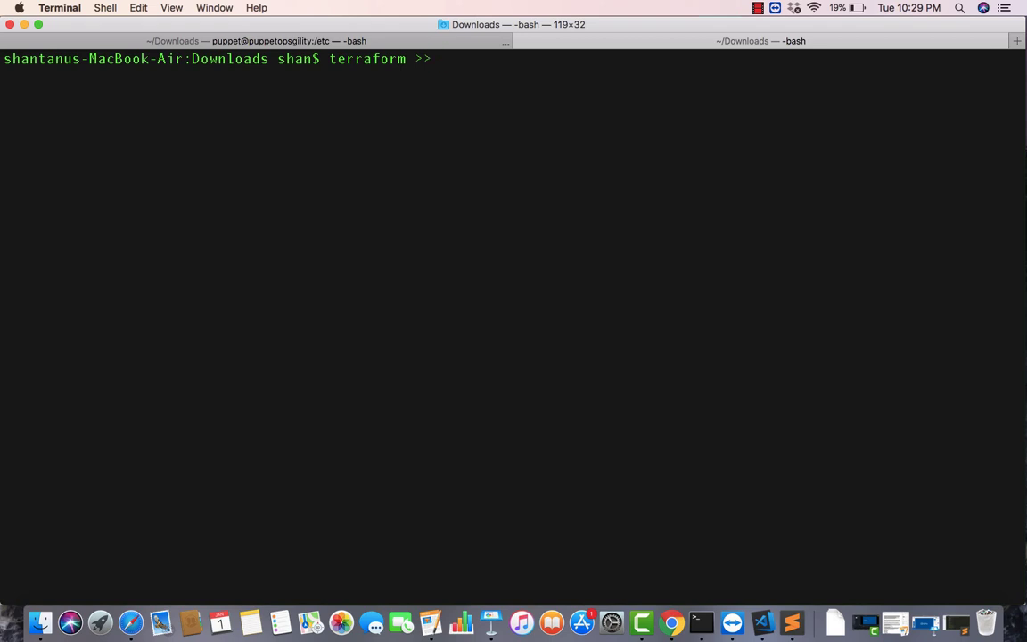
mouse_move(780, 102)
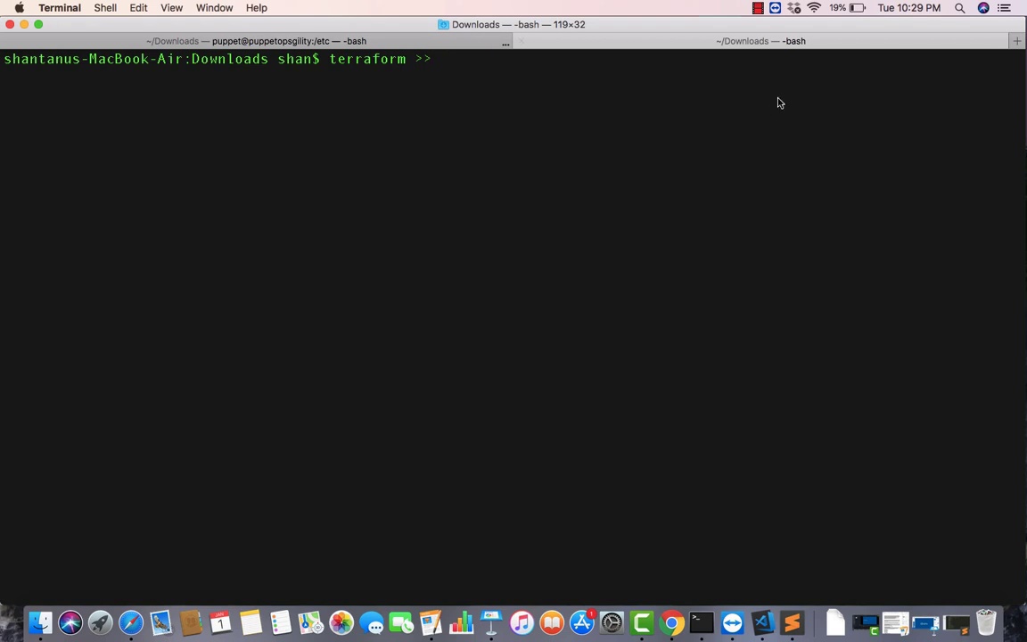
mouse_move(452, 110)
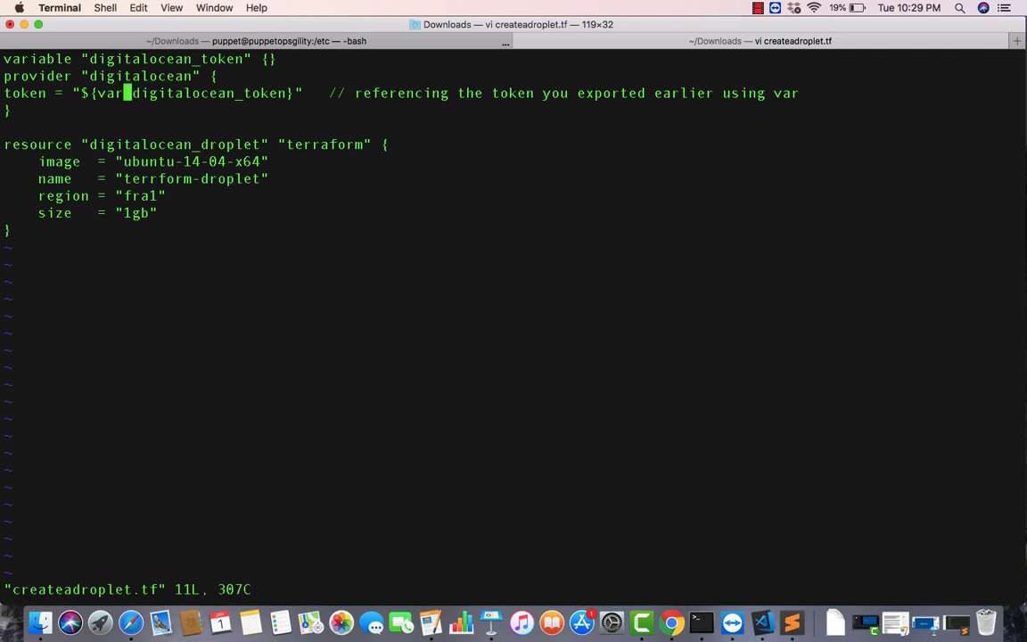
Quit createadroplet.tf in vi with :q! and begin typing an export command
type(":q!")
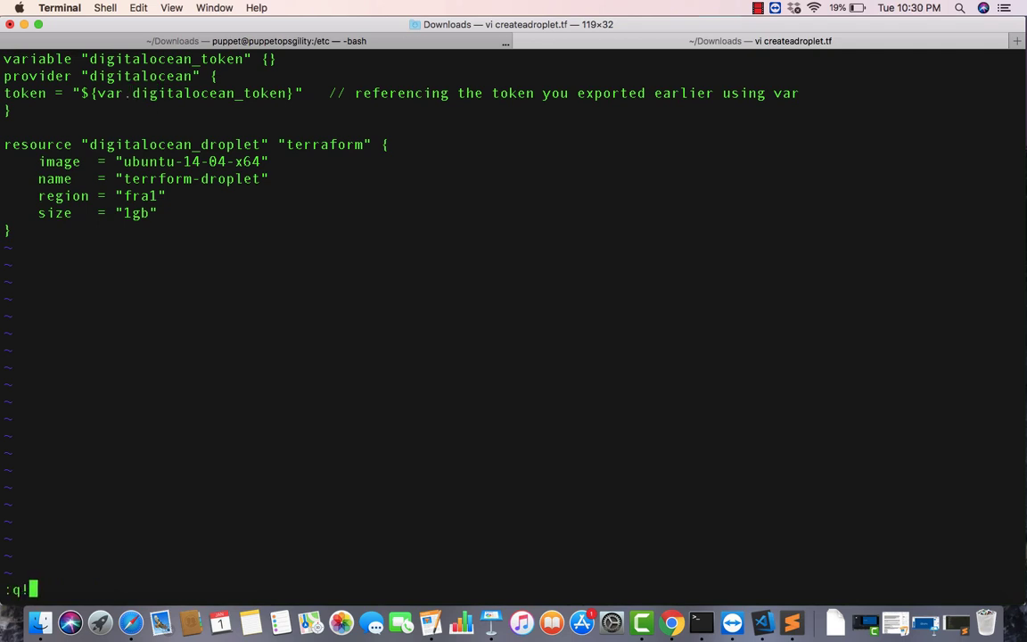
key("Return")
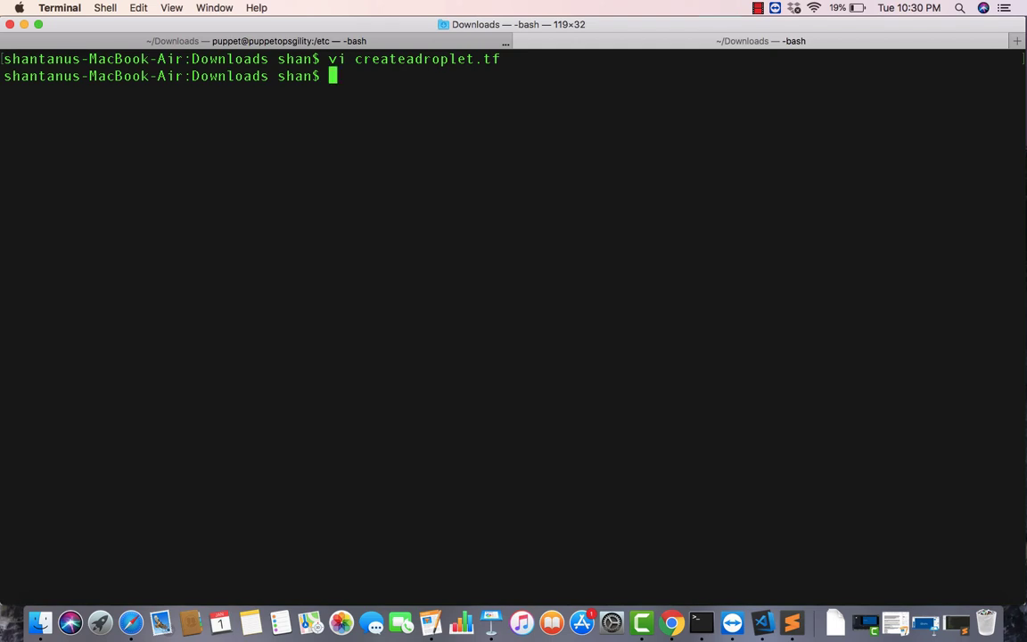
mouse_move(685, 87)
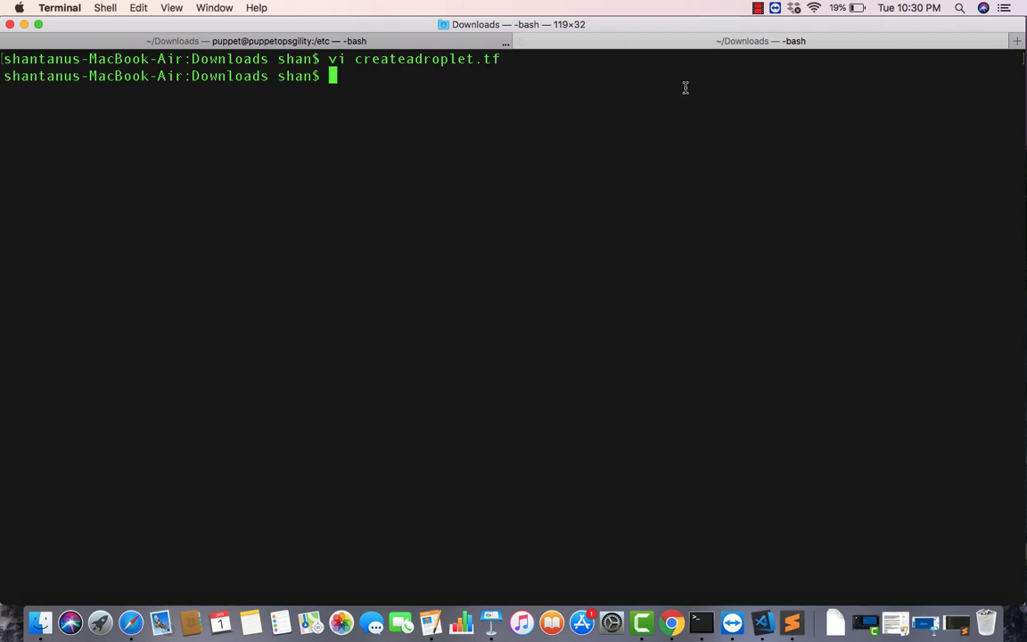
type("export")
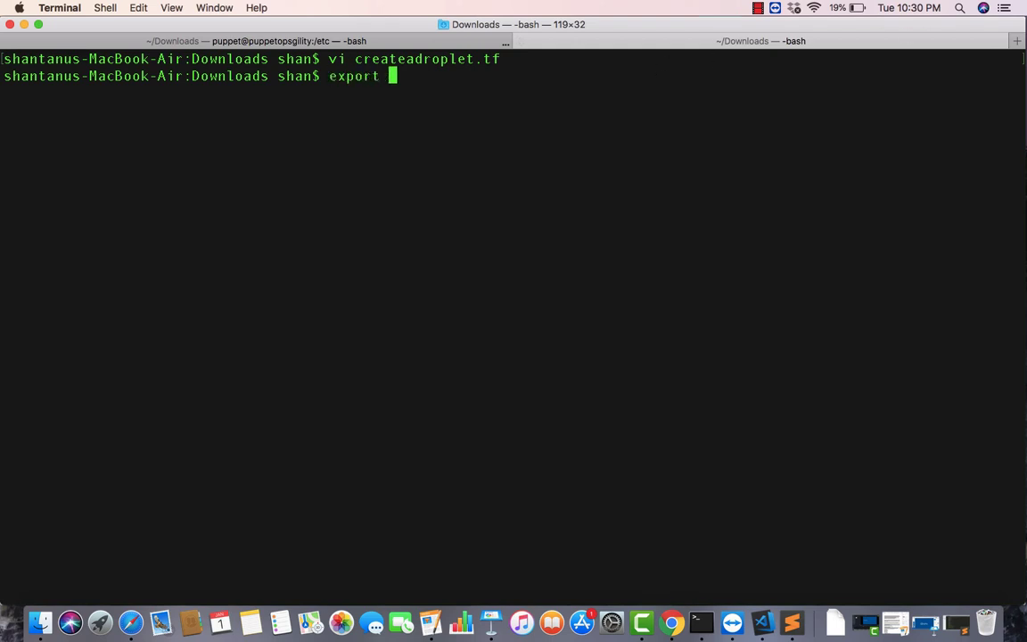
mouse_move(859, 157)
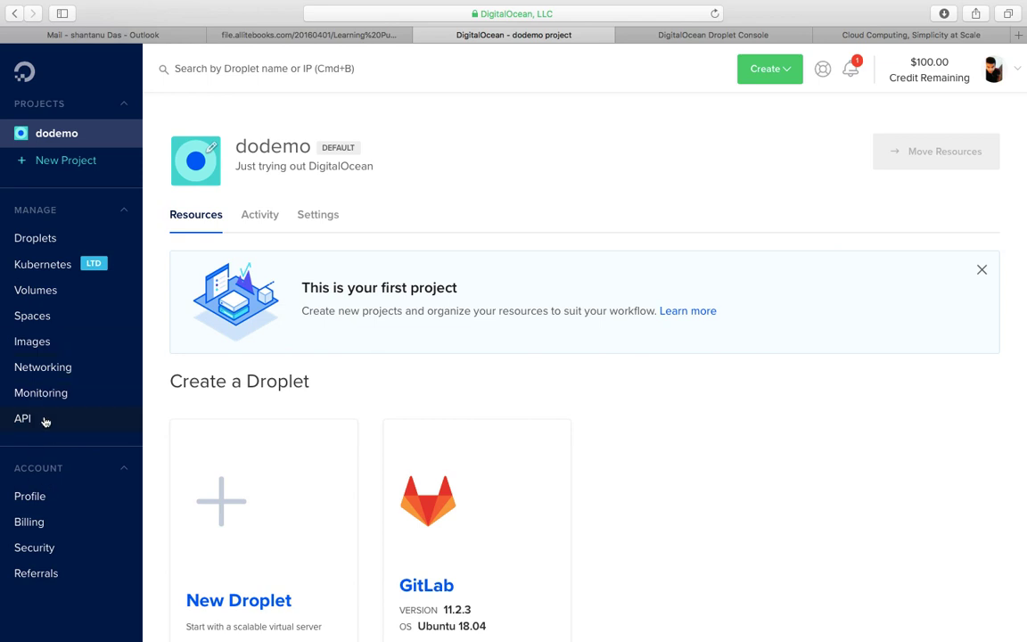
left_click(23, 418)
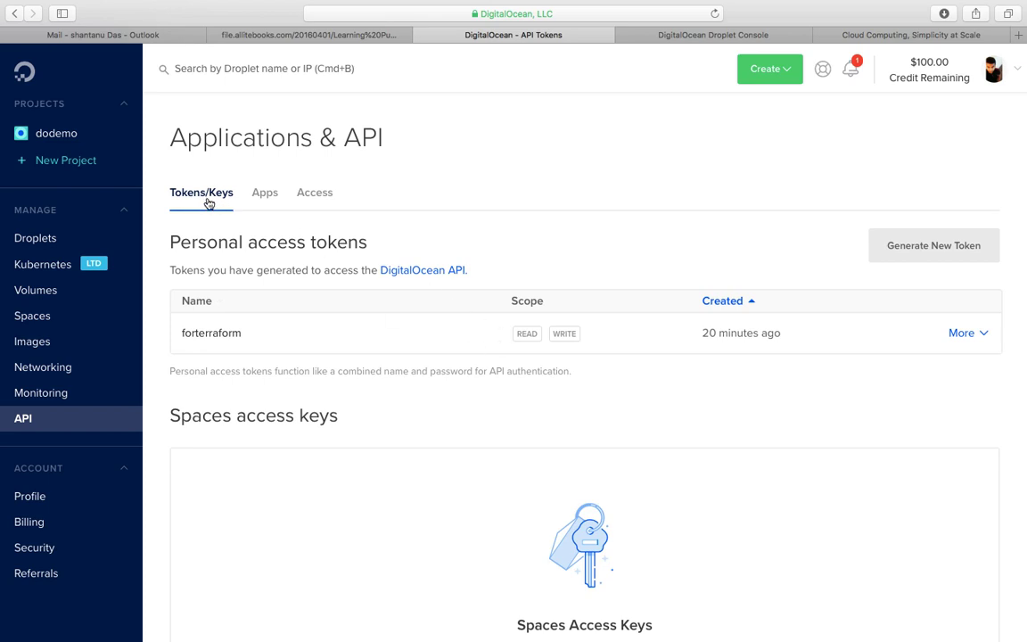
mouse_move(604, 344)
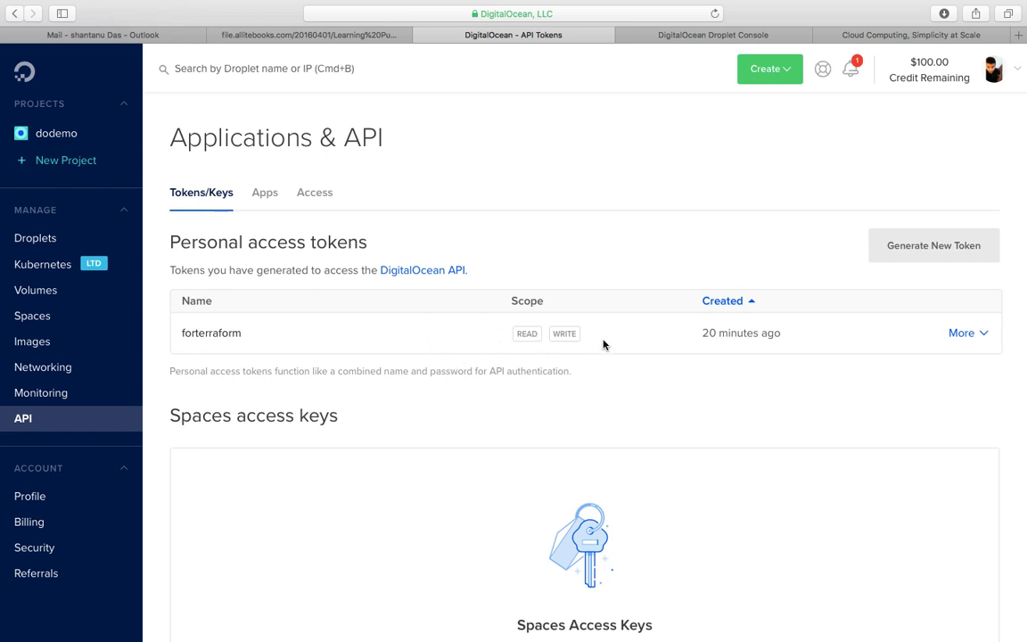
left_click(932, 245)
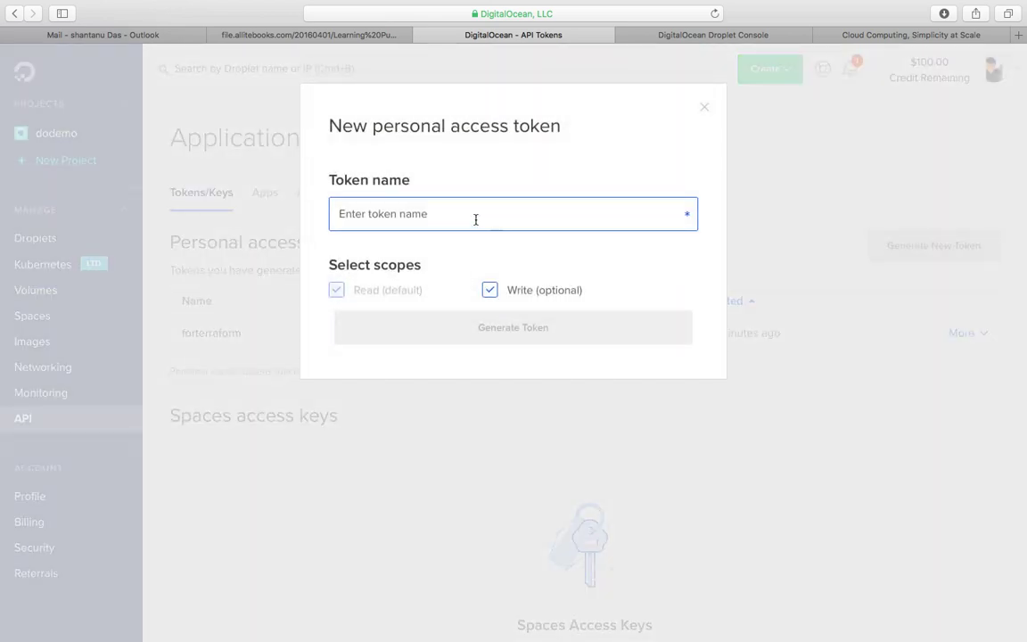
left_click(513, 327)
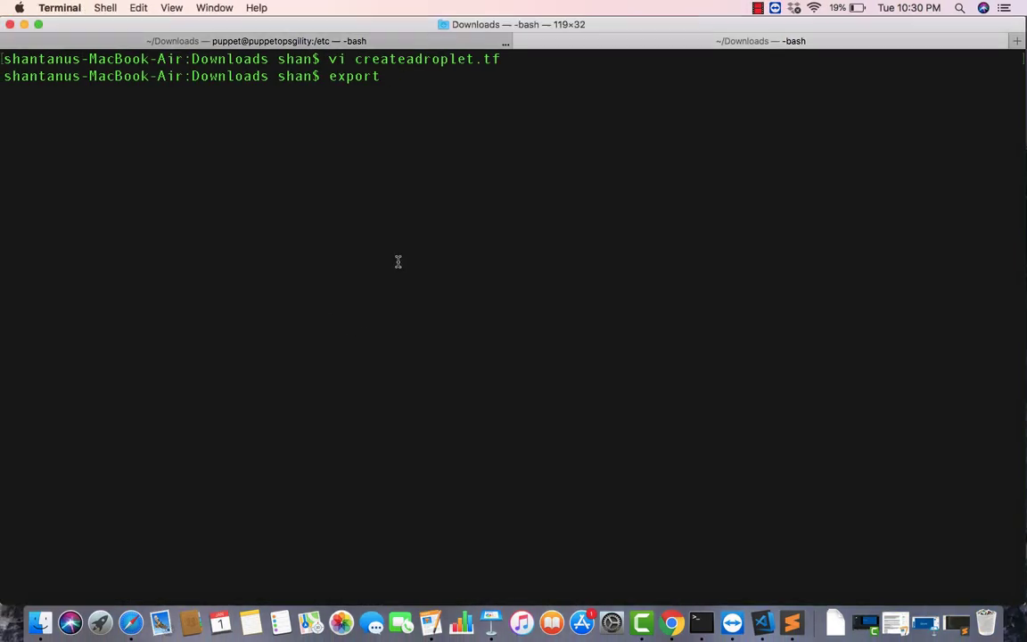
Recheck the digitalocean_token variable name in createadroplet.tf and remove the stray character after export
key("ctrl+u")
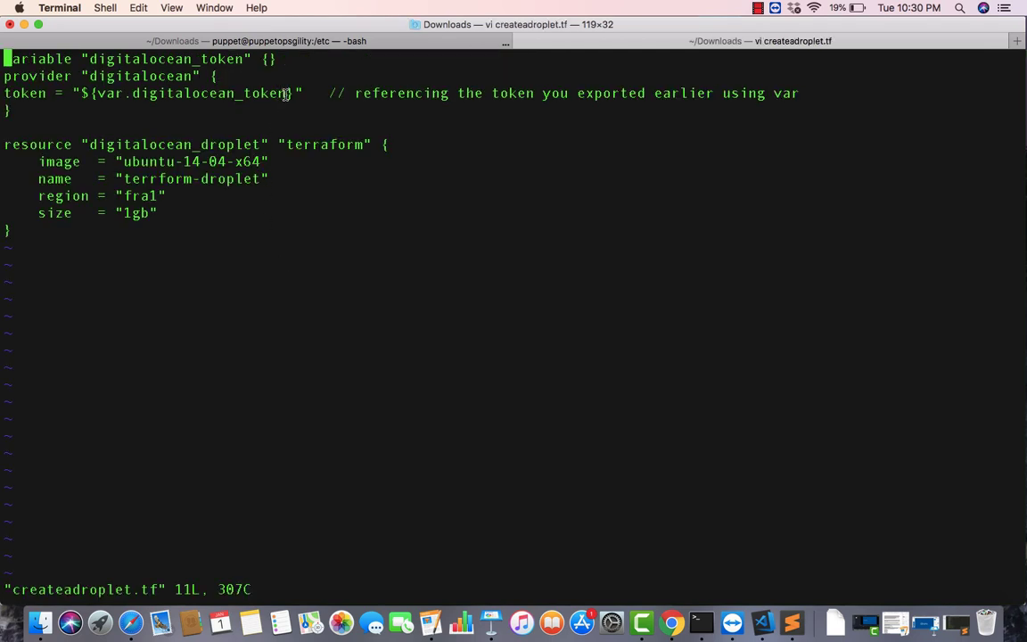
double_click(209, 92)
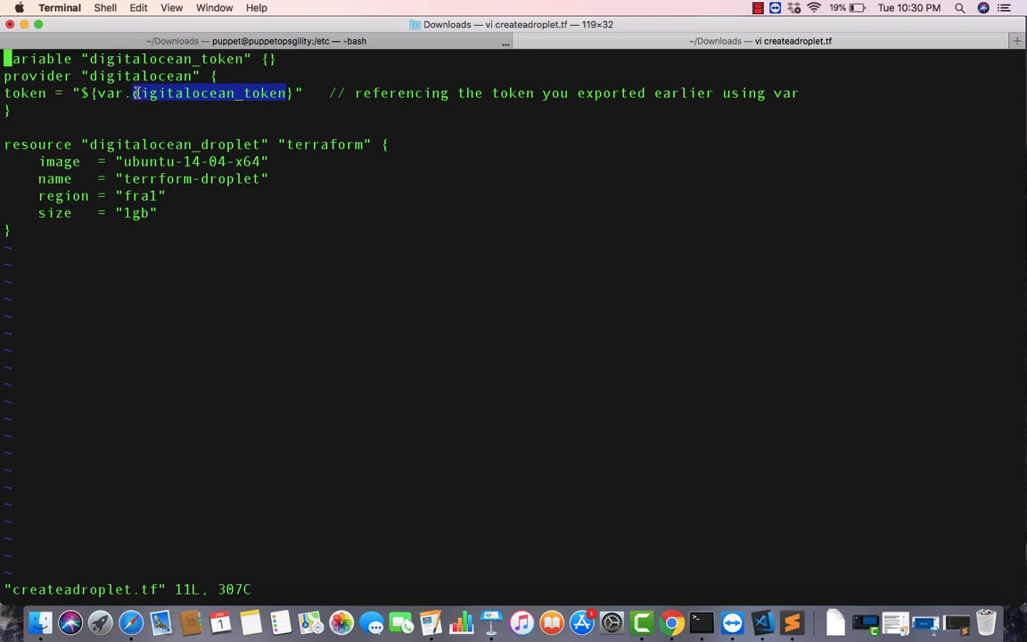
mouse_move(180, 124)
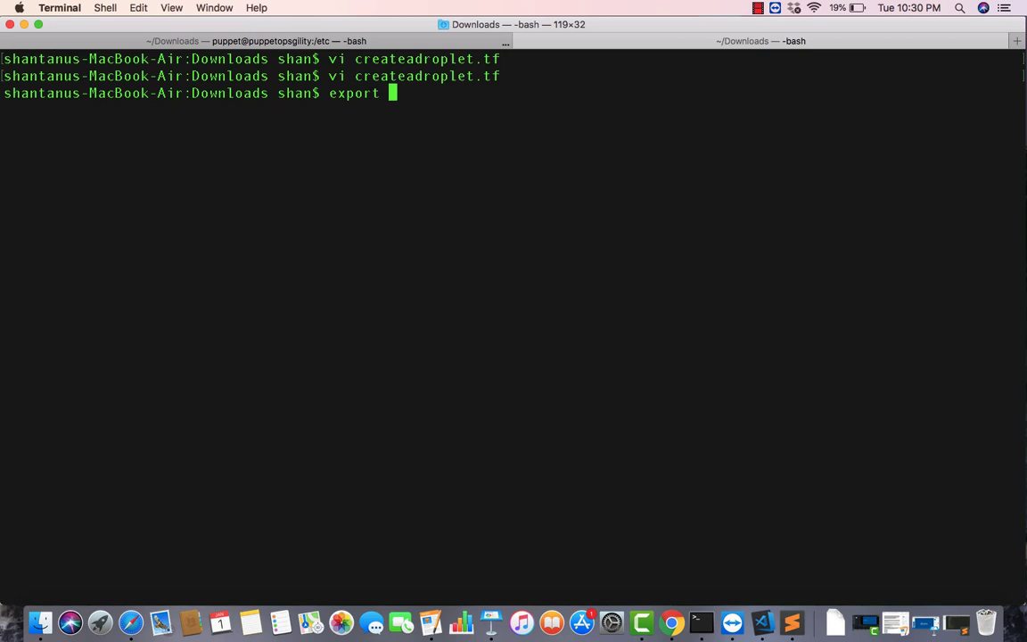
type("-")
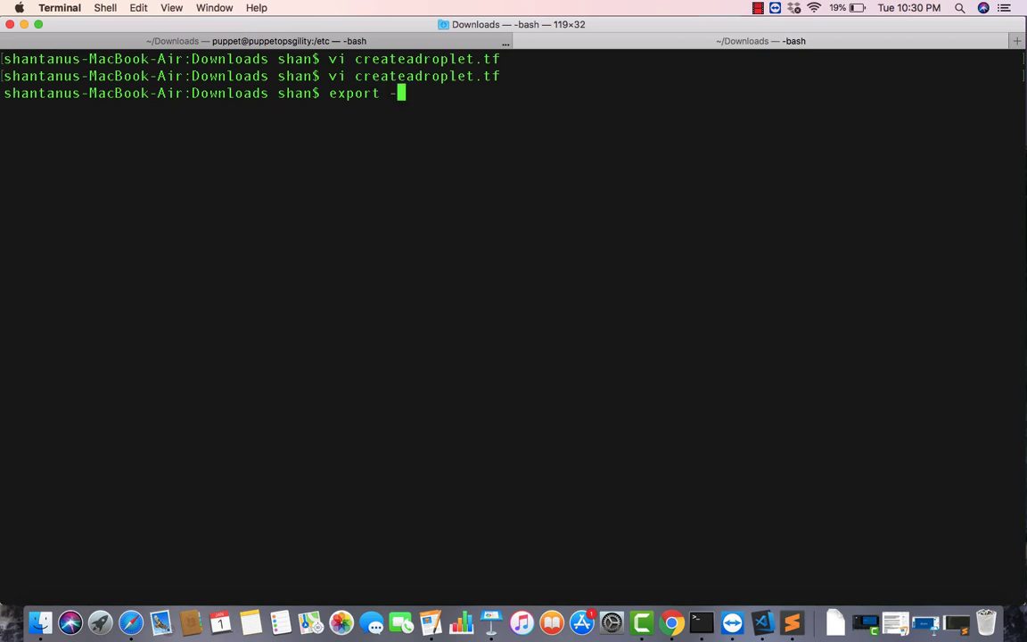
key("Backspace")
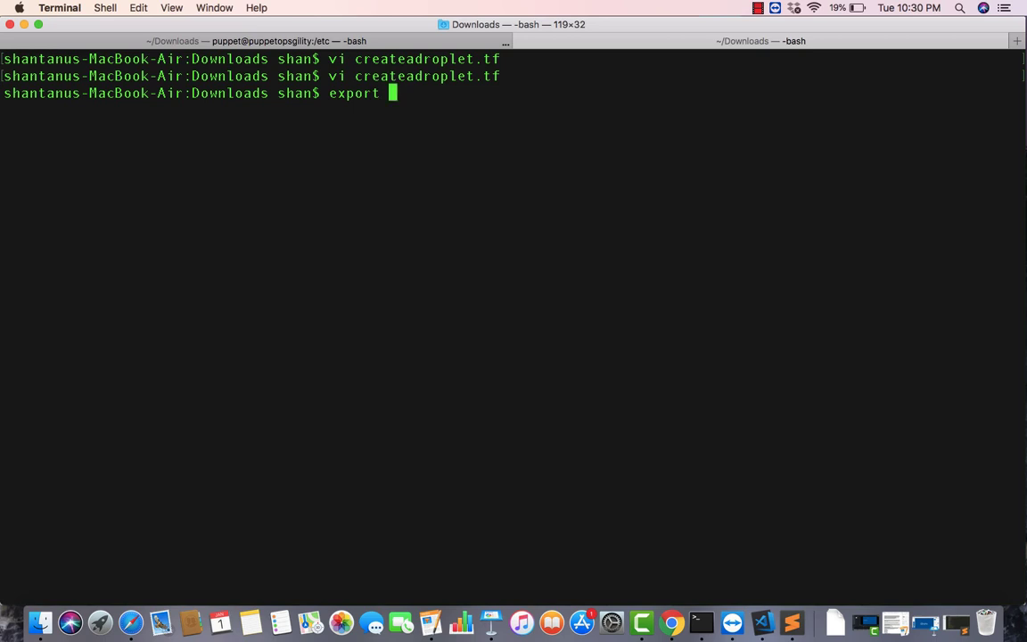
mouse_move(499, 182)
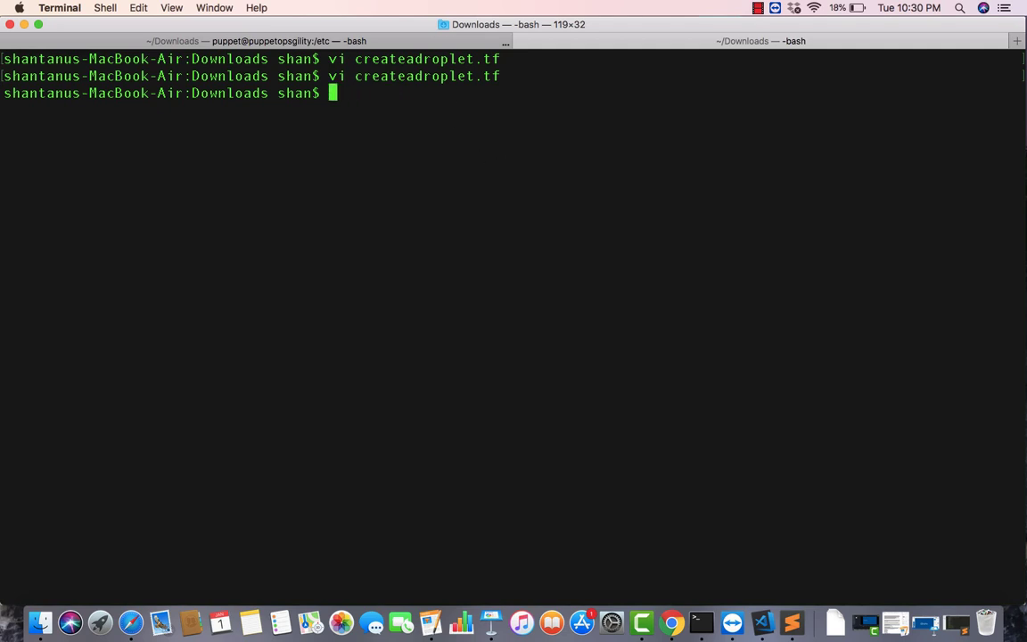
type("vi")
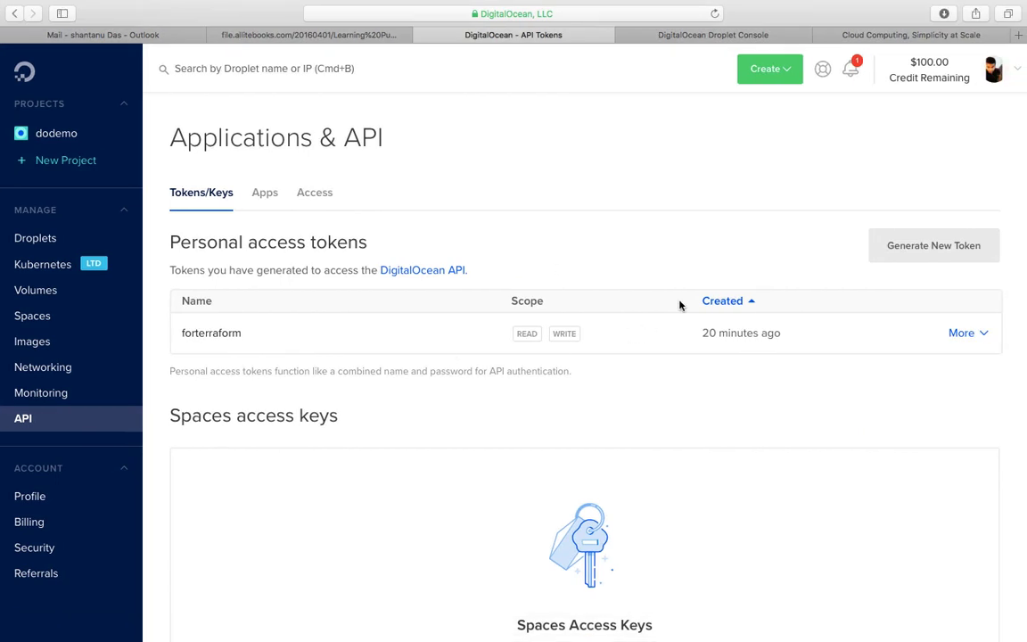
Generate a personal access token named dodemo with Read and Write scopes
left_click(933, 245)
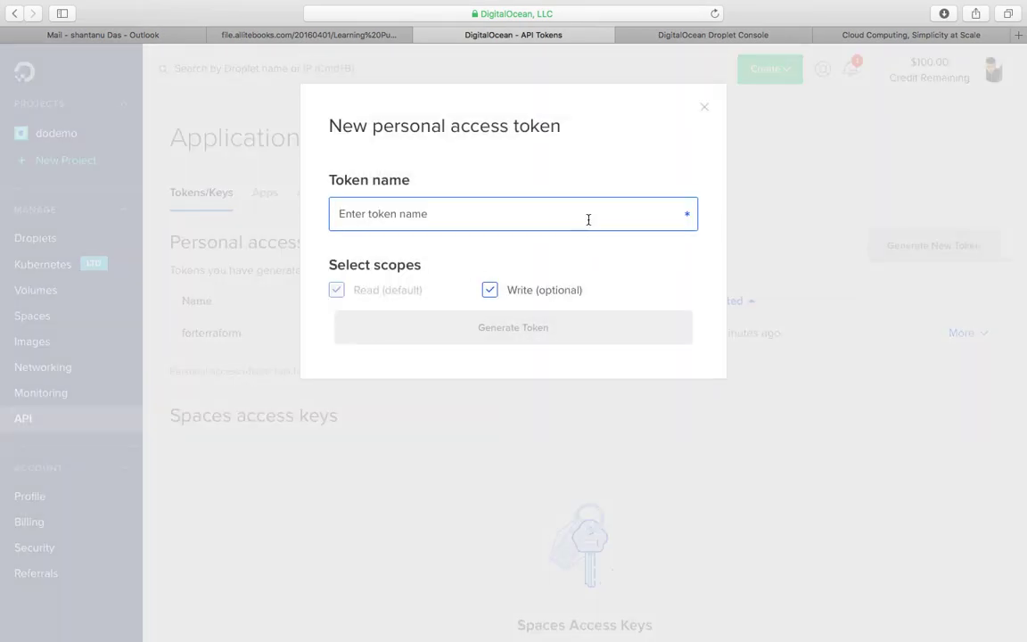
type("do")
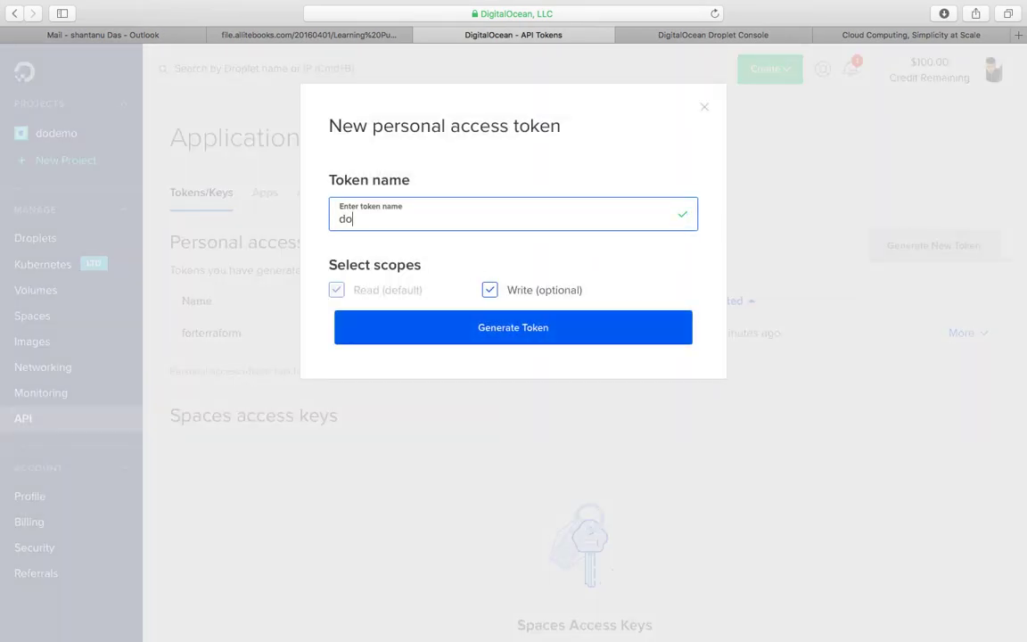
type("demo")
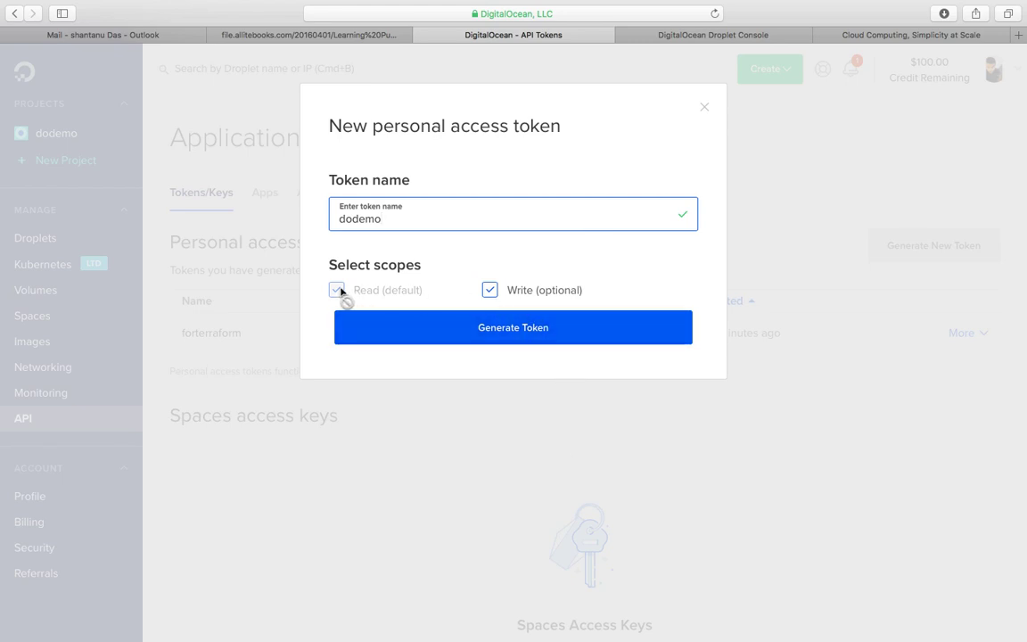
left_click(513, 327)
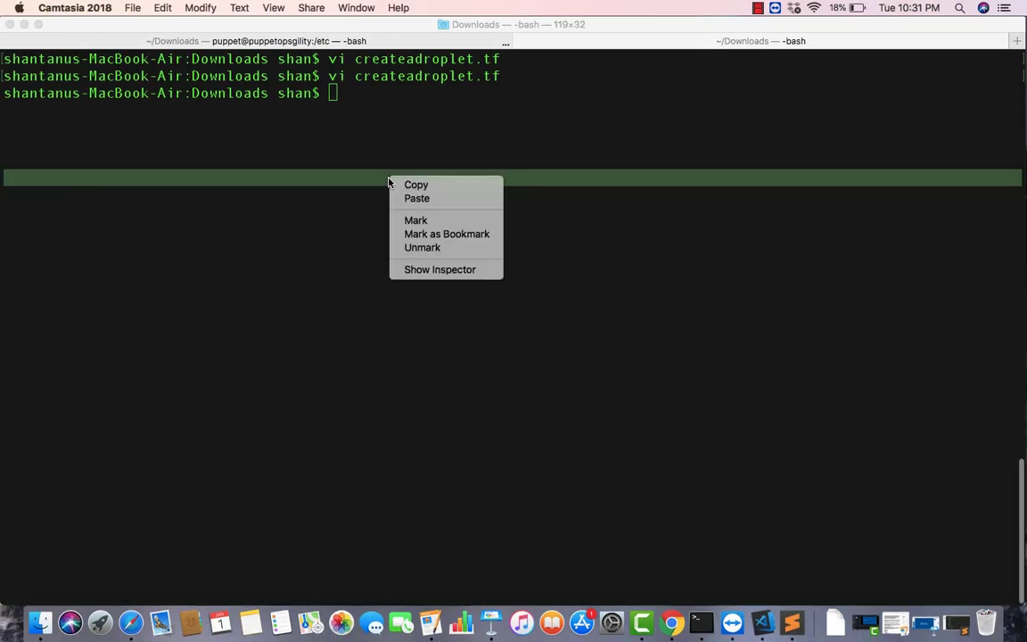
Paste the access token at the prompt and print createadroplet.tf with cat
left_click(416, 197)
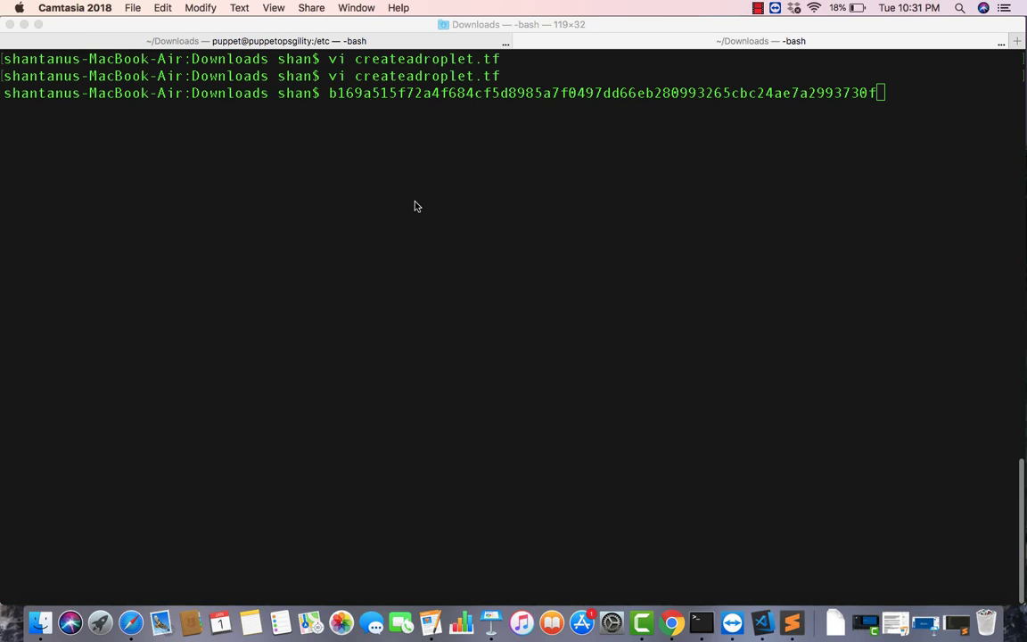
mouse_move(668, 40)
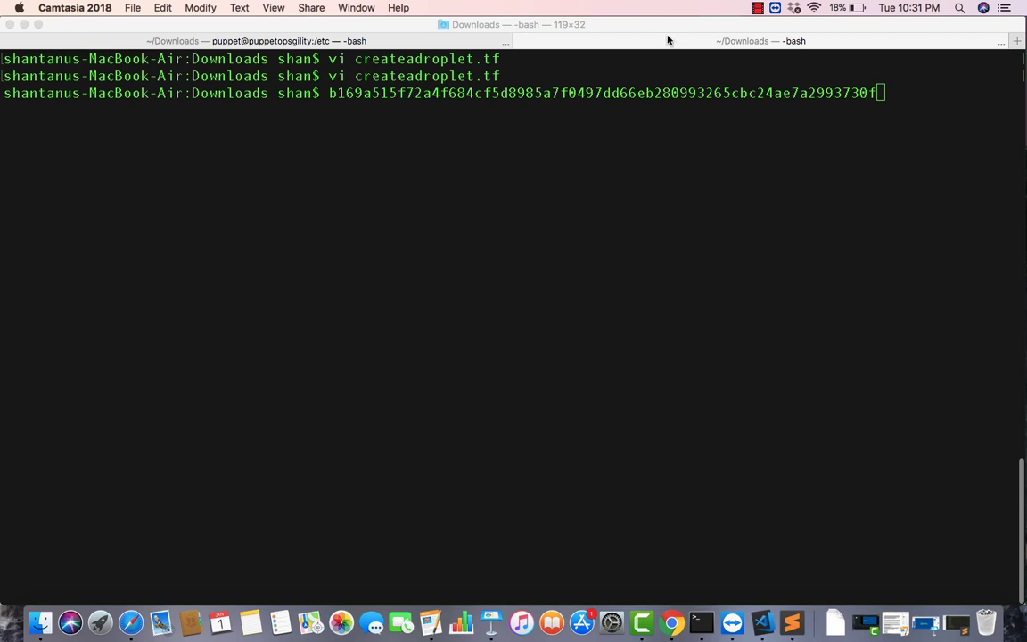
key("Return")
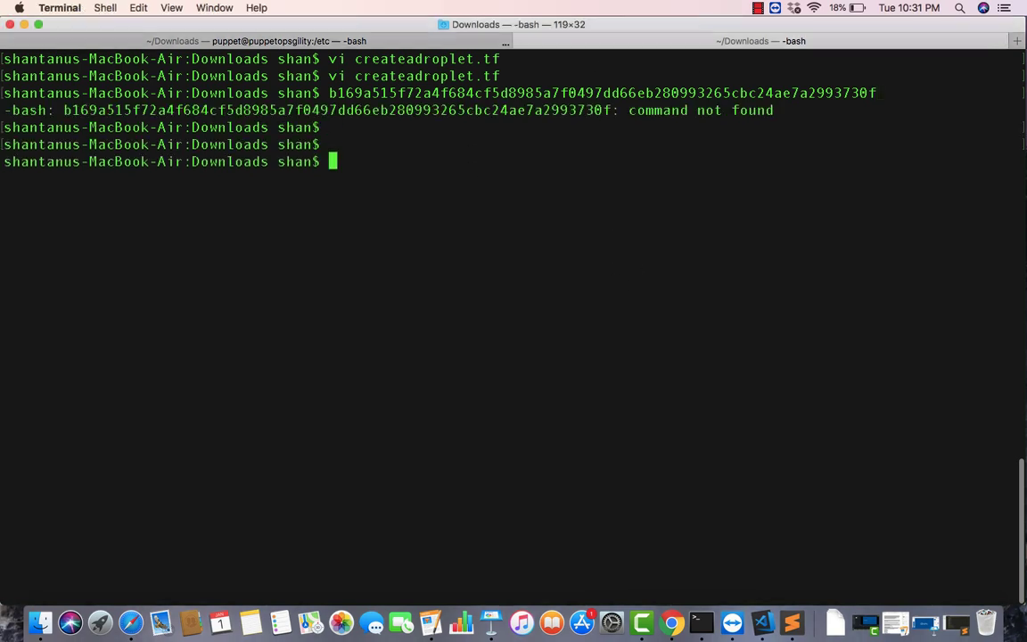
type("cat cr")
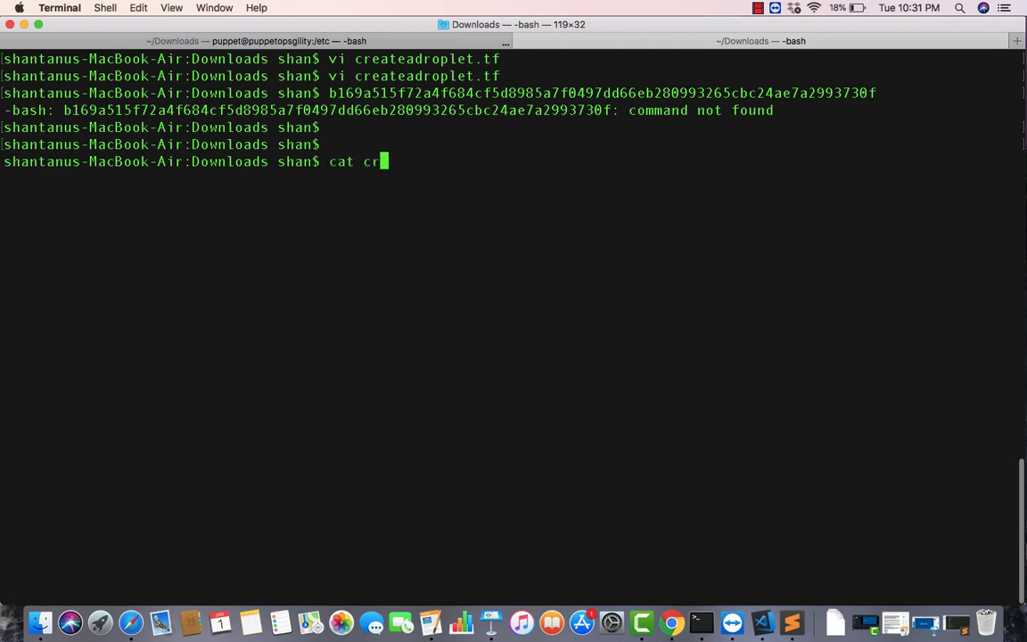
key("Return")
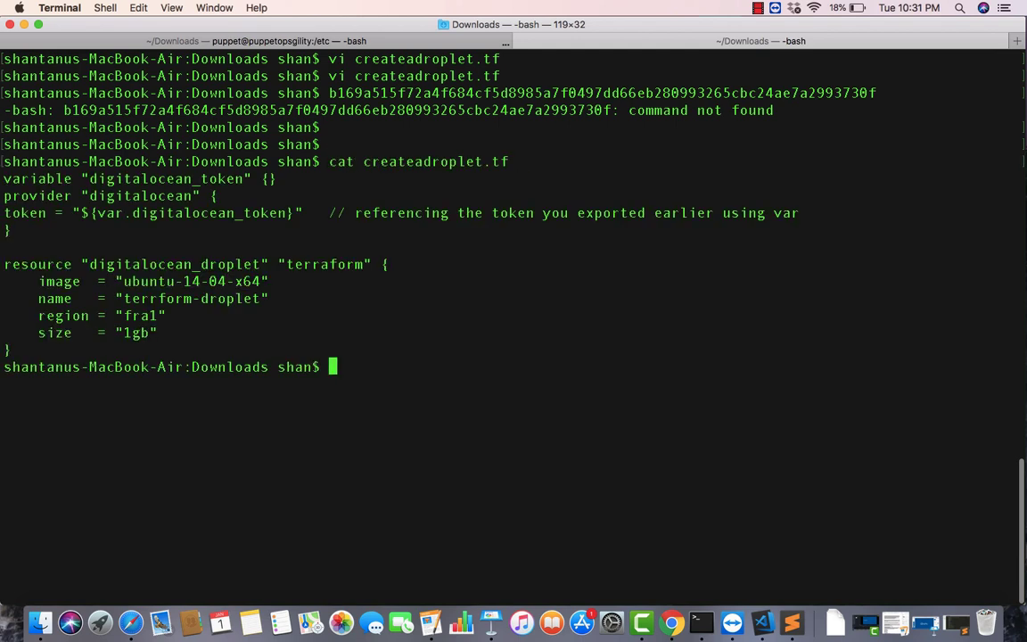
Export digitalocean_token with the token value, fixing the invalid-identifier attempt
type("expor")
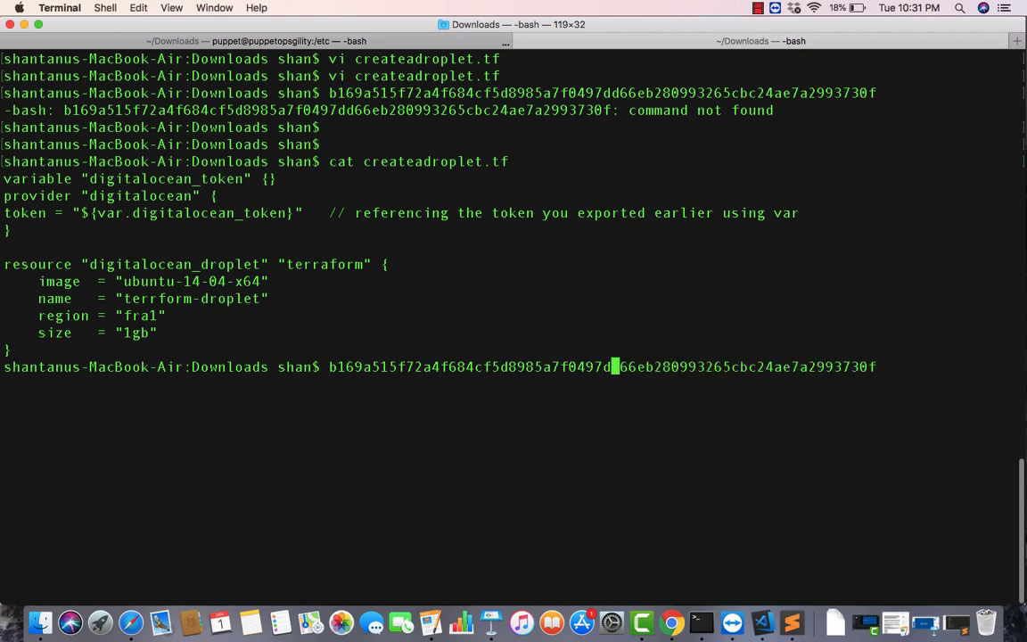
key("Left")
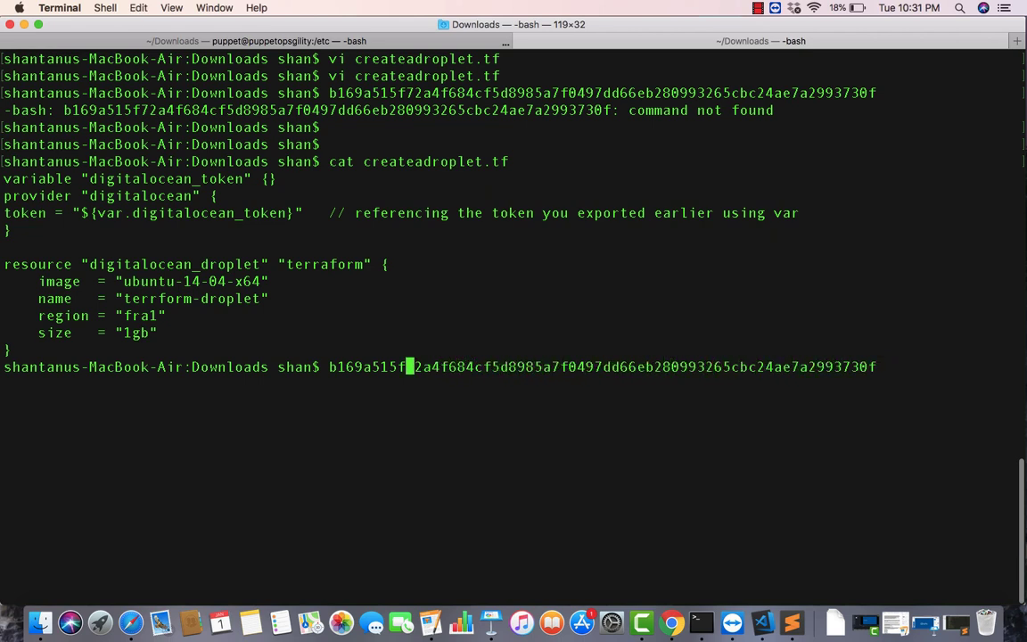
type("export")
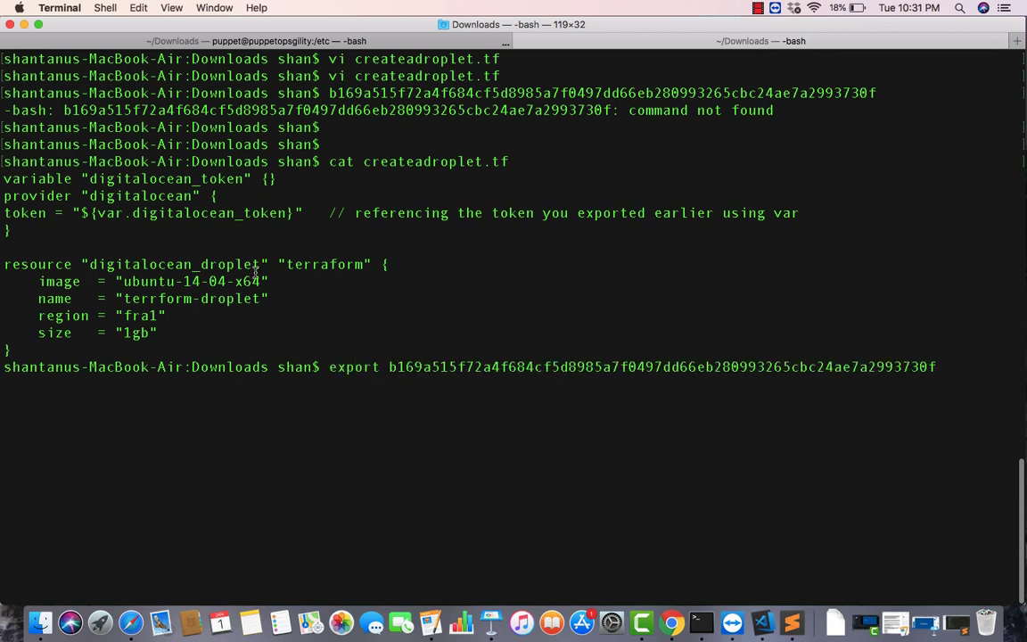
double_click(229, 212)
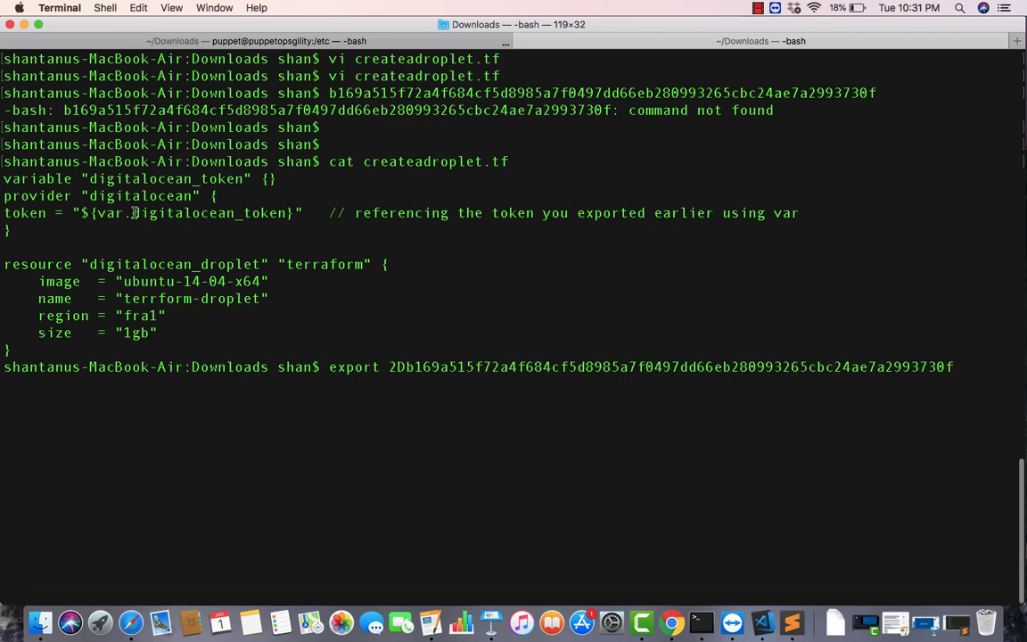
double_click(208, 212)
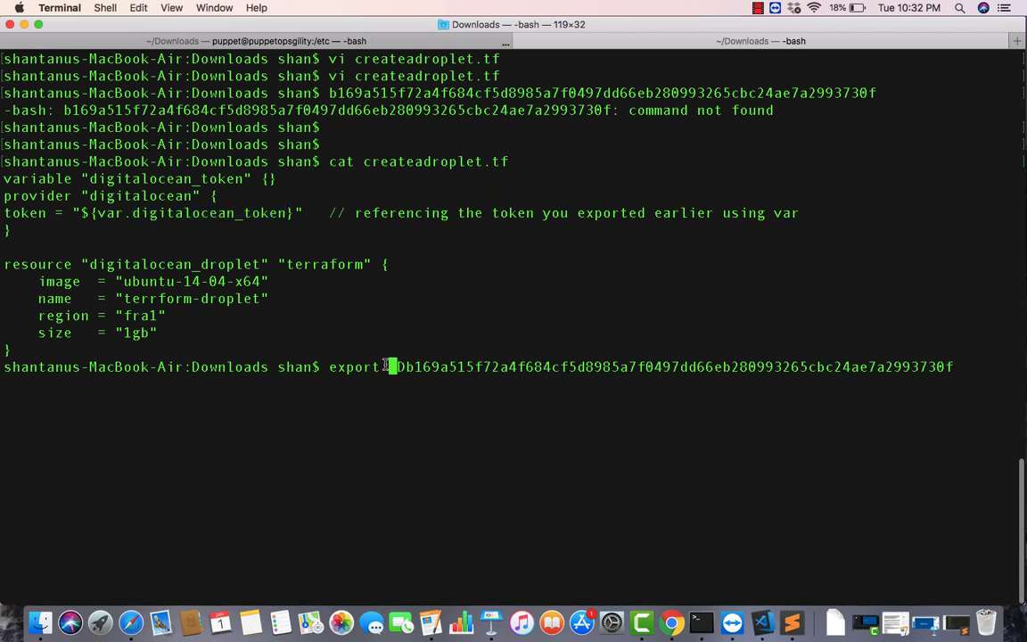
type("digitalocean_token=")
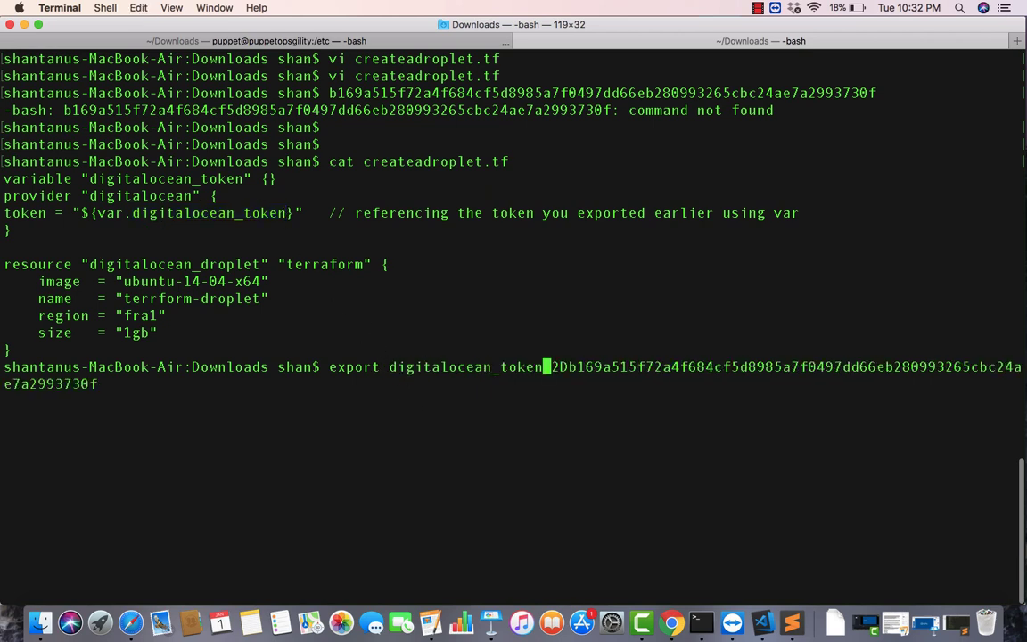
key("Return")
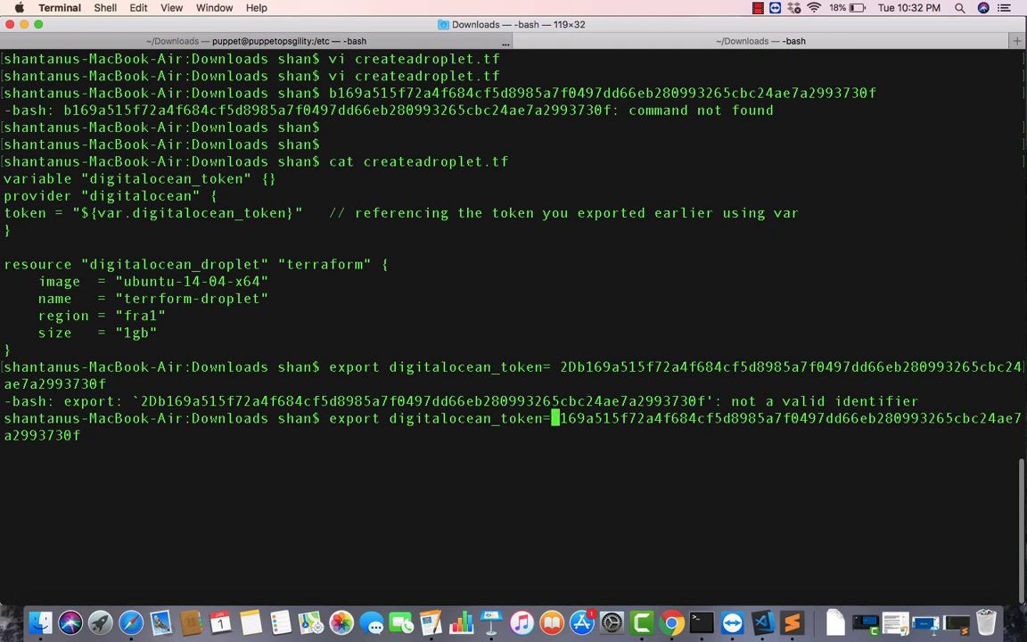
key("Return")
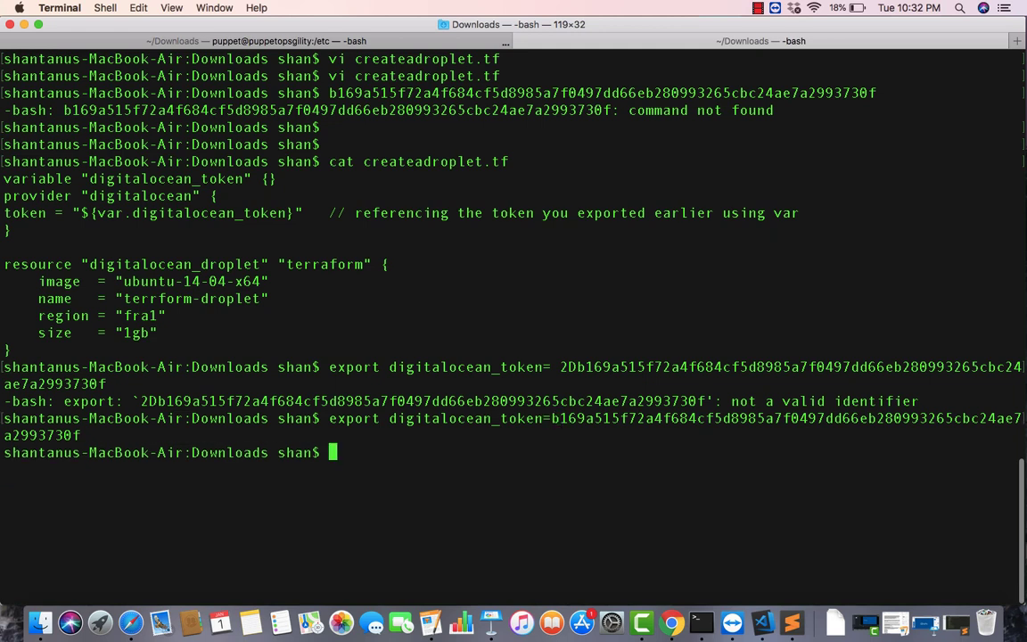
Run terraform plan and highlight the ubuntu-14-04-x64 image and terrform-droplet name
type("terraform ini")
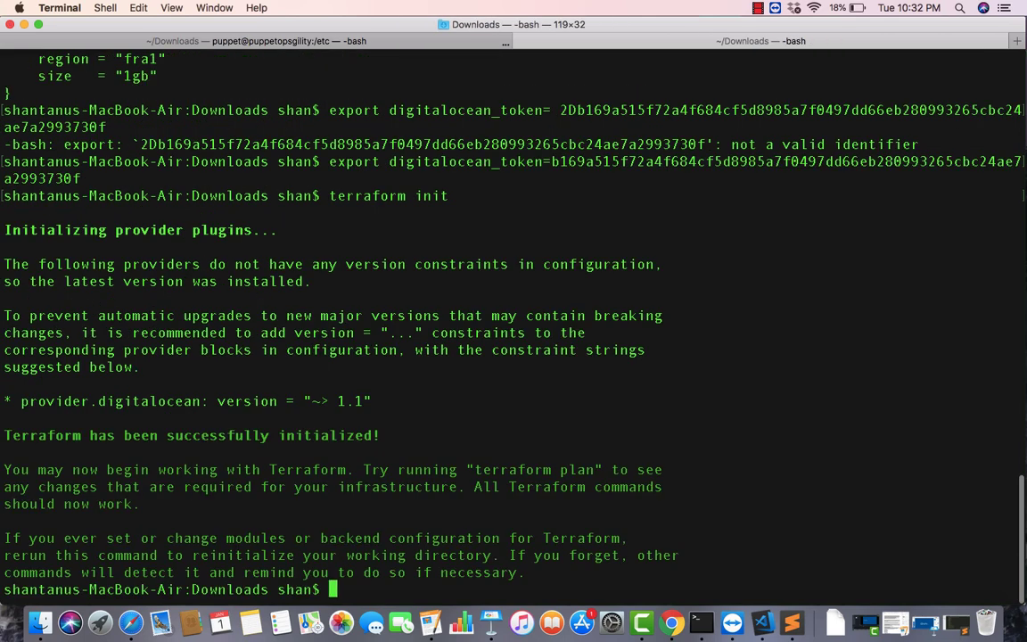
type("terraform plan")
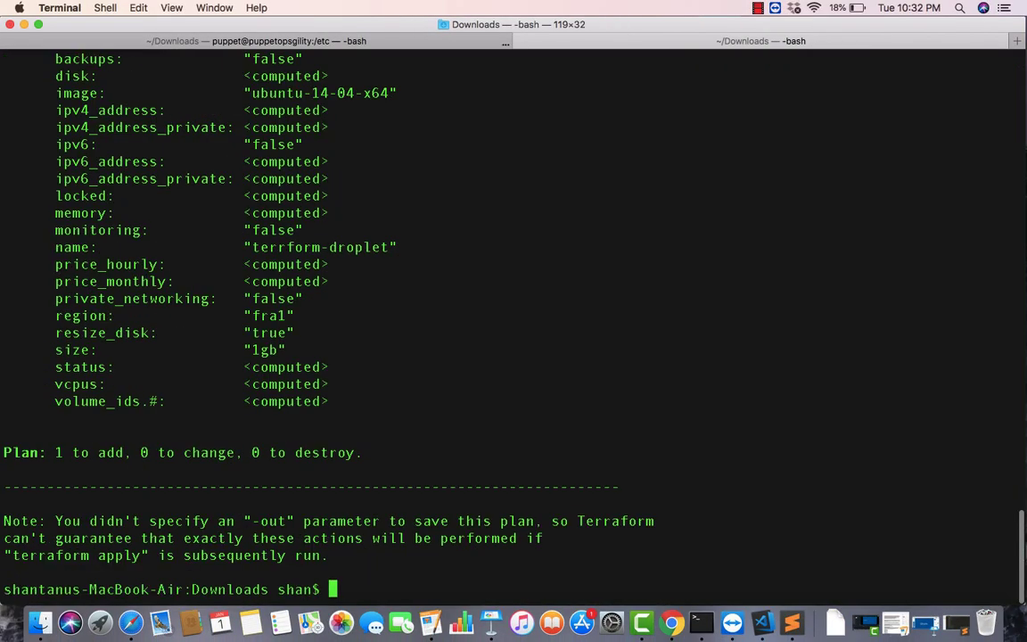
mouse_move(62, 452)
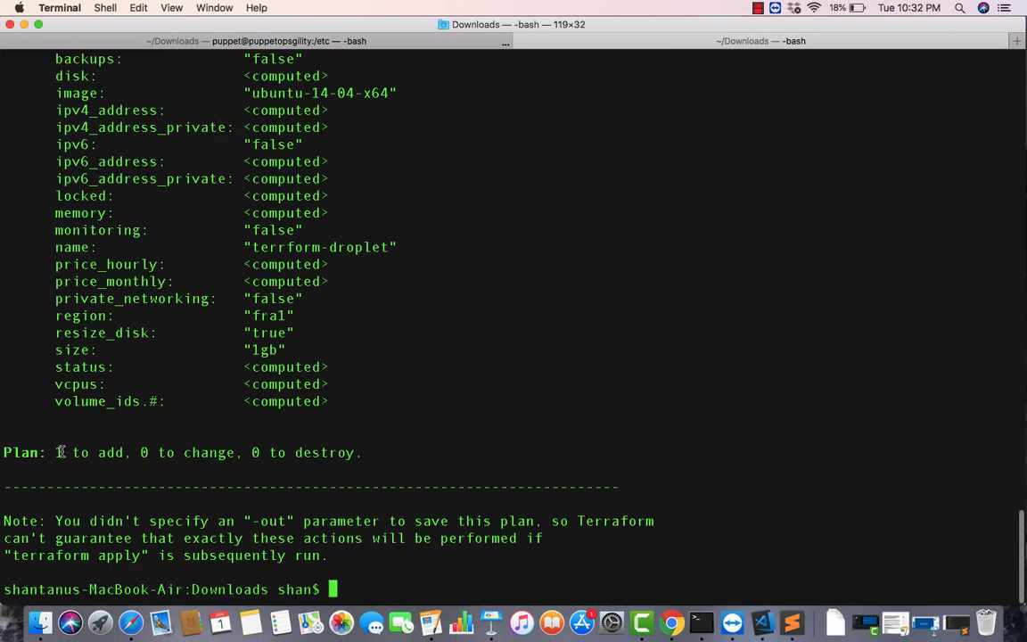
scroll("up", 3)
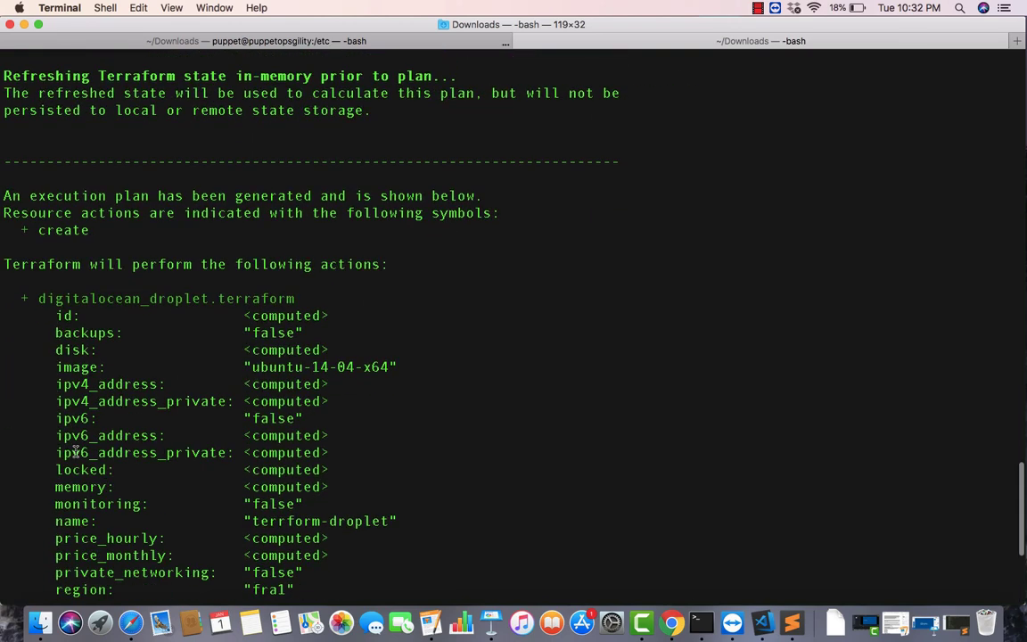
scroll("down", 3)
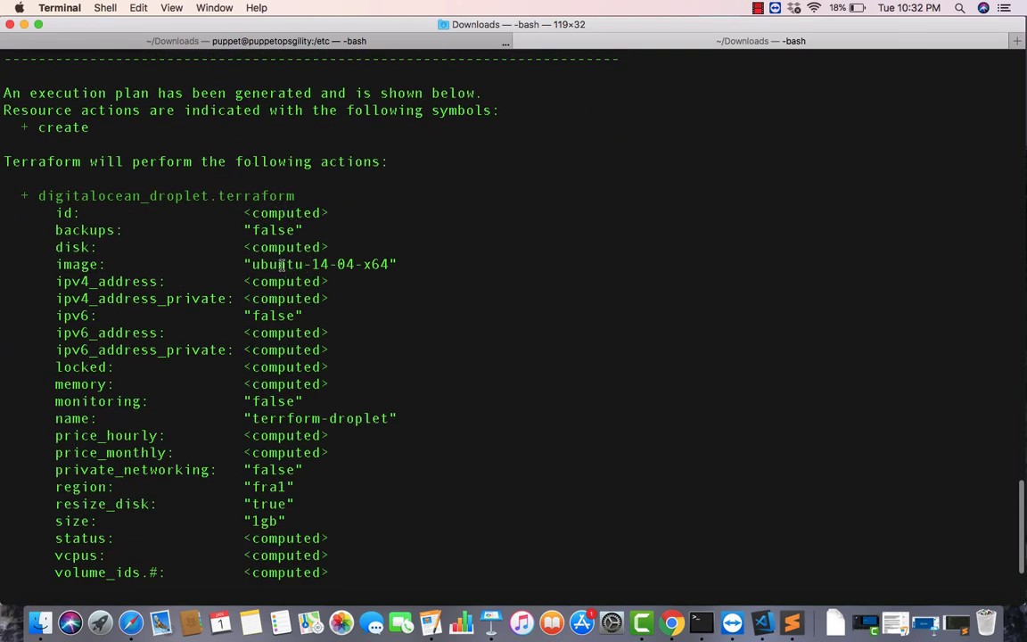
double_click(278, 264)
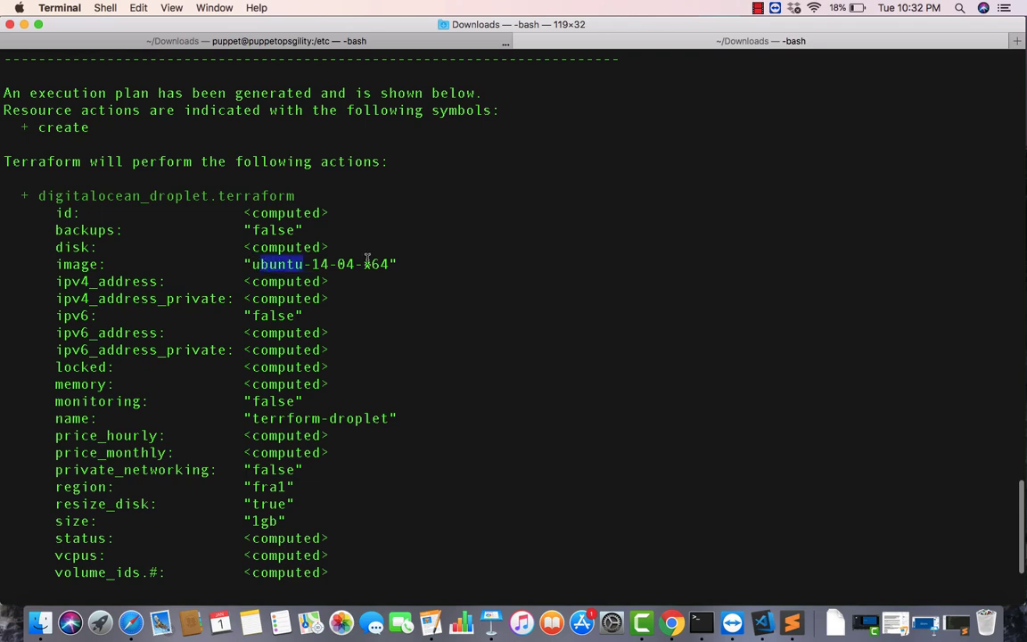
double_click(320, 418)
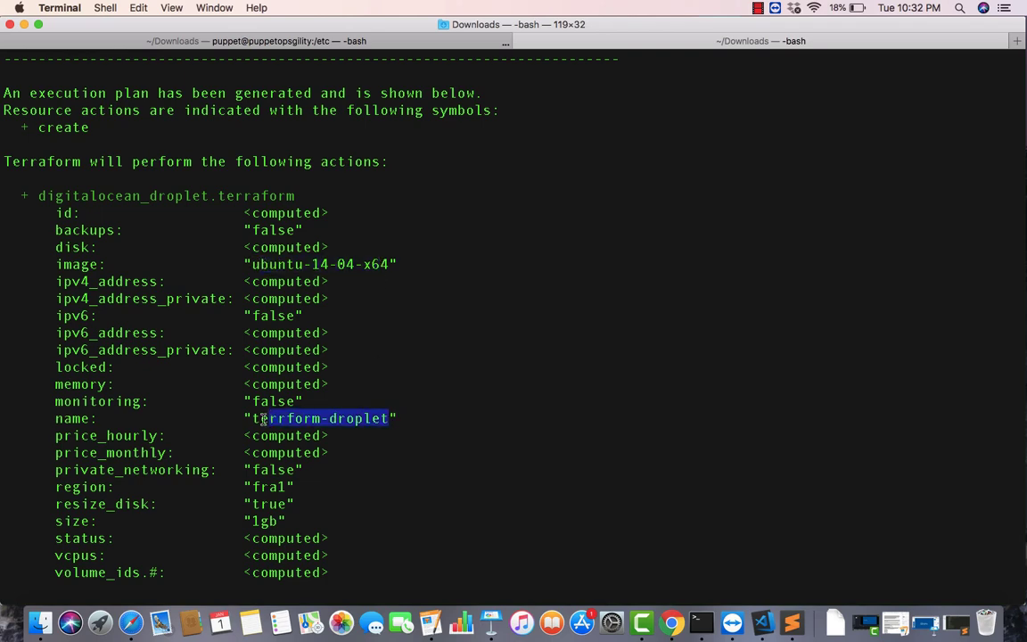
scroll("down", 3)
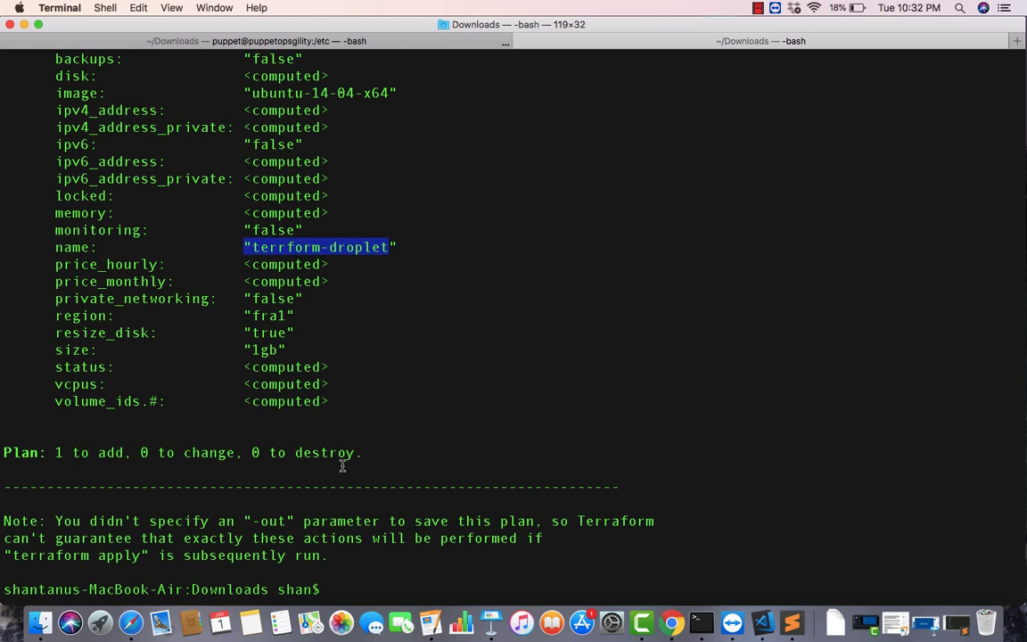
type("terrafo")
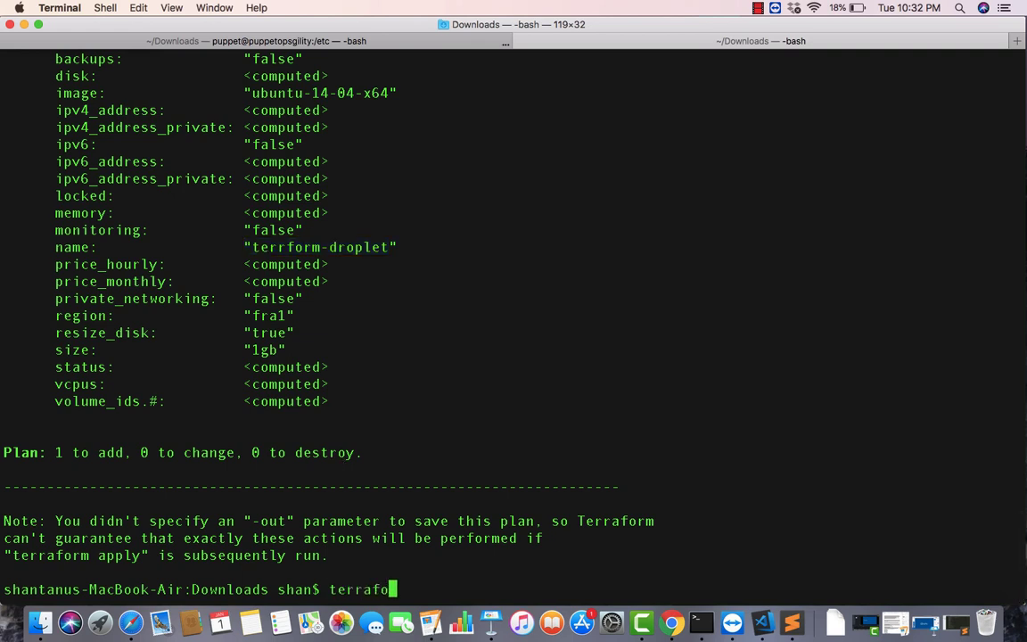
type("pla")
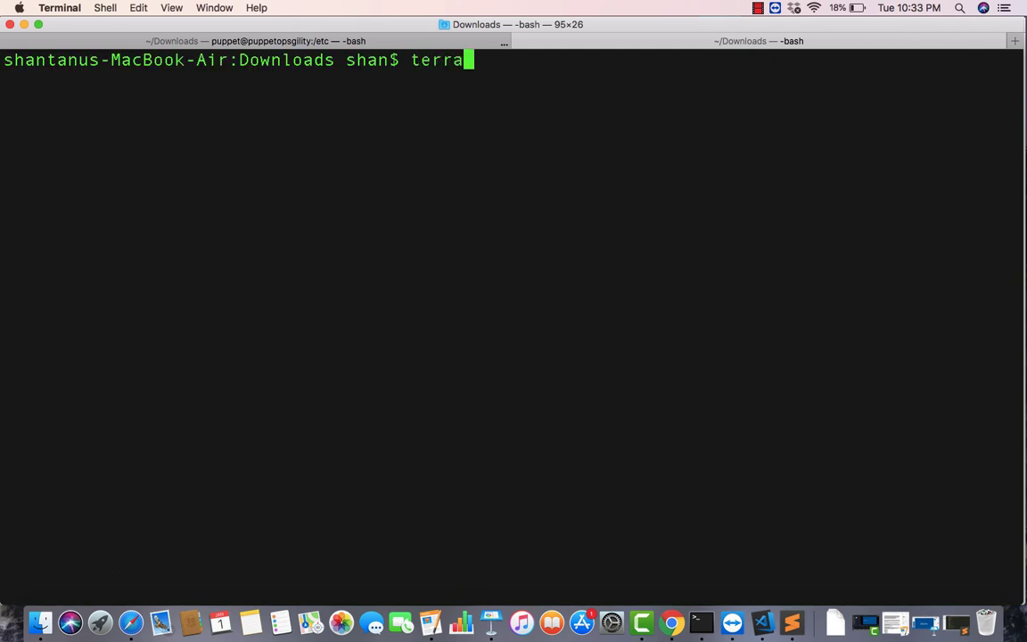
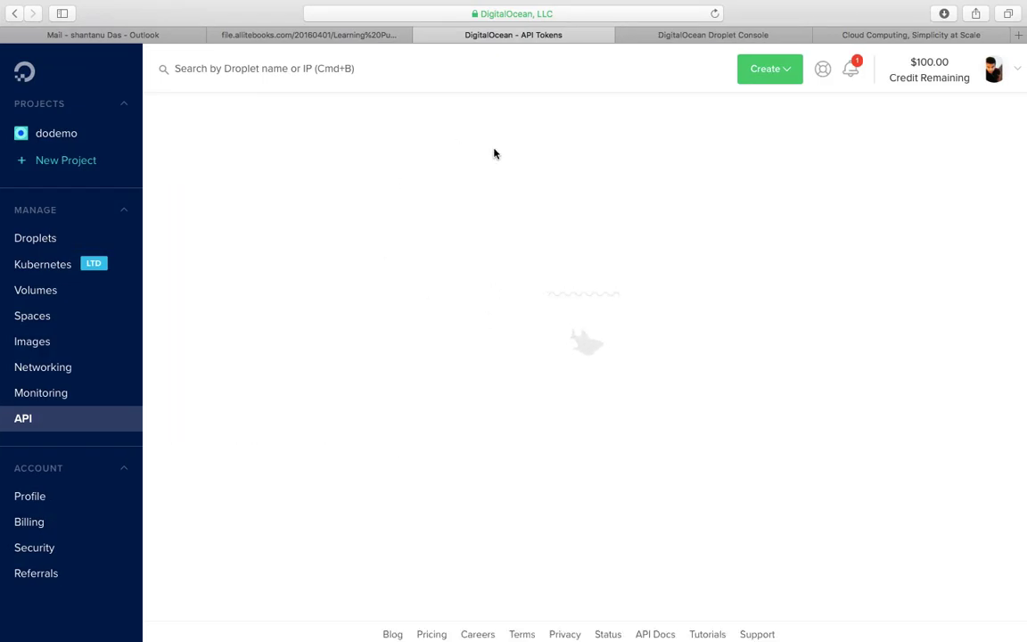
Open terrform-droplet from the Droplets list, then return to the list showing IP 157.230.103.34
left_click(35, 237)
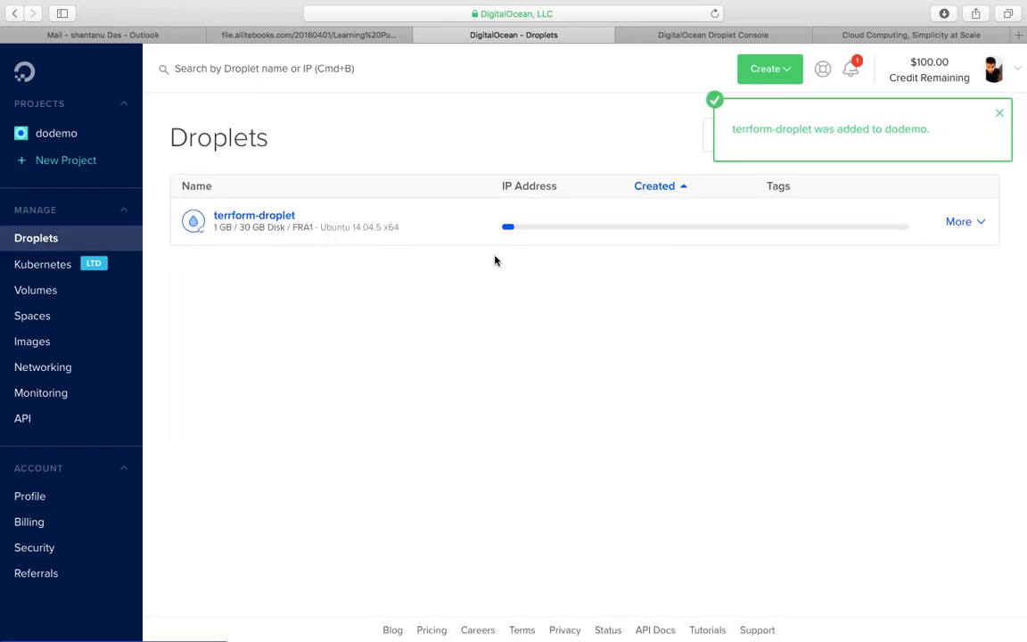
mouse_move(486, 263)
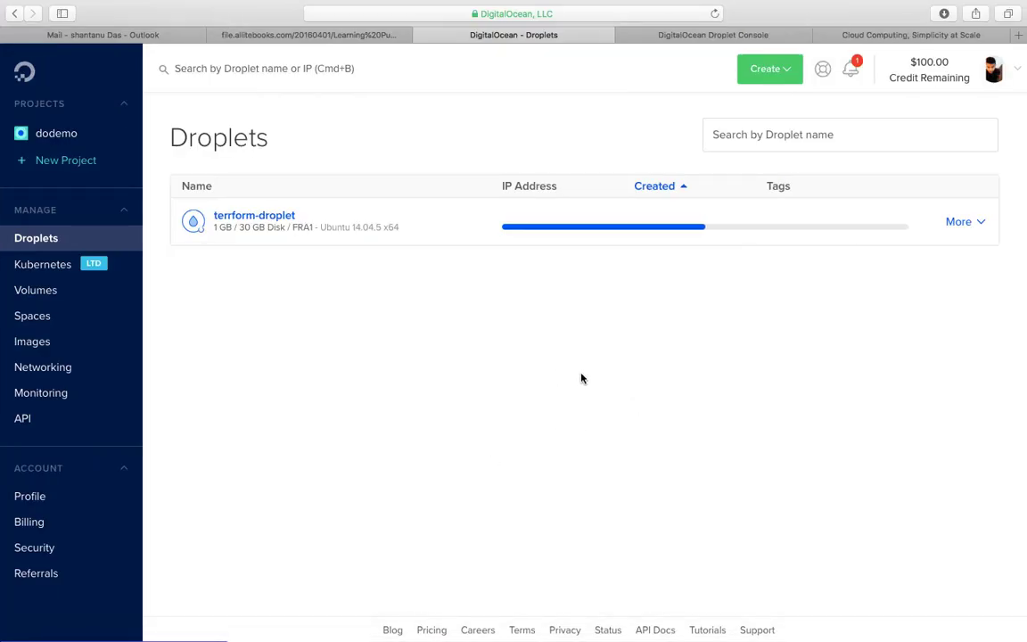
left_click(254, 215)
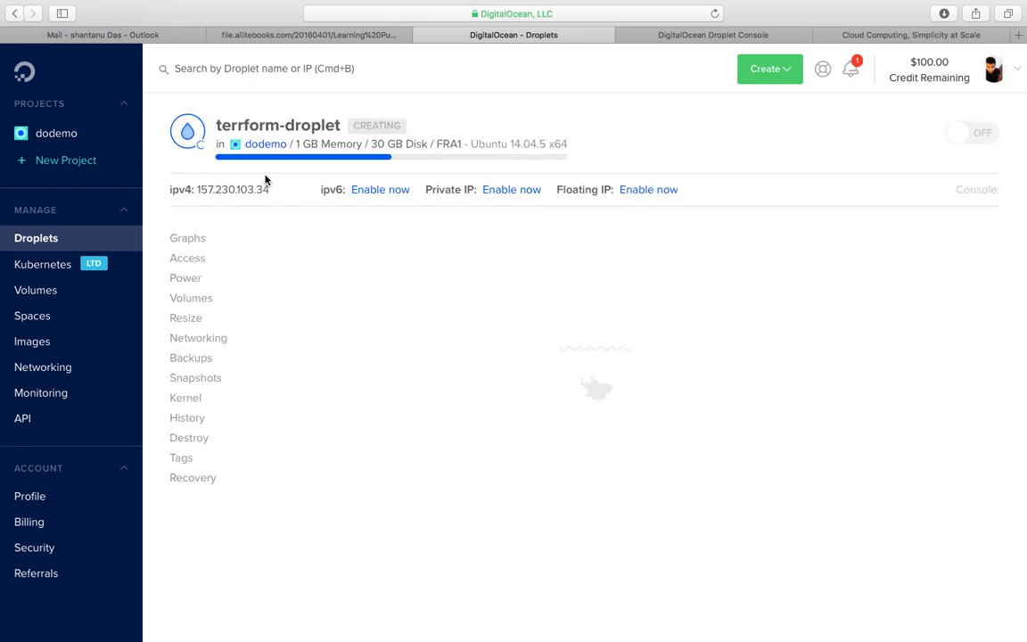
left_click(187, 237)
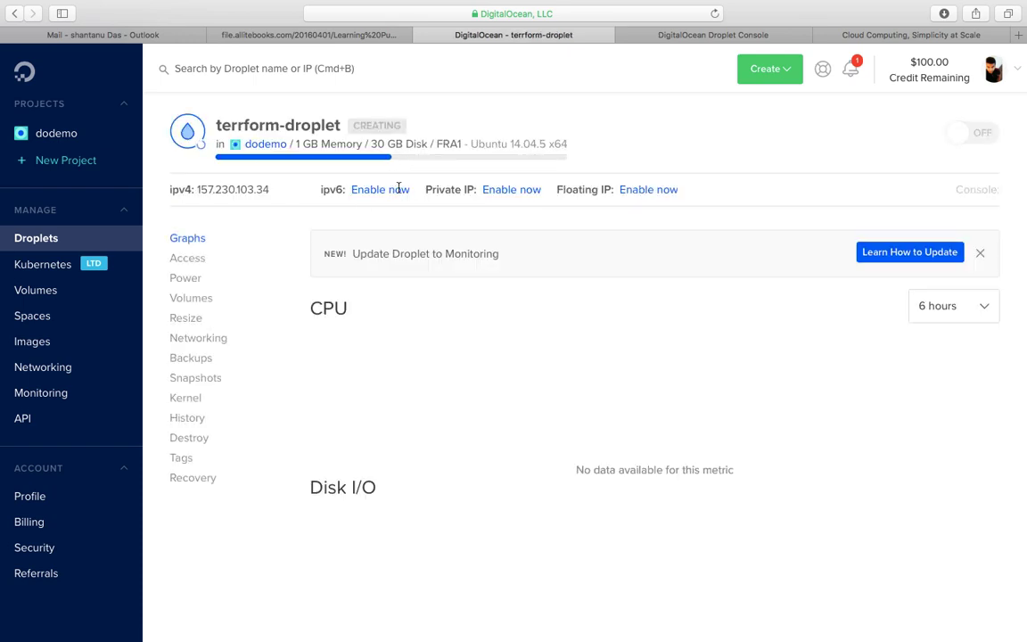
mouse_move(418, 212)
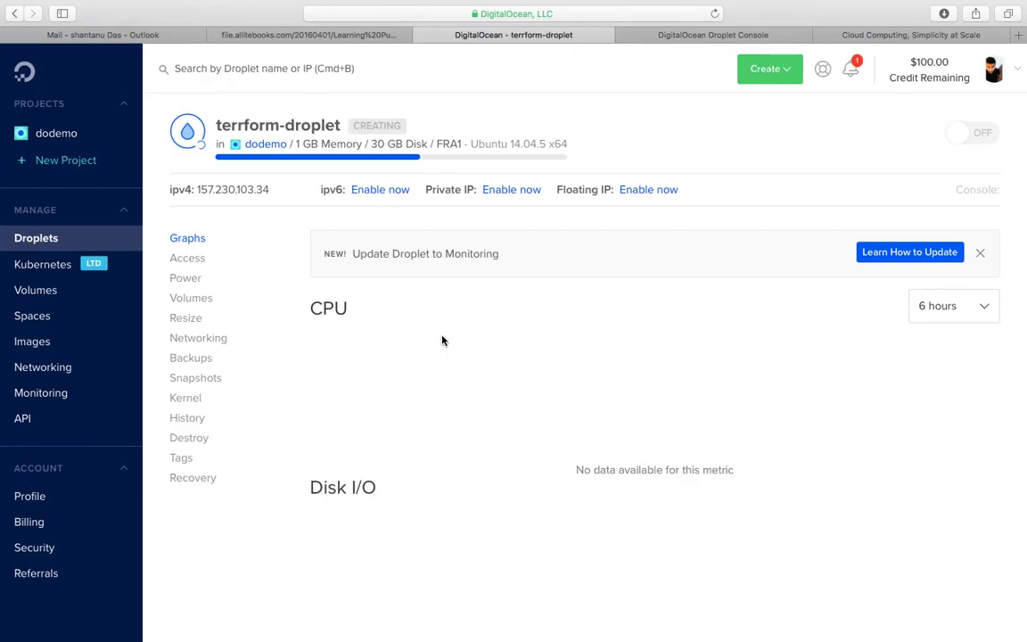
mouse_move(520, 293)
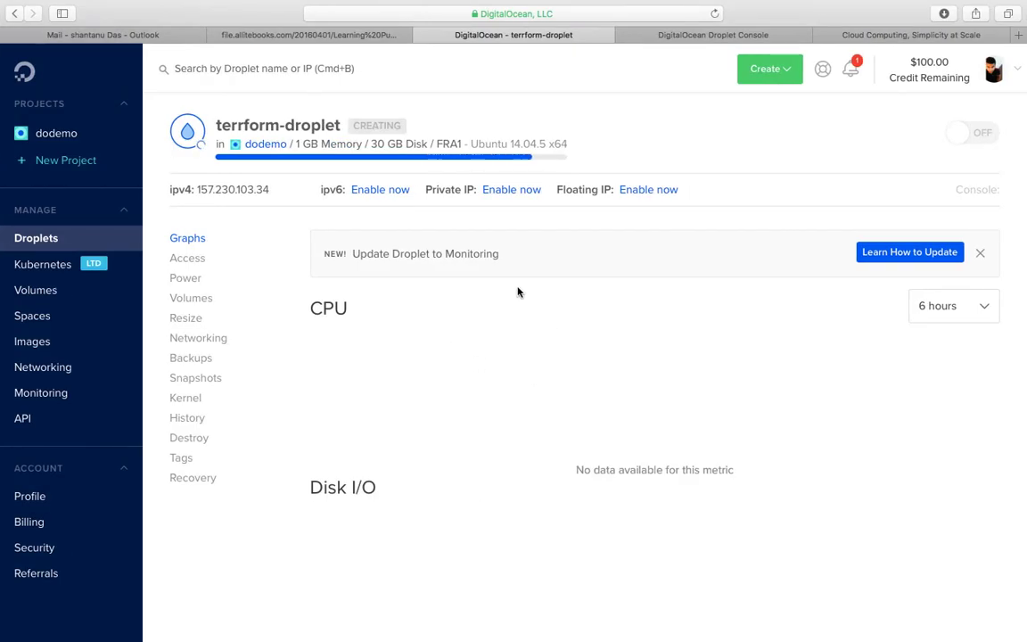
left_click(36, 237)
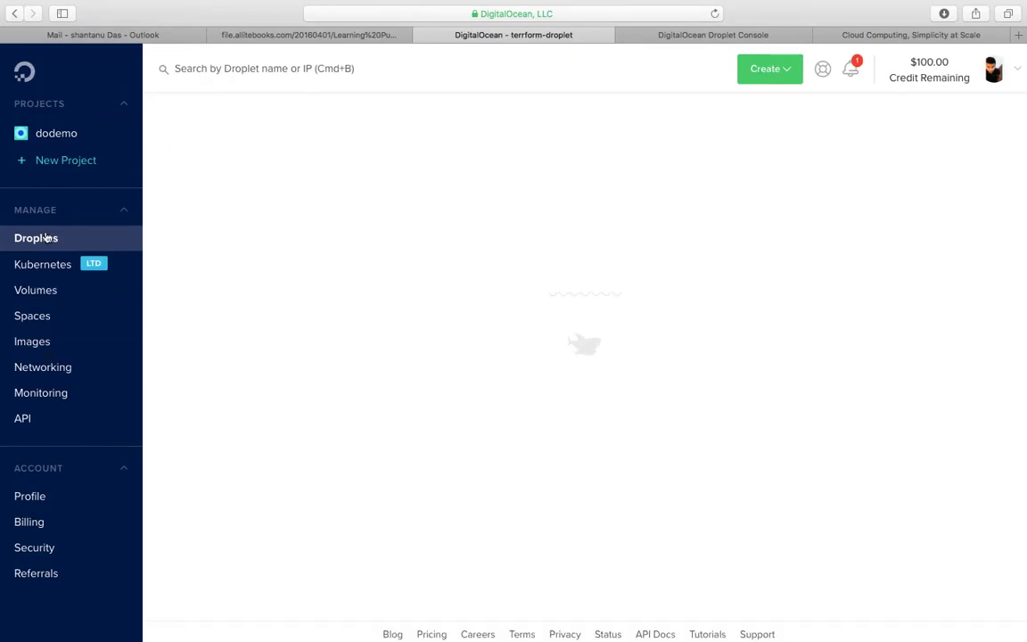
left_click(35, 238)
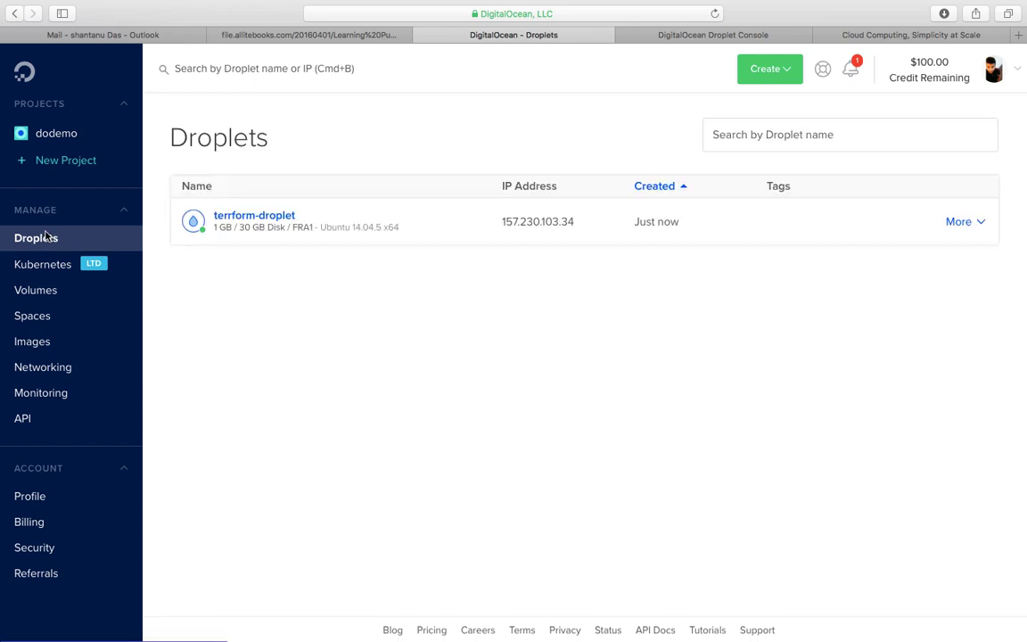
mouse_move(656, 221)
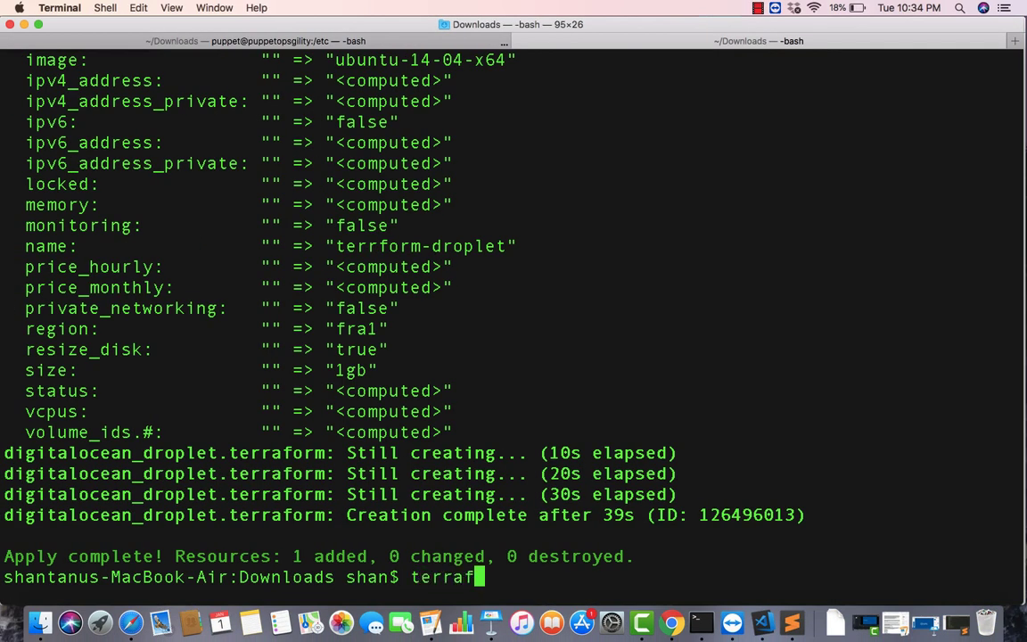
Run terraform destroy and paste the DigitalOcean API token at the prompt
type("rom dest")
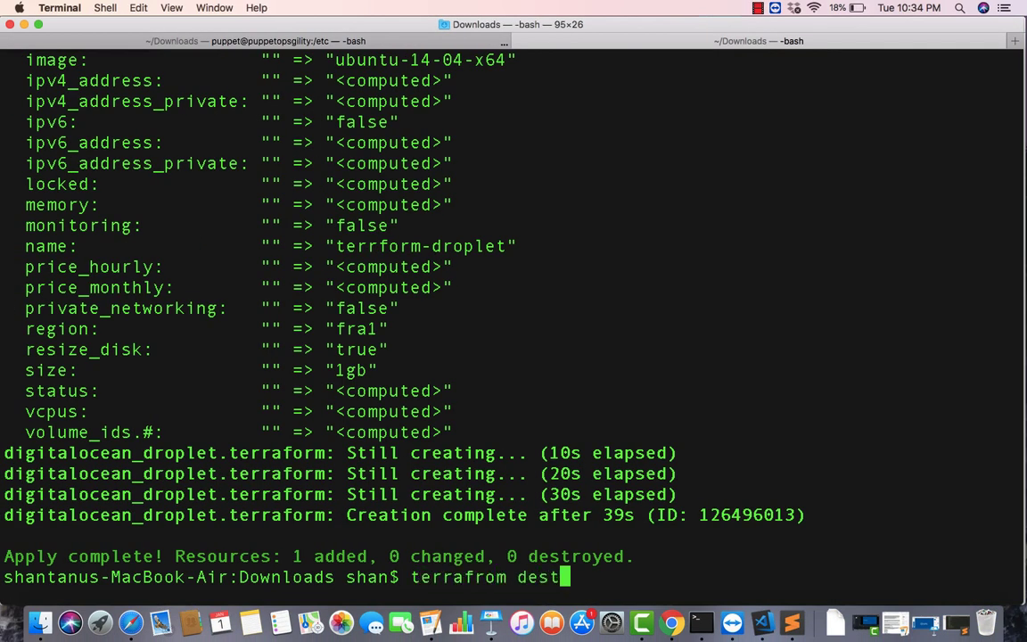
key("Return")
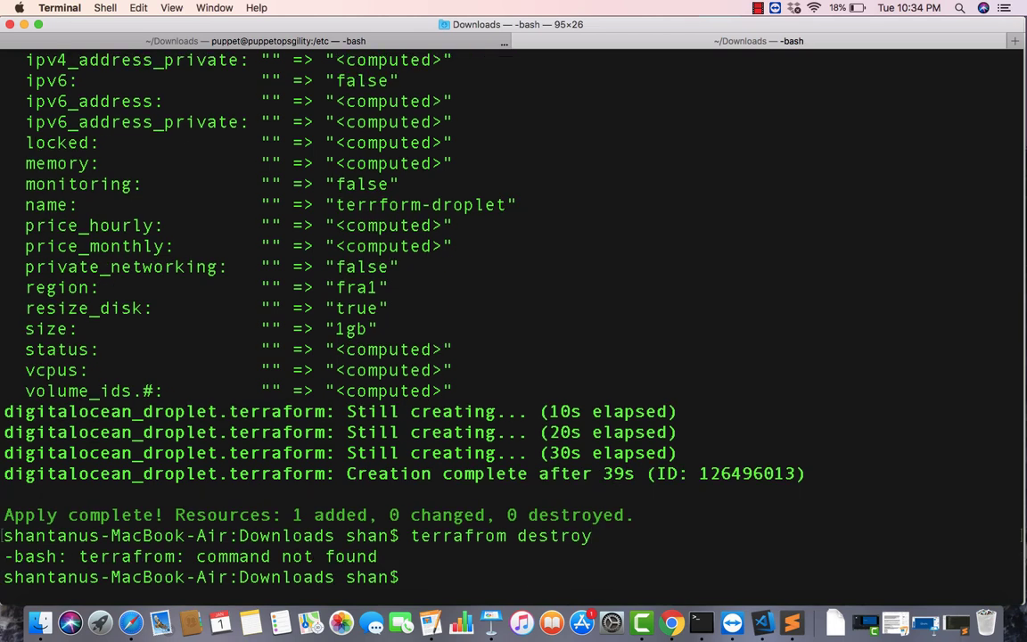
type("terrafrom destroy")
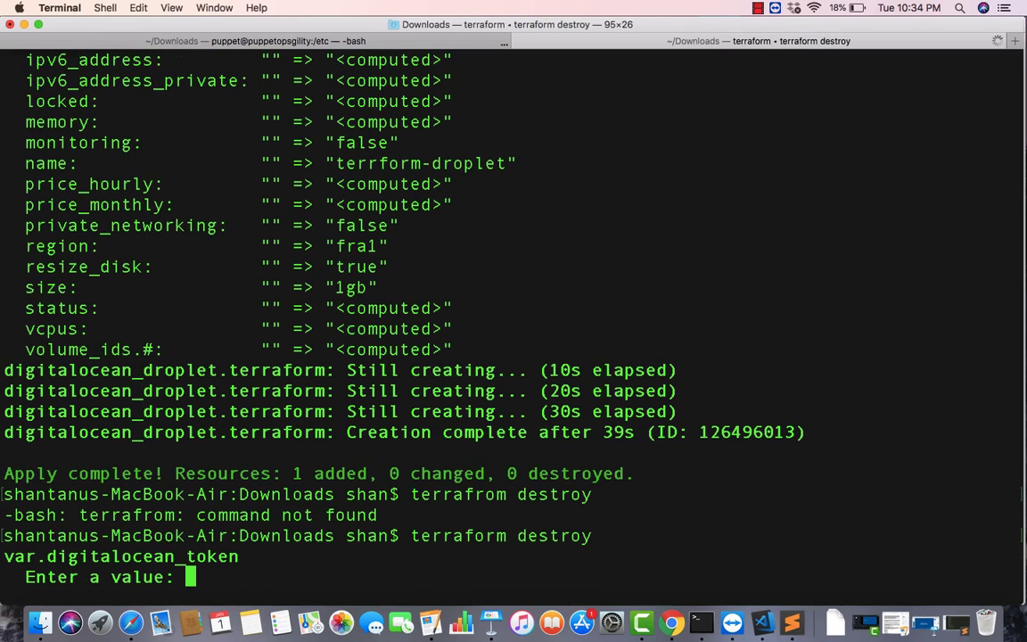
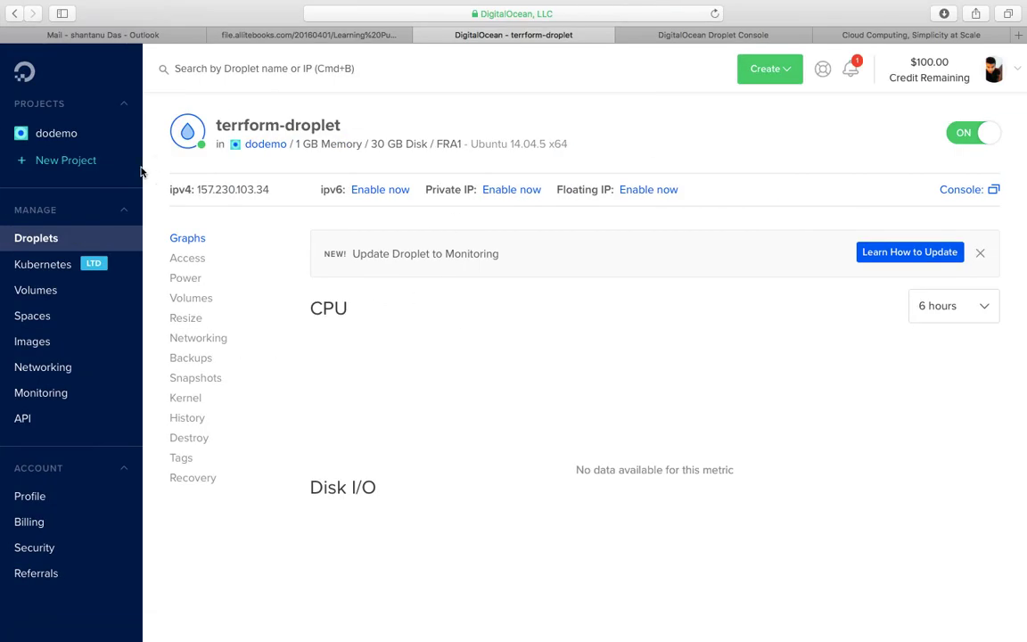
Confirm the Droplets list is empty, then open the dodemo project overview
left_click(36, 238)
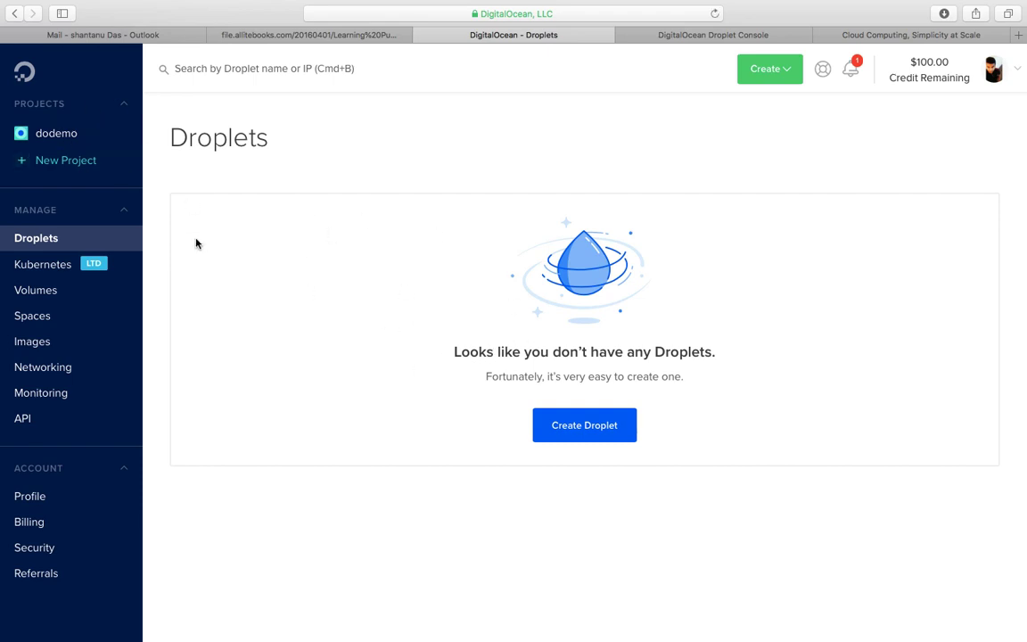
mouse_move(474, 266)
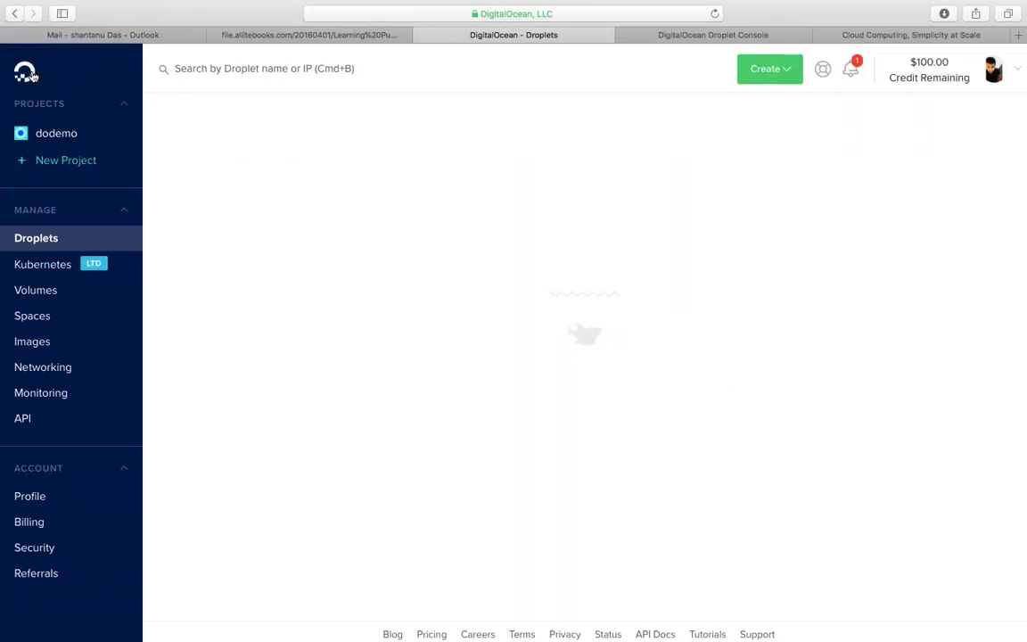
left_click(56, 132)
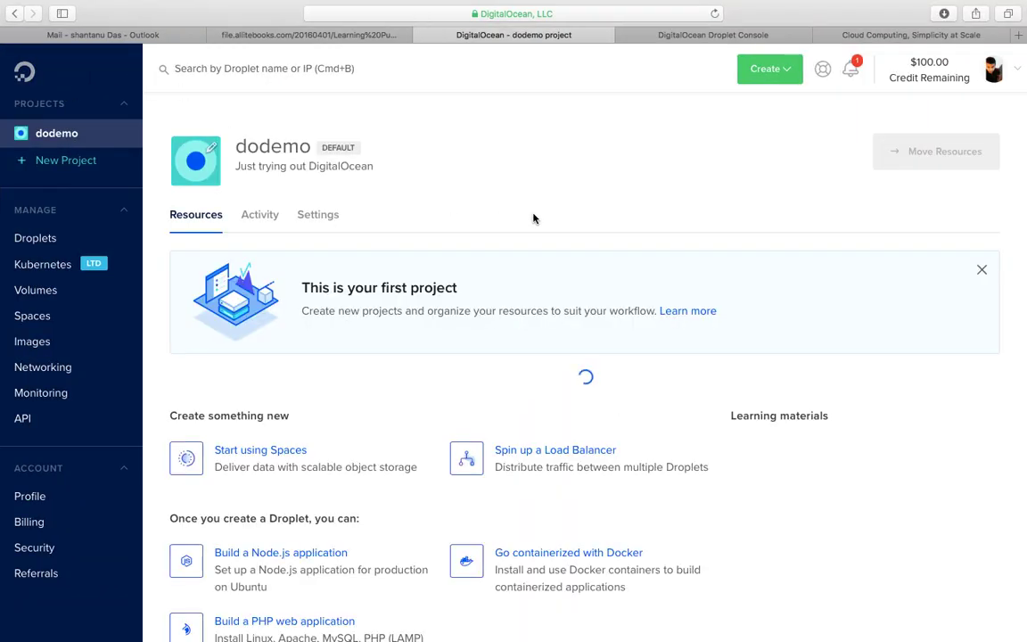